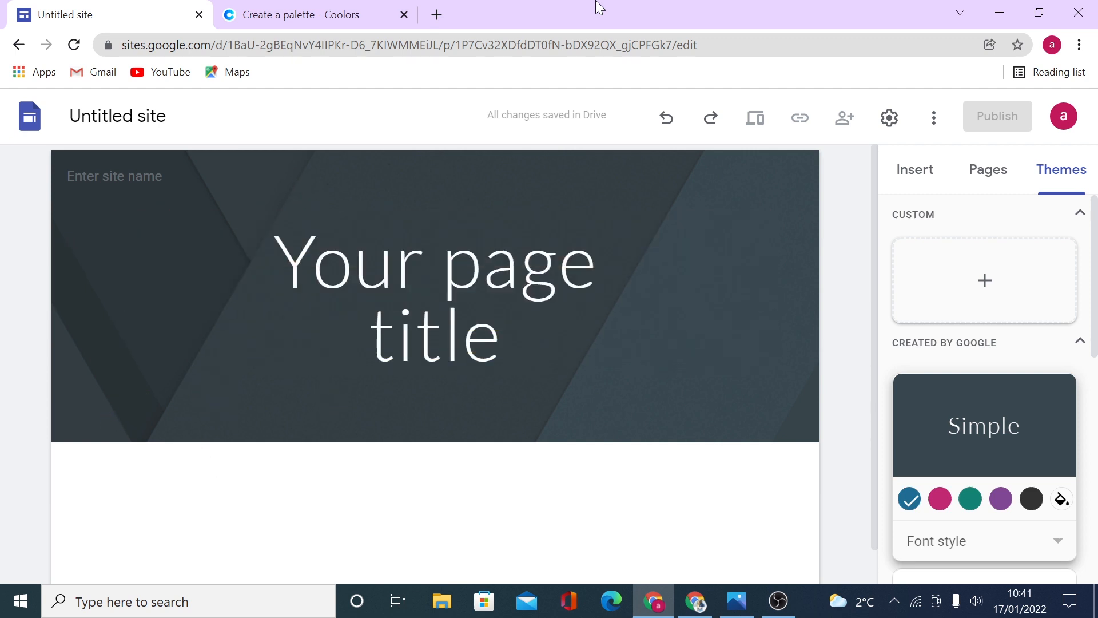
Step: Open the Embed dialog's HTML code view, then close it without inserting anything
{"action": "left_click", "coordinate": [915, 169]}
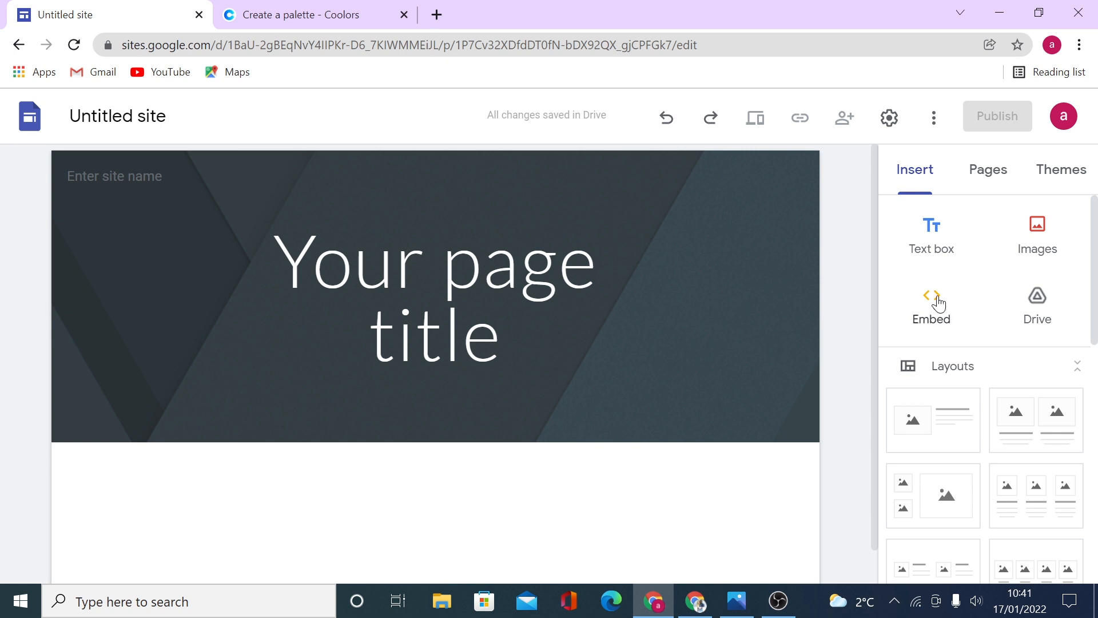
{"action": "left_click", "coordinate": [931, 296]}
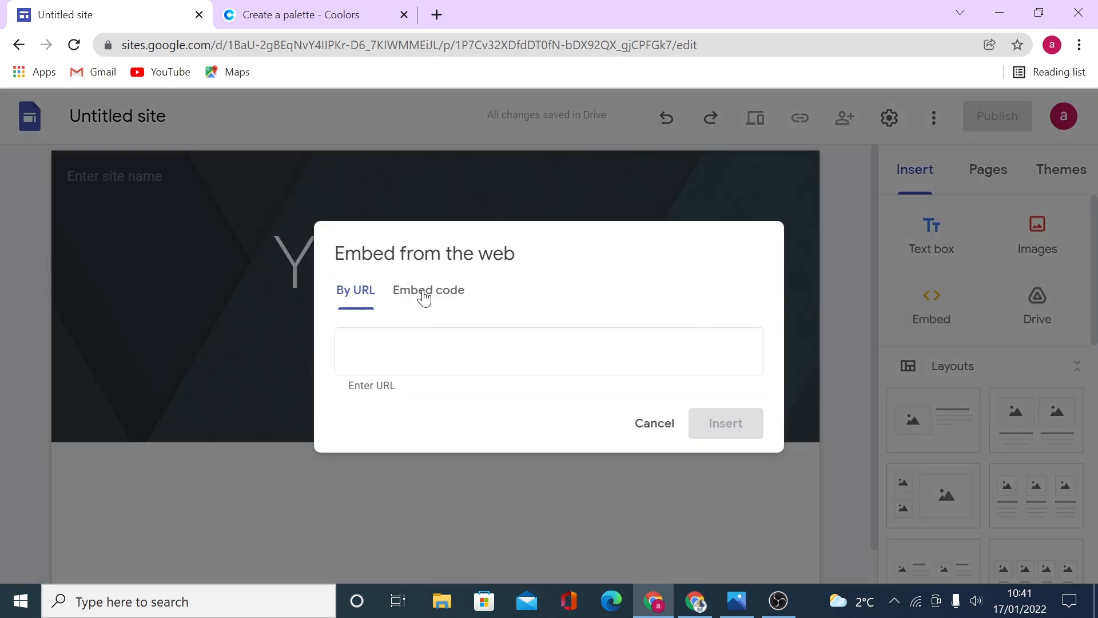
{"action": "left_click", "coordinate": [428, 290]}
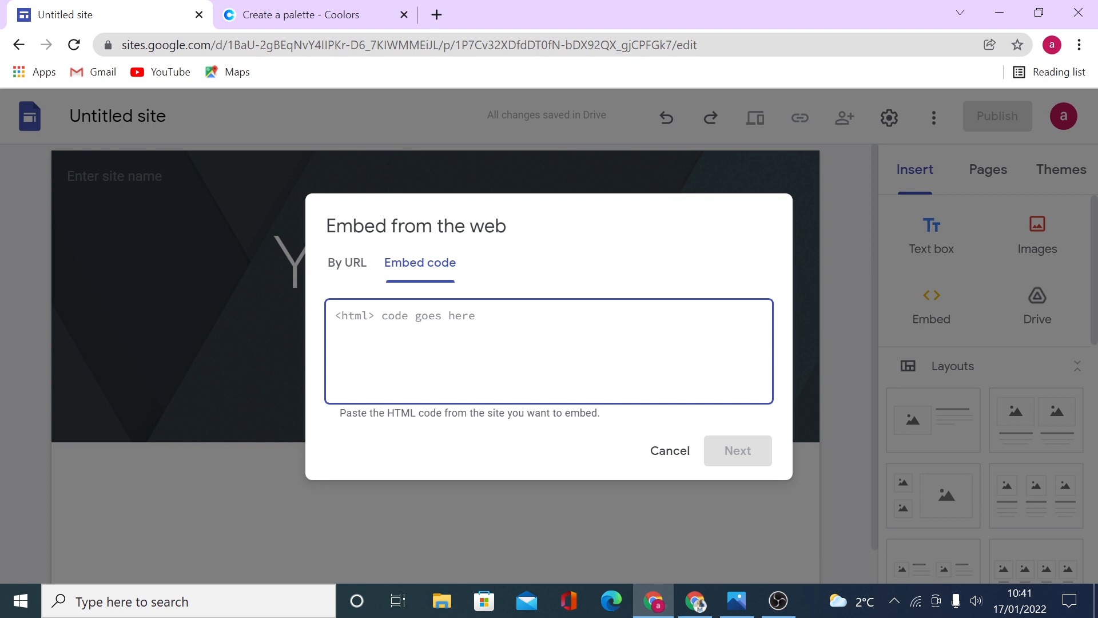
{"action": "left_click", "coordinate": [1062, 169]}
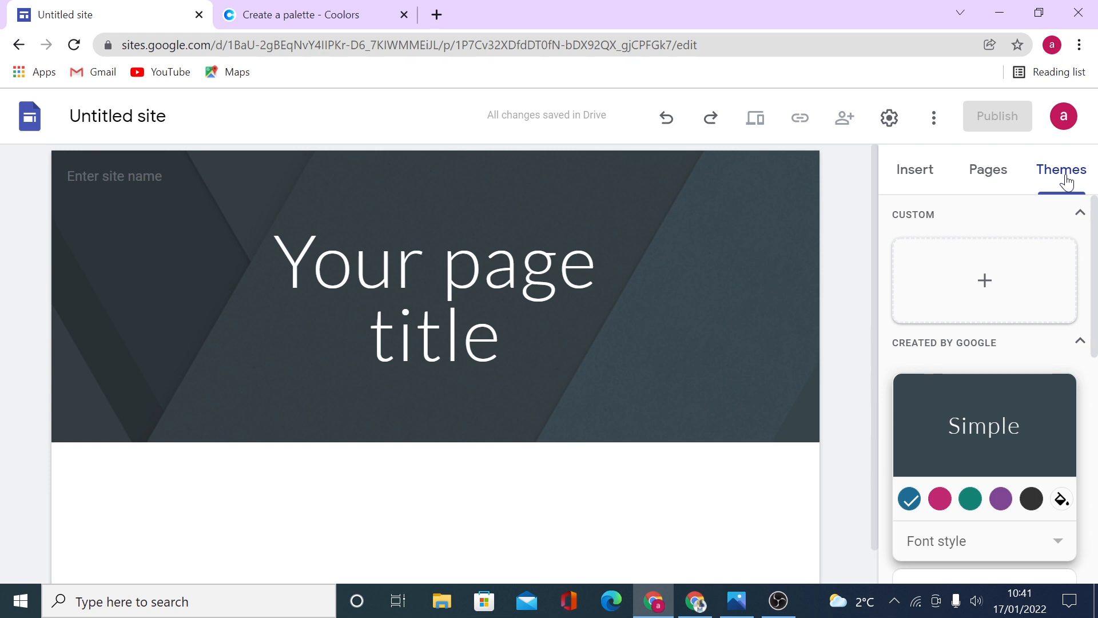
{"action": "mouse_move", "coordinate": [1083, 194]}
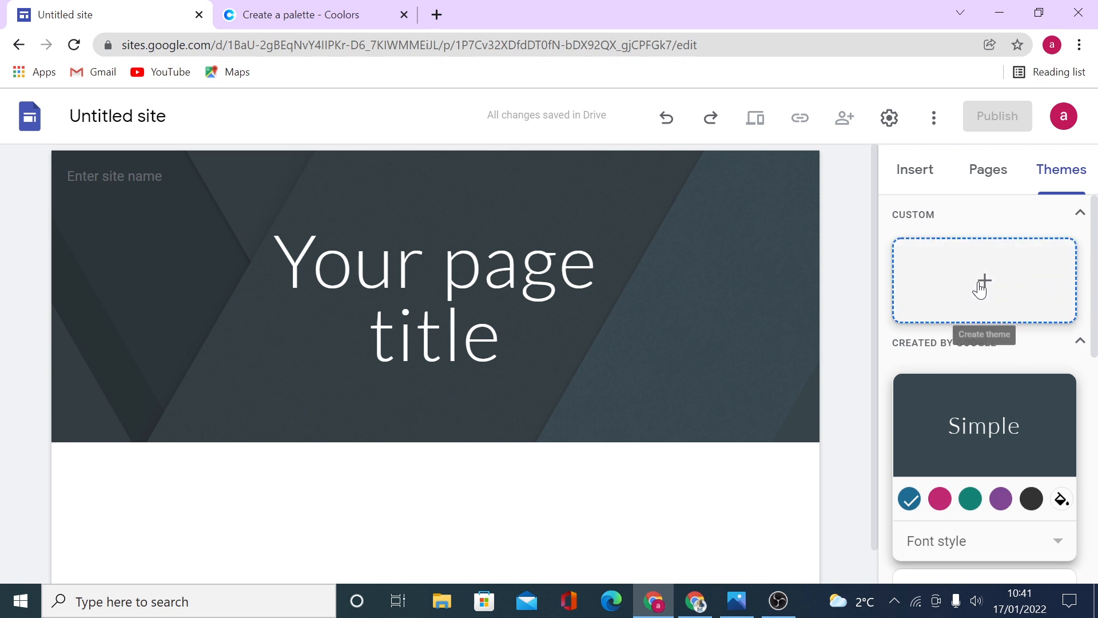
{"action": "mouse_move", "coordinate": [1057, 178]}
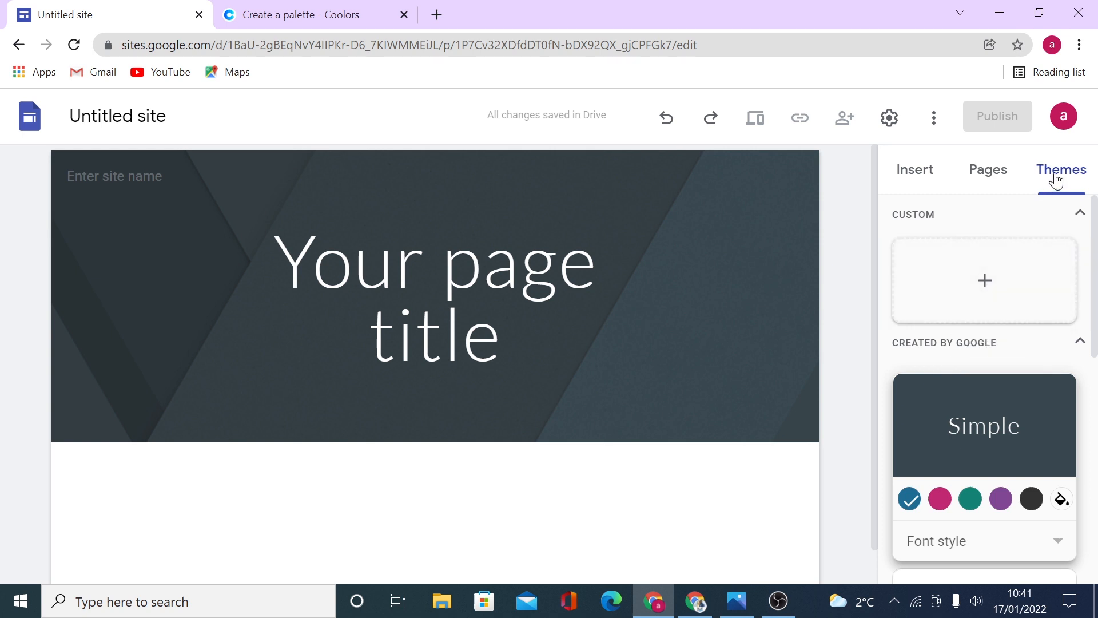
{"action": "mouse_move", "coordinate": [920, 225]}
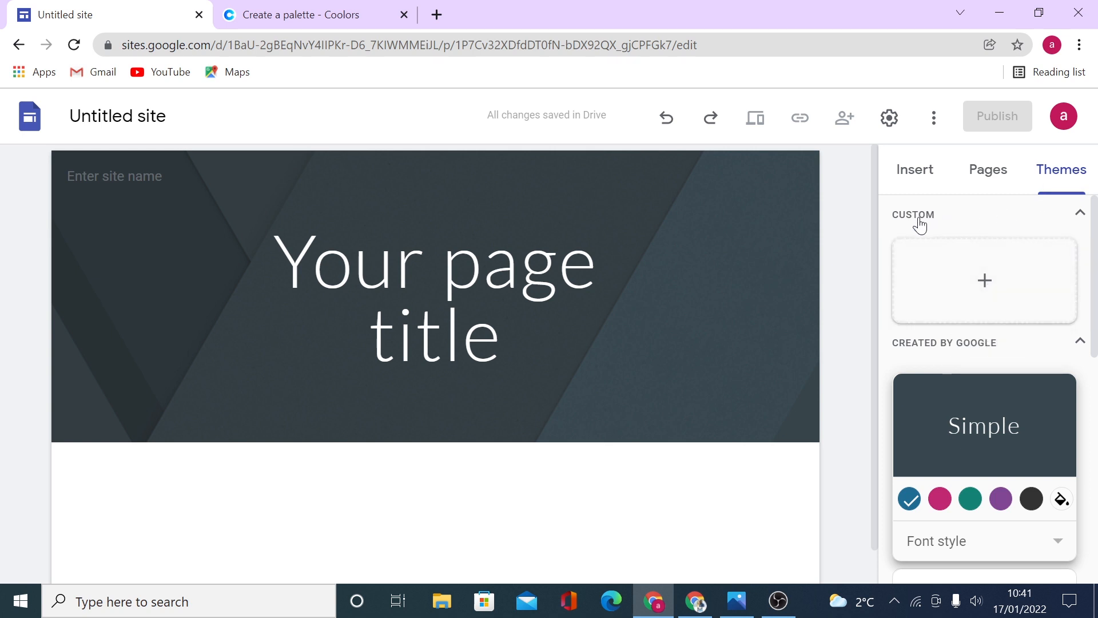
Step: Create a custom theme named 'Black and White' and upload a garden photo banner
{"action": "left_click", "coordinate": [984, 280]}
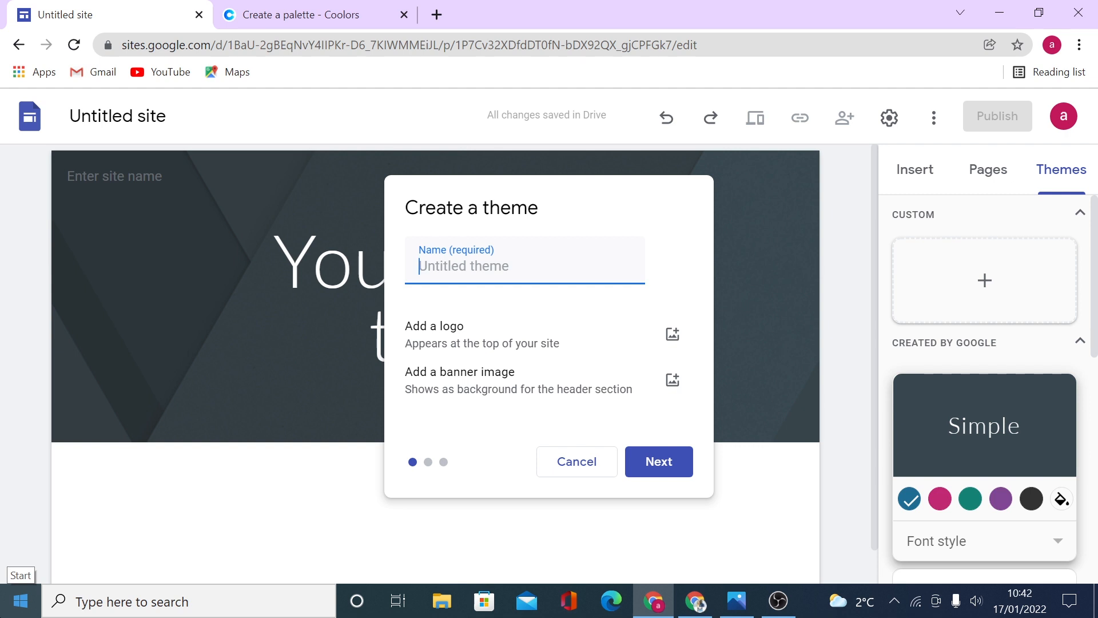
{"action": "type", "text": "Black and White"}
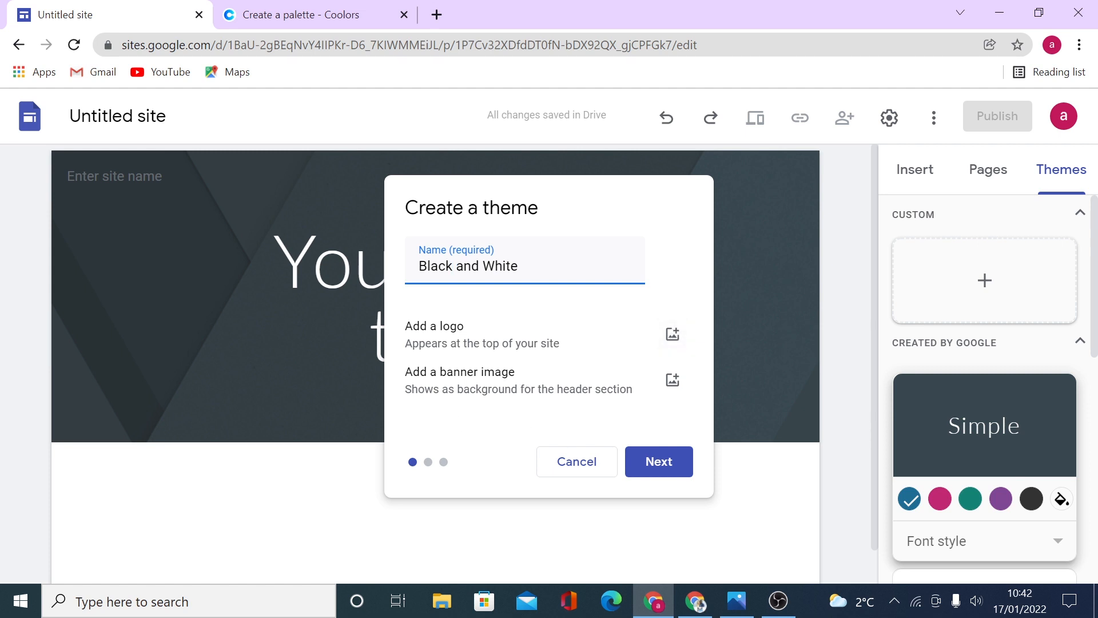
{"action": "left_click", "coordinate": [672, 380]}
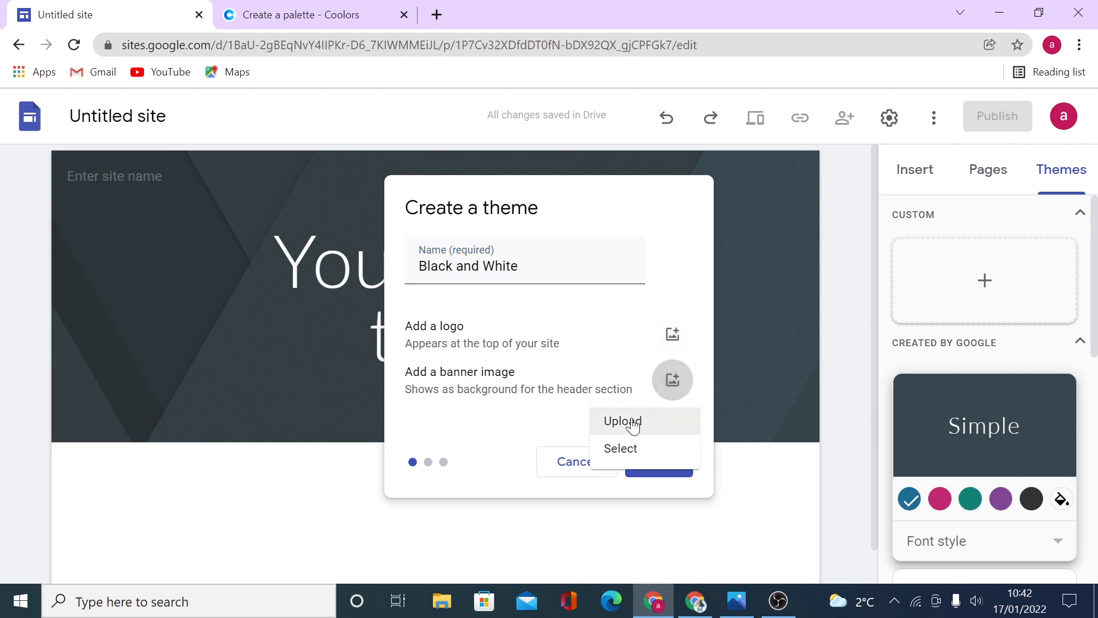
{"action": "left_click", "coordinate": [623, 421]}
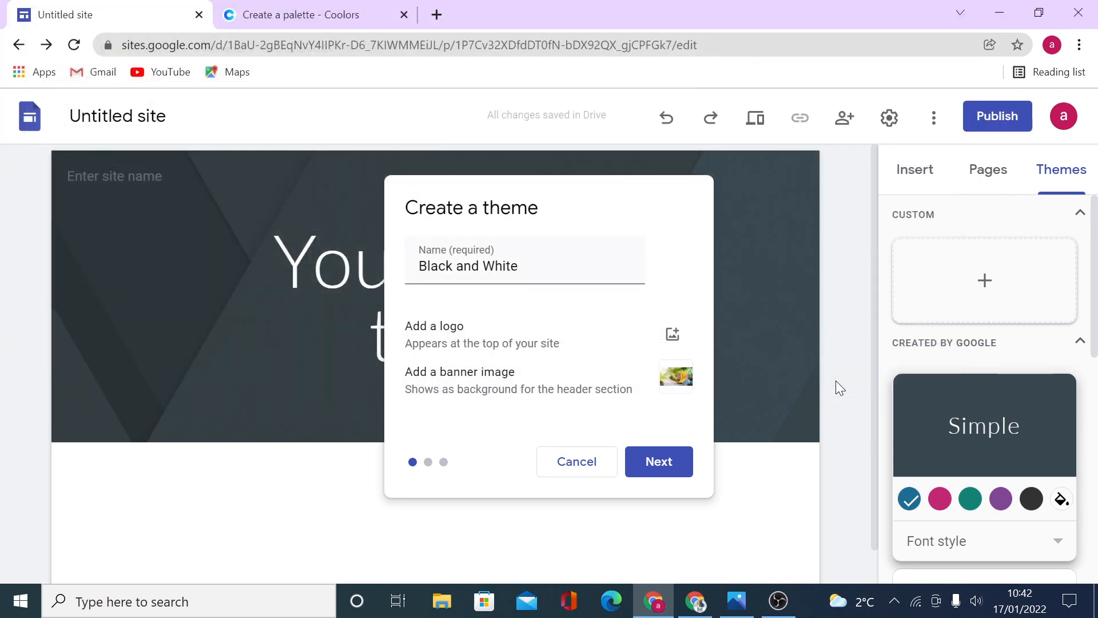
Step: Advance the new theme to its colour step and open the first colour's choices
{"action": "left_click", "coordinate": [659, 461]}
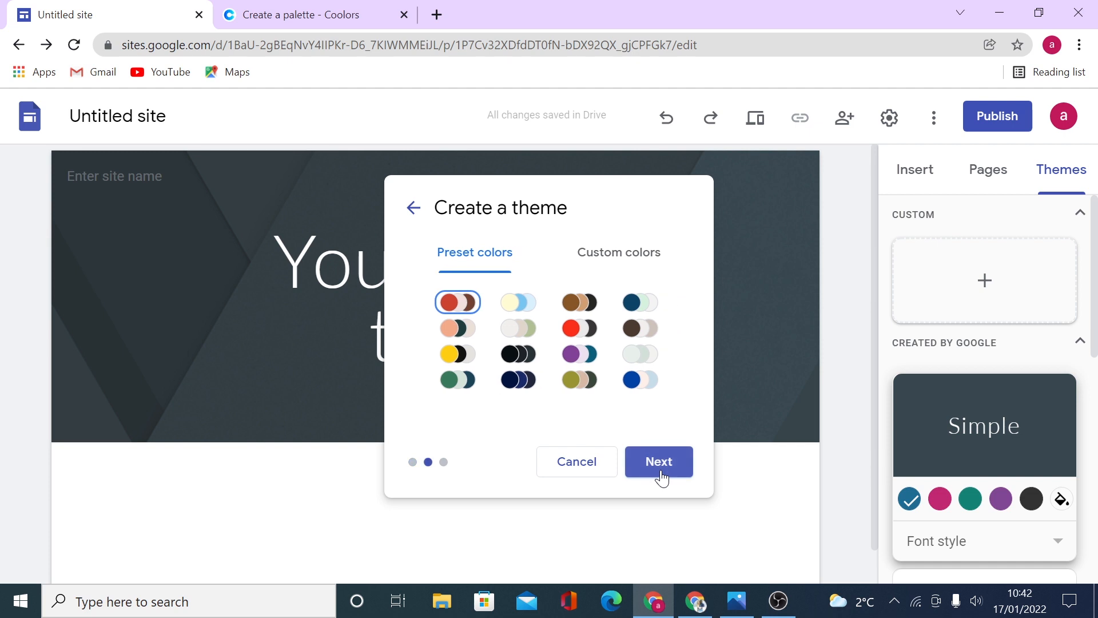
{"action": "mouse_move", "coordinate": [471, 318]}
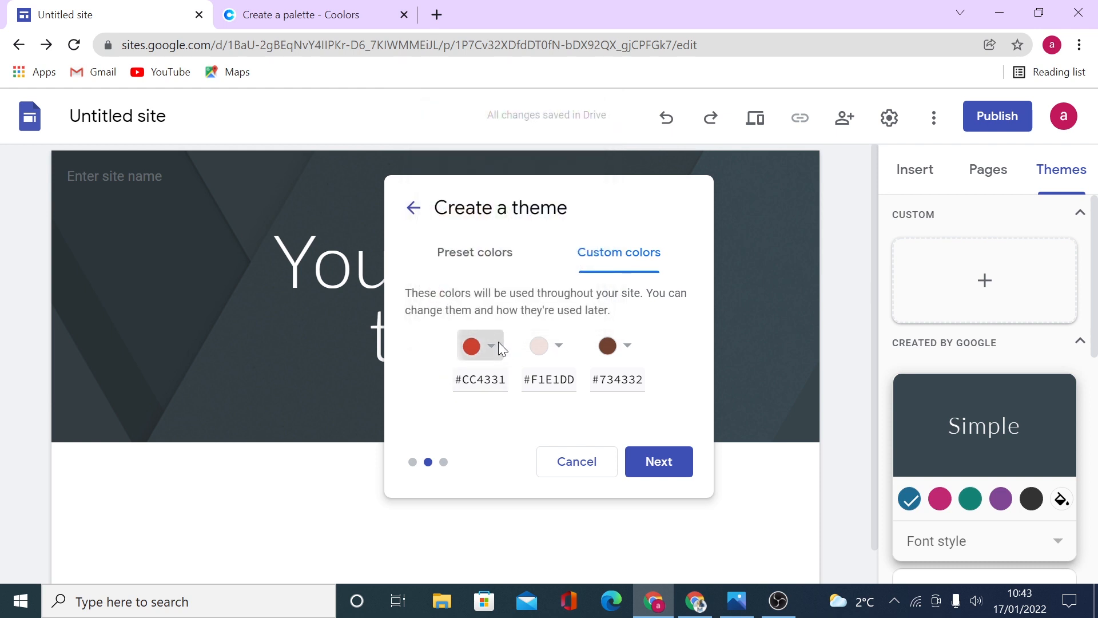
{"action": "left_click", "coordinate": [492, 346]}
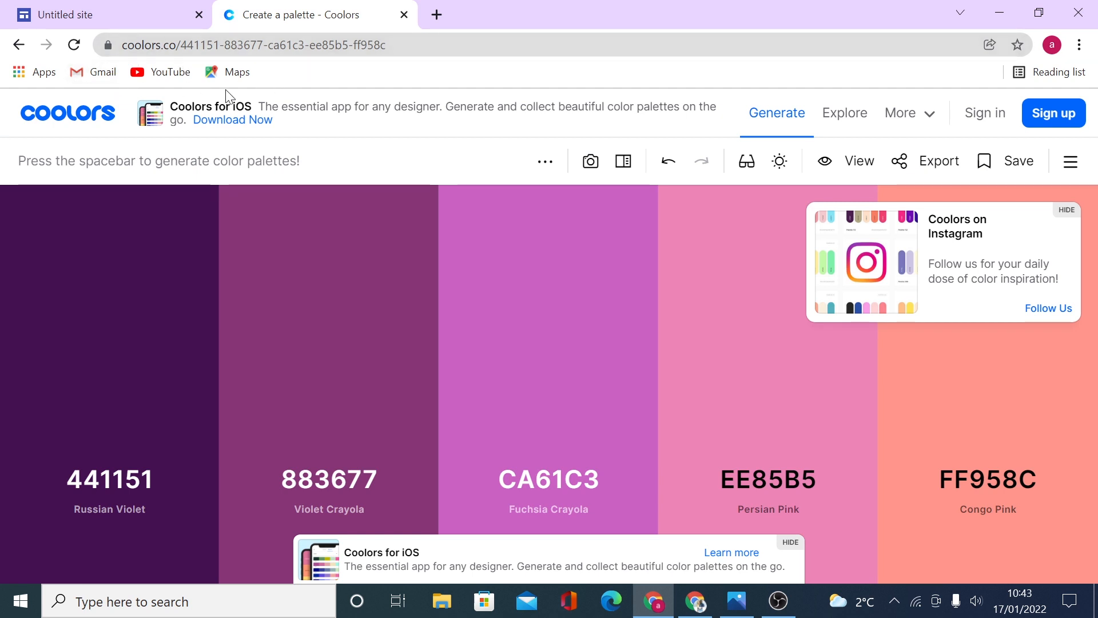
{"action": "mouse_move", "coordinate": [748, 117]}
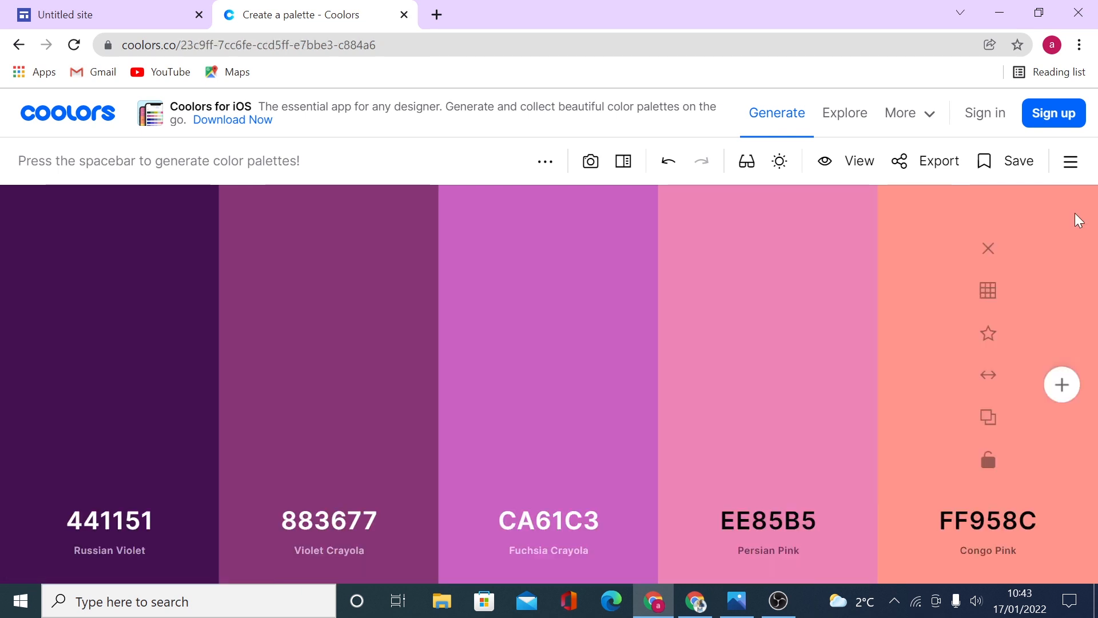
Step: Generate three new colour palettes in Coolors with the spacebar
{"action": "key", "text": "space"}
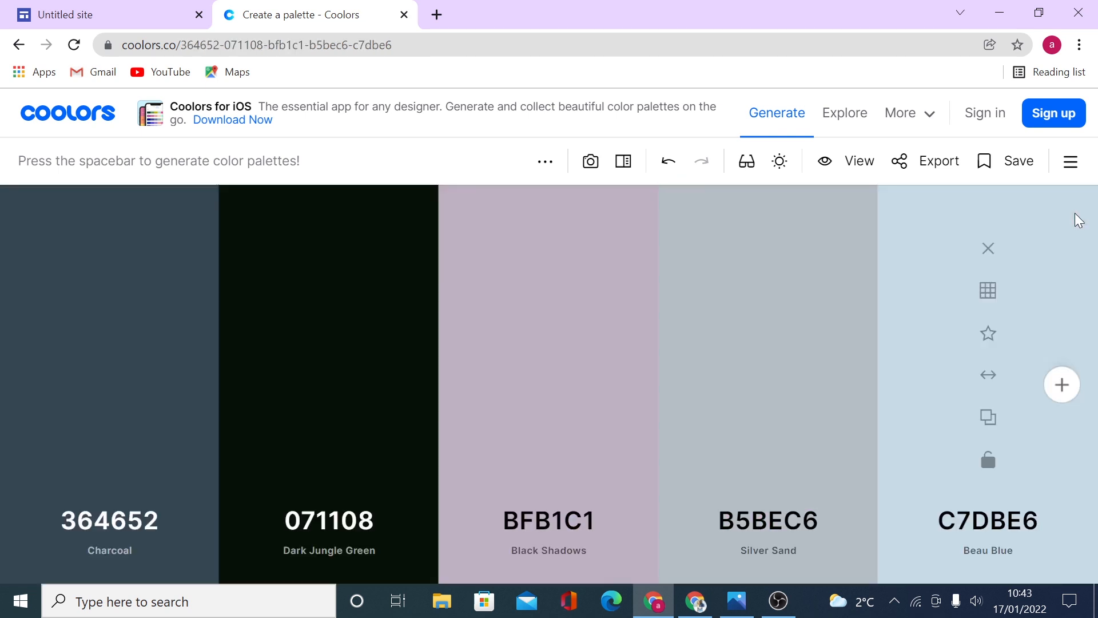
{"action": "key", "text": "space"}
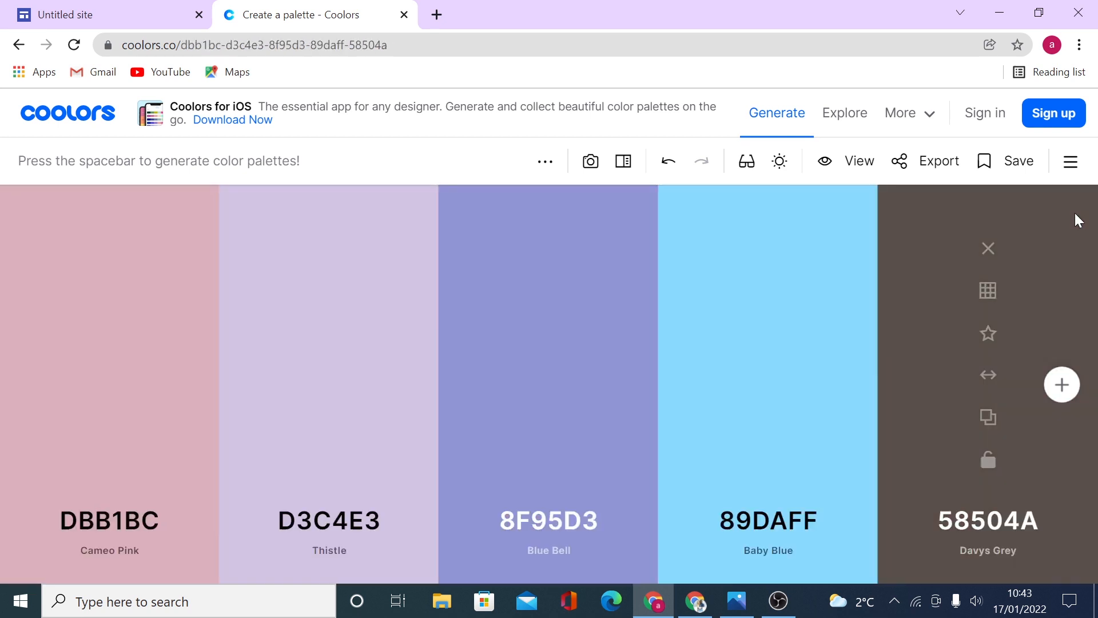
{"action": "key", "text": "space"}
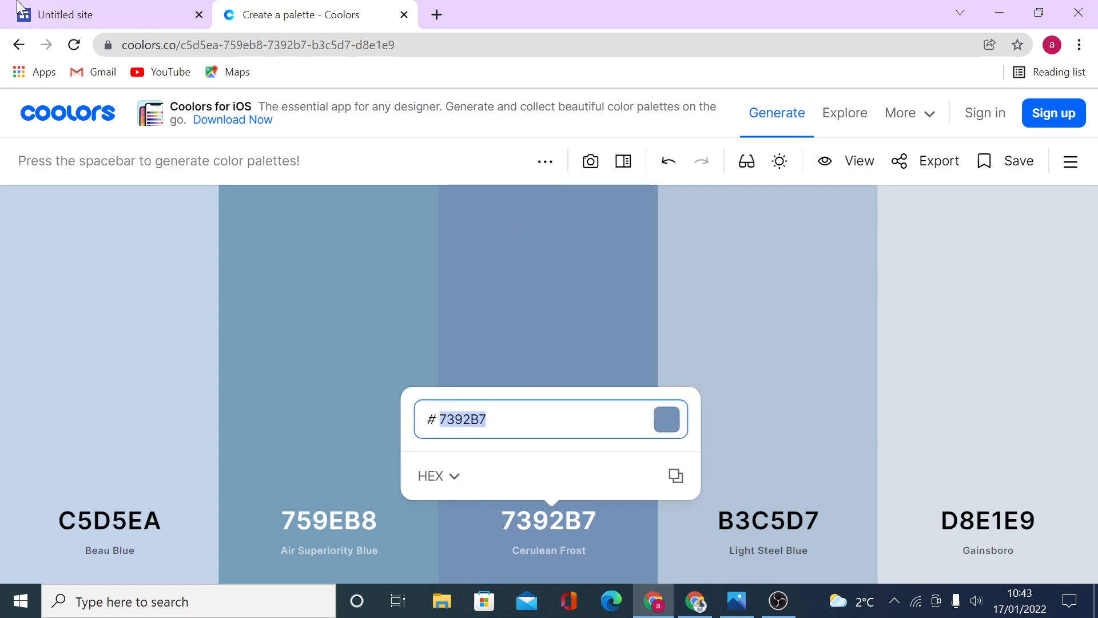
Step: Return to the Sites editor and open the first theme colour to enter #000000, #FFFFFF, #D0E0E3
{"action": "left_click", "coordinate": [86, 15]}
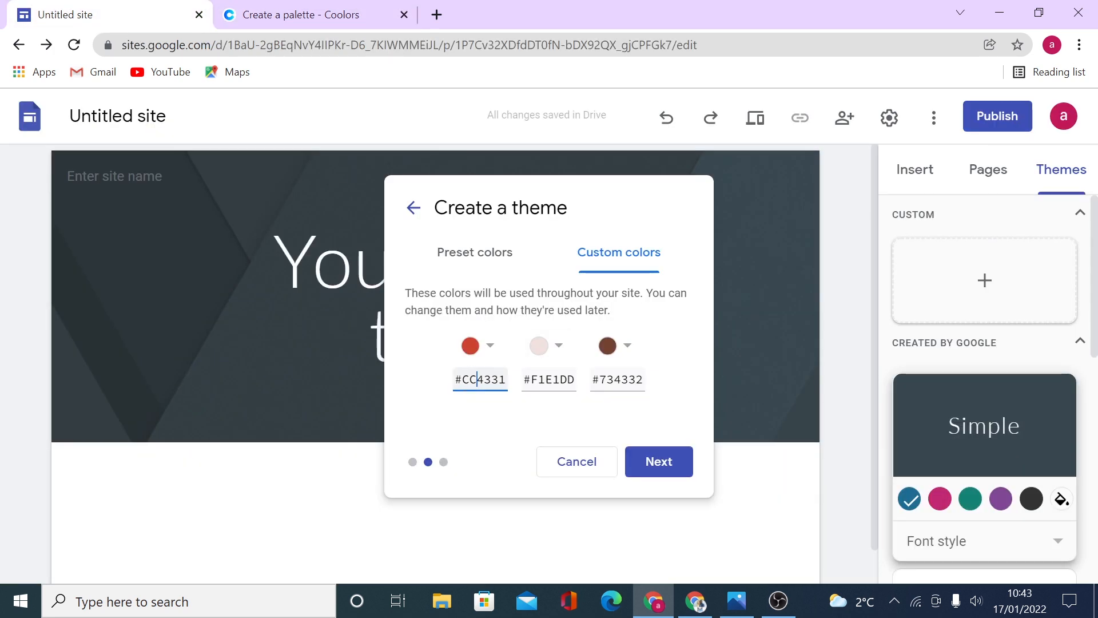
{"action": "mouse_move", "coordinate": [495, 351]}
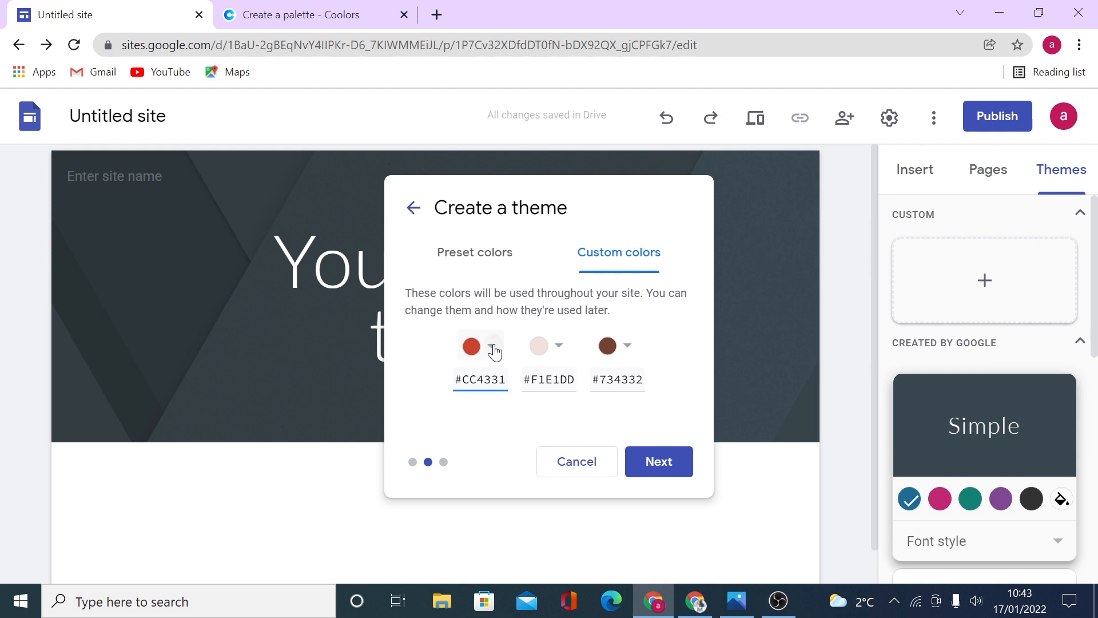
{"action": "left_click", "coordinate": [471, 346]}
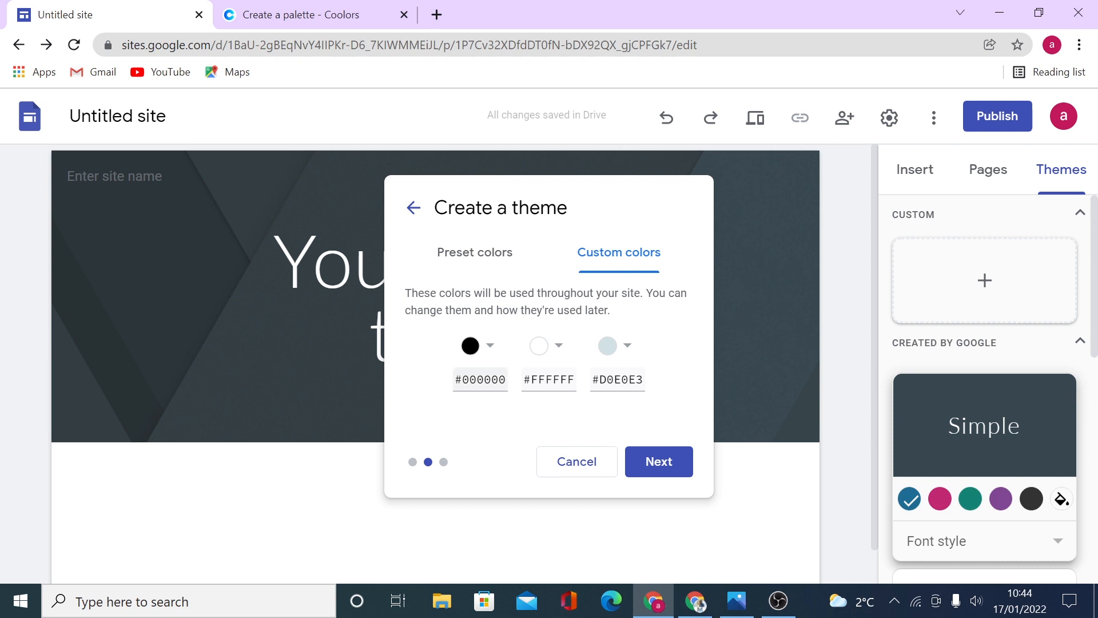
Step: Use Comfortaa Medium for headings and Nunito Medium for body, then create the theme
{"action": "left_click", "coordinate": [659, 461]}
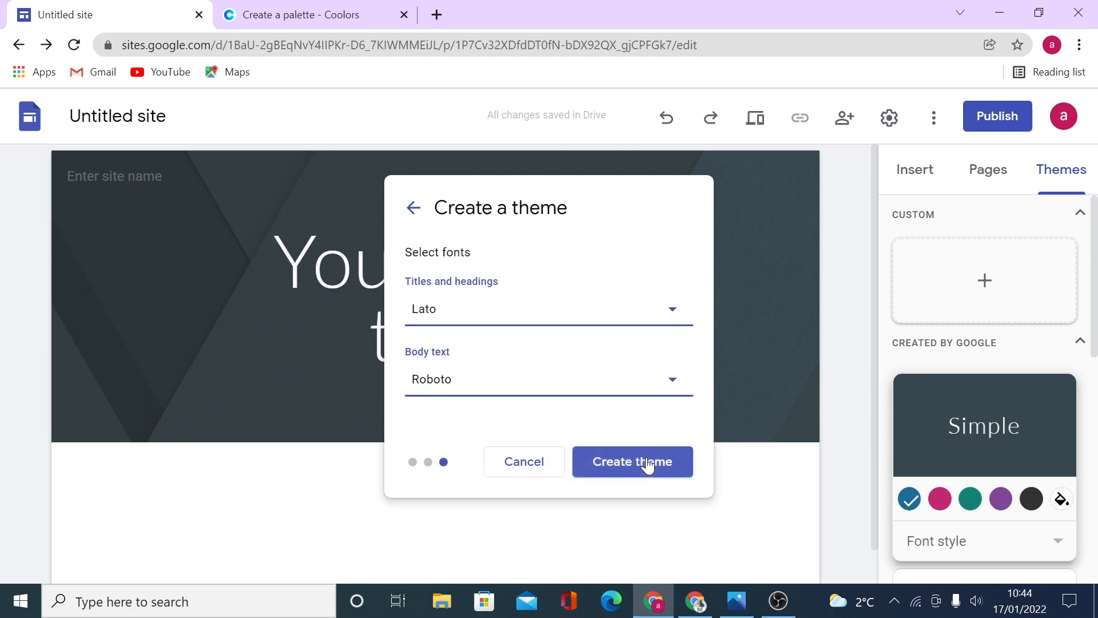
{"action": "mouse_move", "coordinate": [682, 313]}
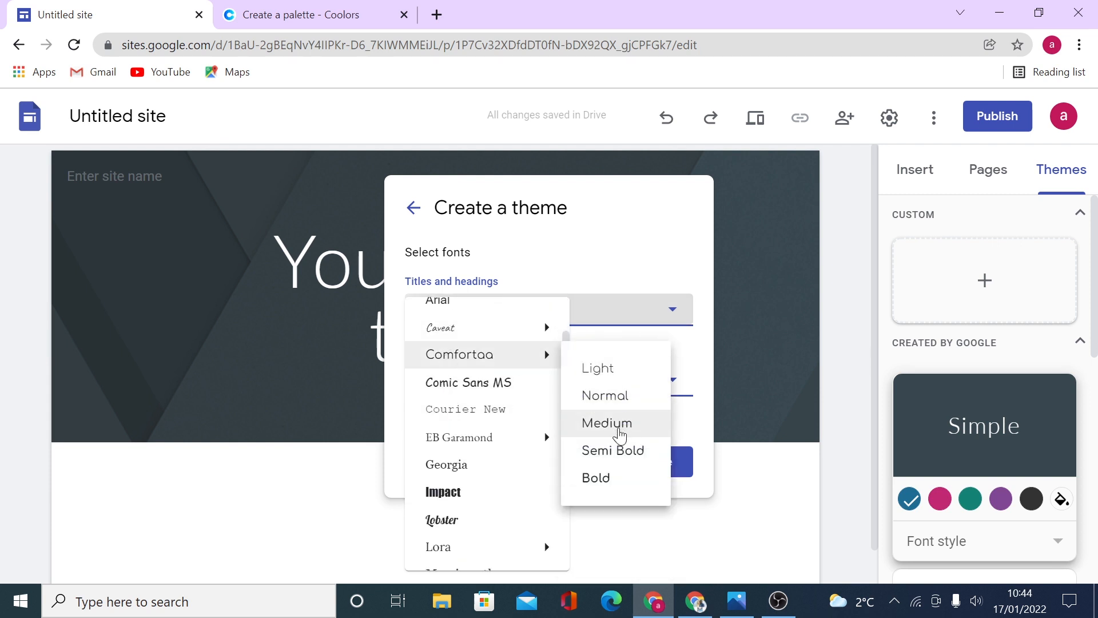
{"action": "left_click", "coordinate": [607, 423]}
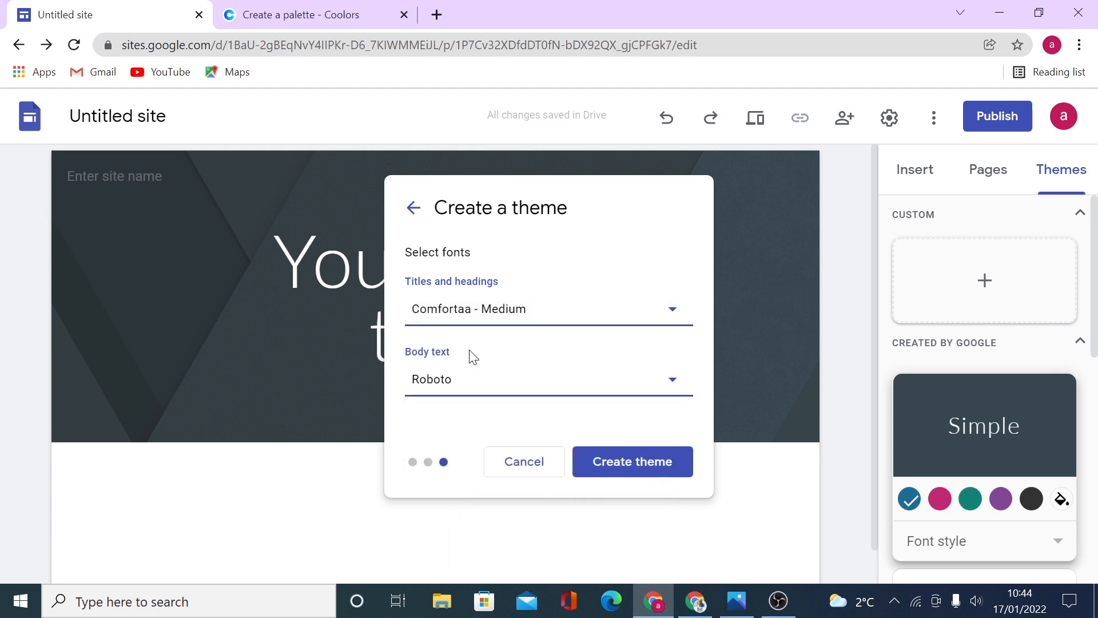
{"action": "mouse_move", "coordinate": [664, 381]}
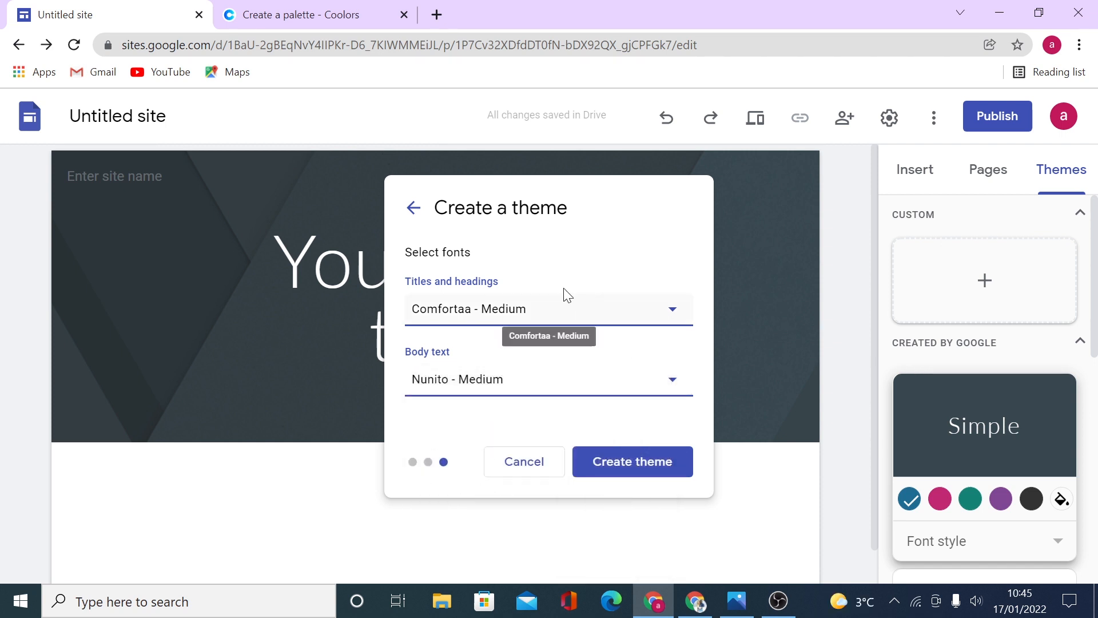
{"action": "mouse_move", "coordinate": [612, 468]}
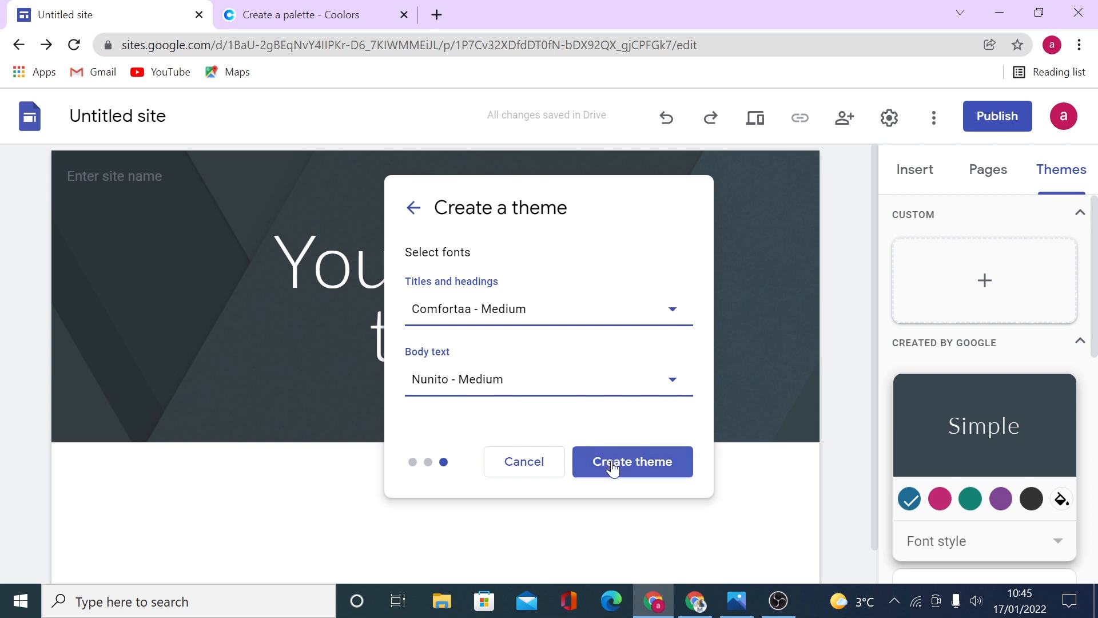
{"action": "left_click", "coordinate": [632, 461]}
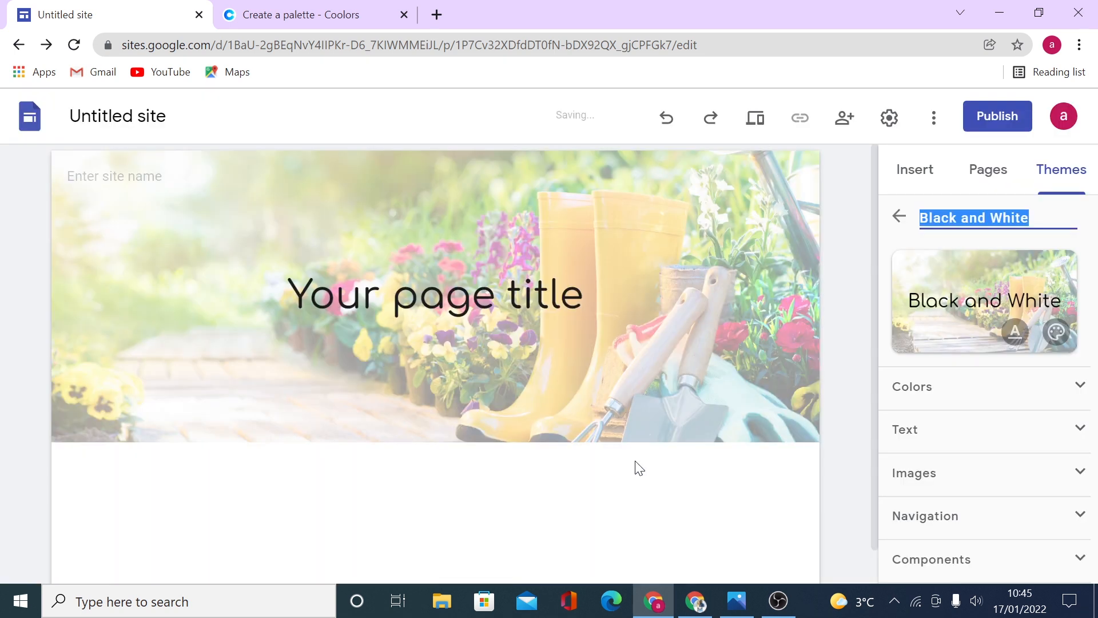
{"action": "mouse_move", "coordinate": [1015, 389]}
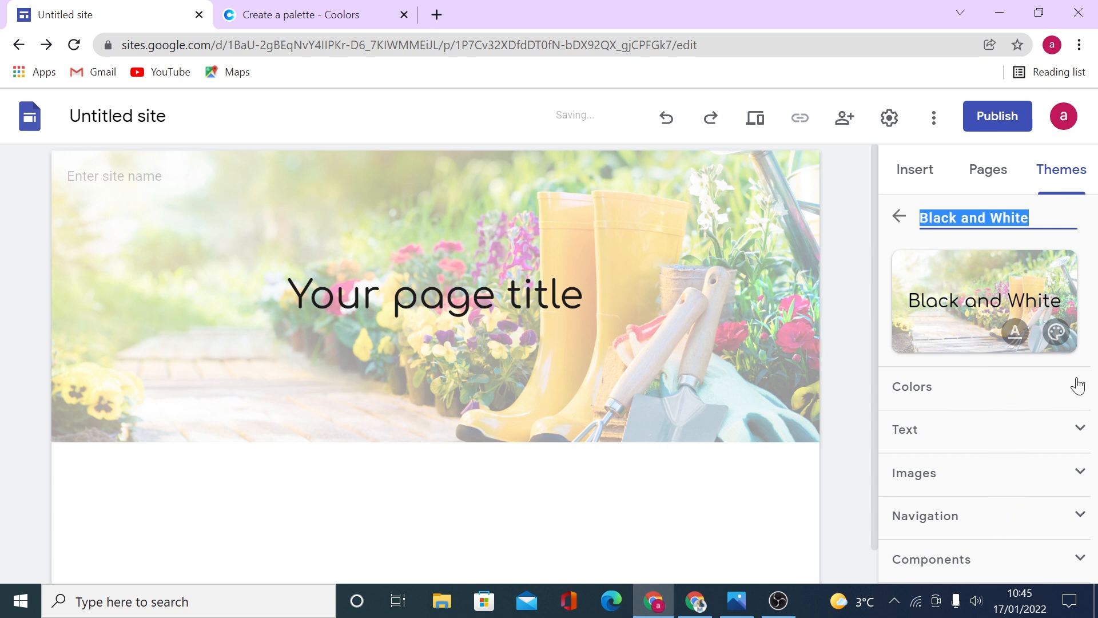
Step: Expand the Black and White theme's Colors section in the settings panel
{"action": "left_click", "coordinate": [912, 386]}
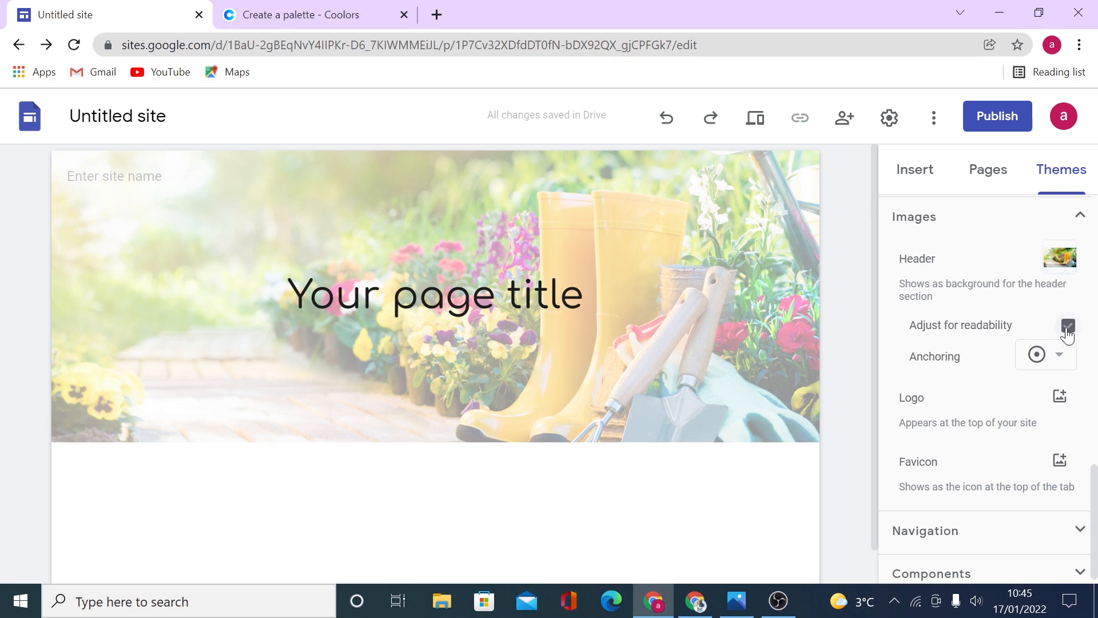
Step: Turn off Adjust for readability on the garden header and set Anchoring to Left
{"action": "left_click", "coordinate": [1068, 325]}
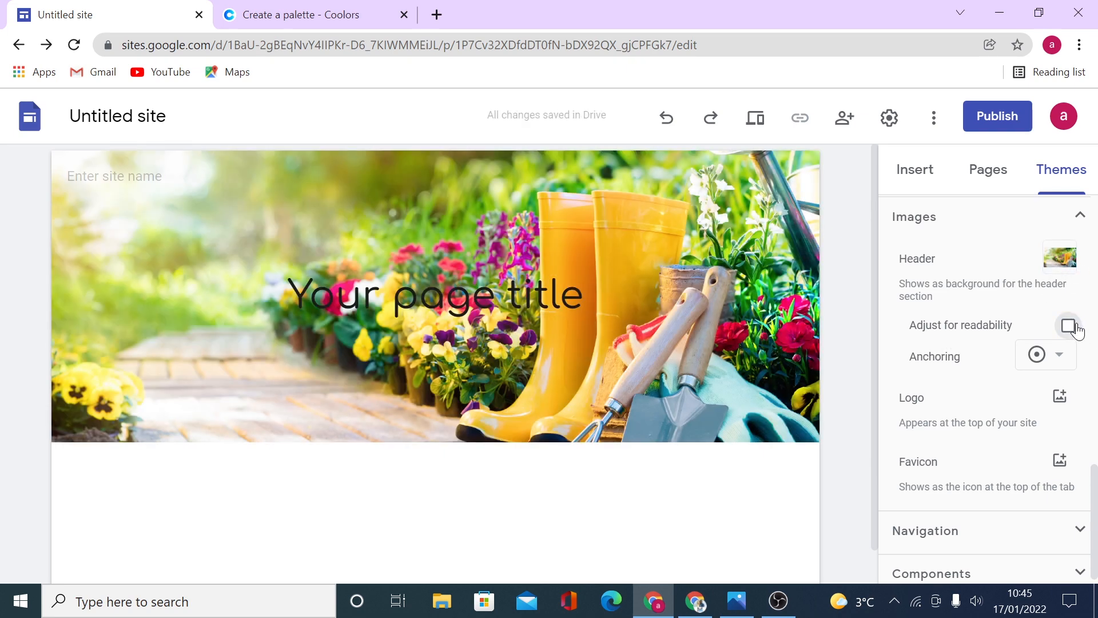
{"action": "left_click", "coordinate": [434, 294]}
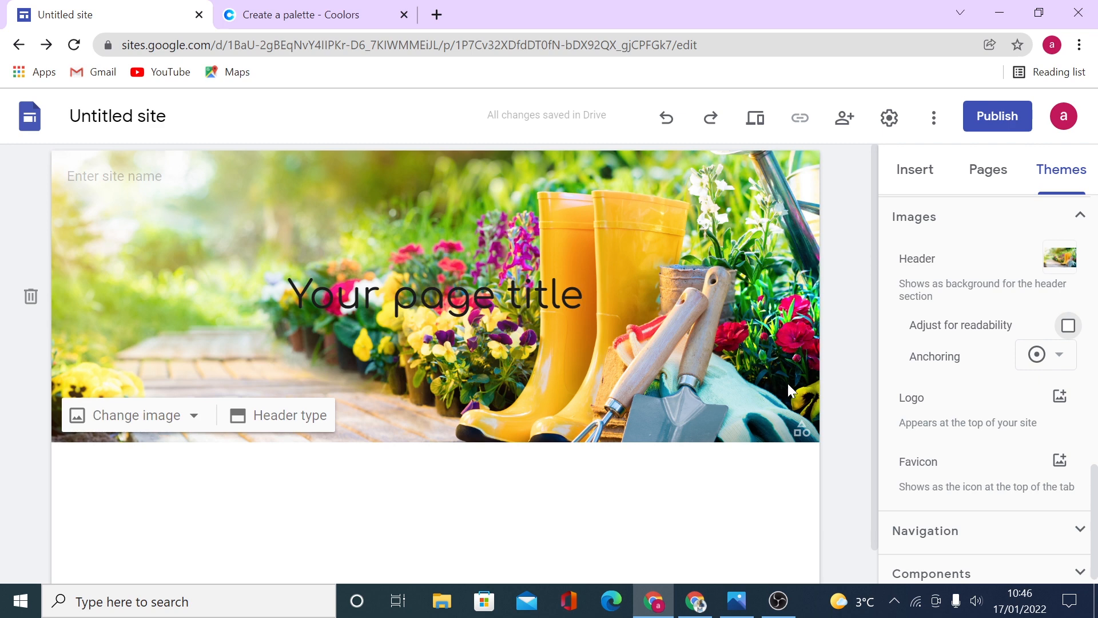
{"action": "left_click", "coordinate": [1059, 355]}
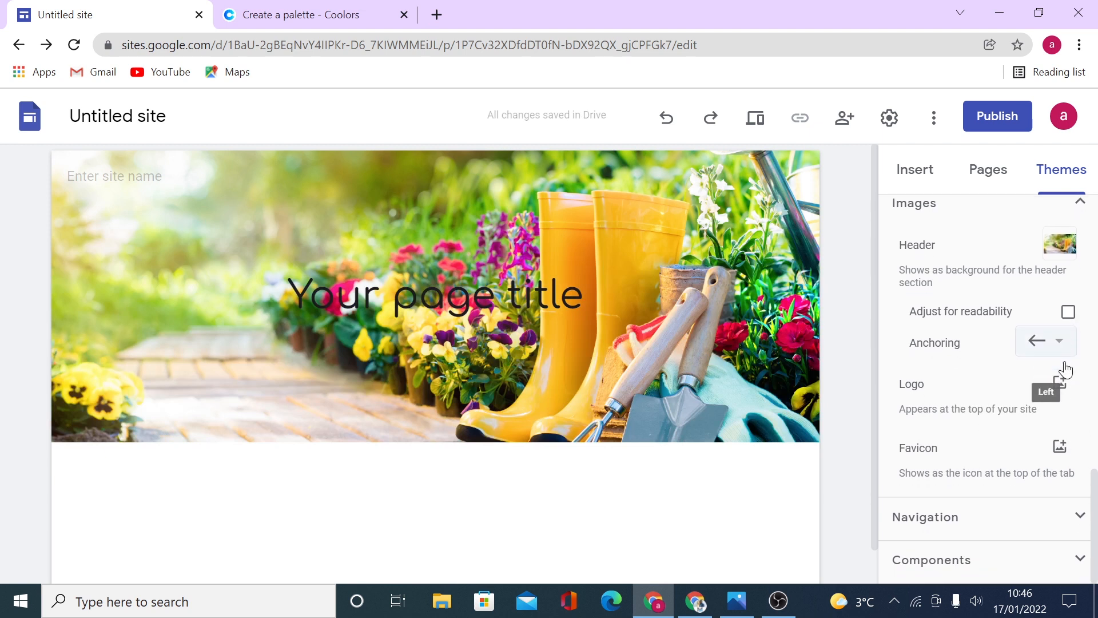
{"action": "mouse_move", "coordinate": [1066, 368]}
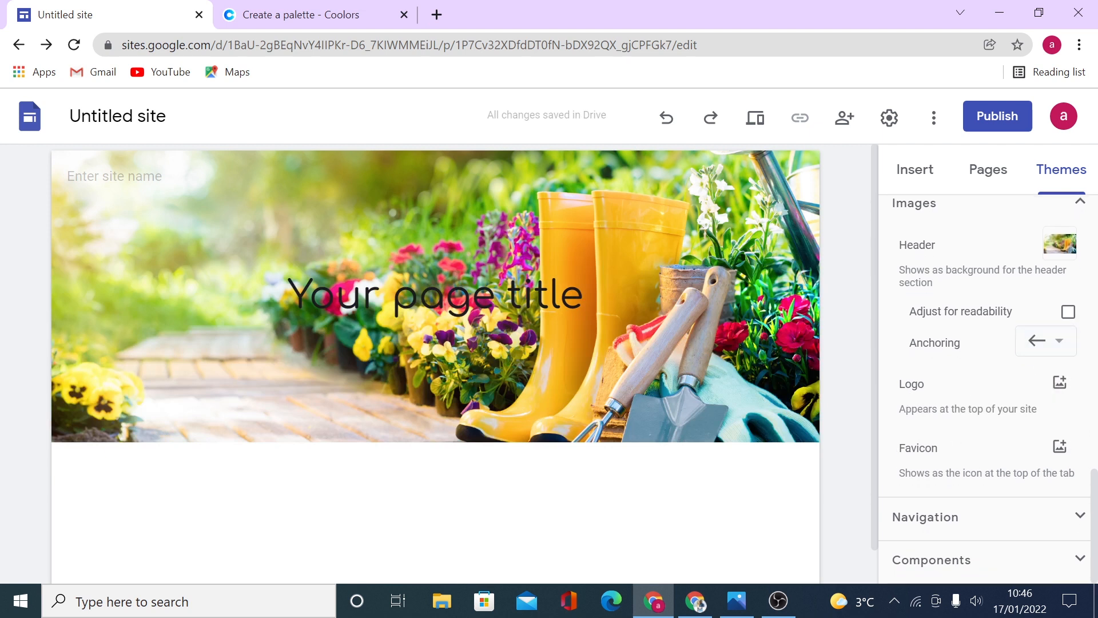
{"action": "mouse_move", "coordinate": [991, 520]}
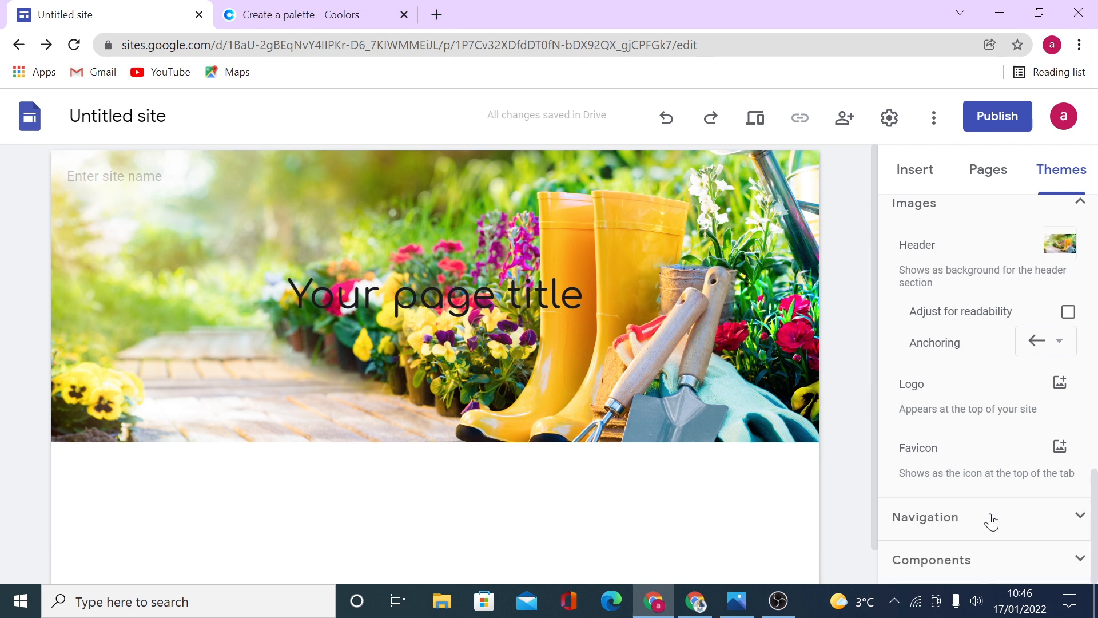
Step: Keep the navigation bar transparent at top and open the Selected page Top nav styles
{"action": "left_click", "coordinate": [924, 517]}
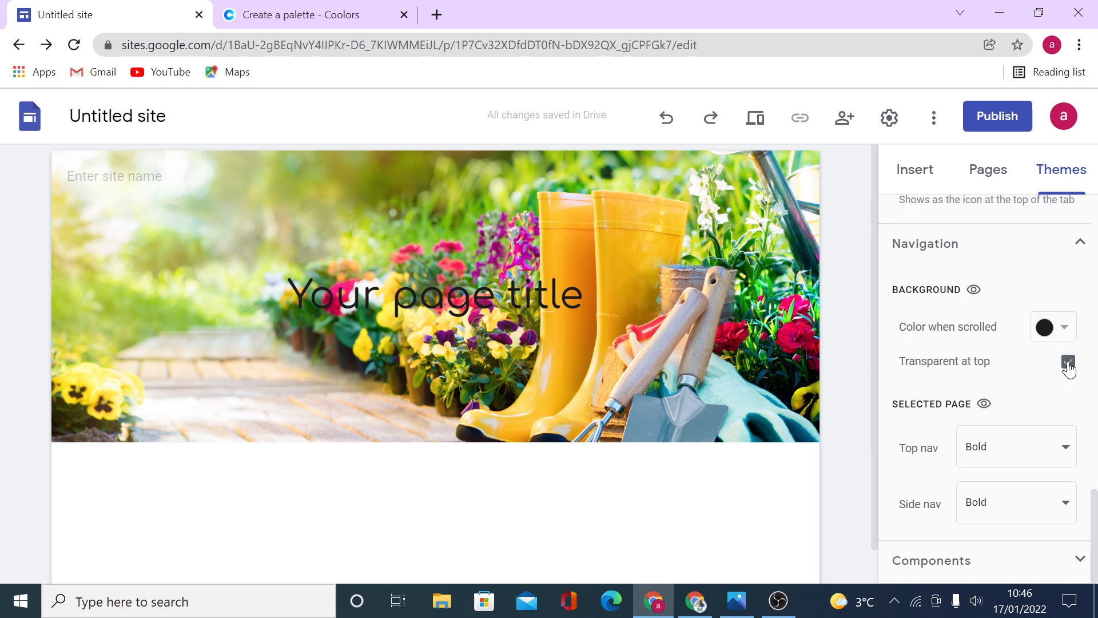
{"action": "left_click", "coordinate": [1068, 362]}
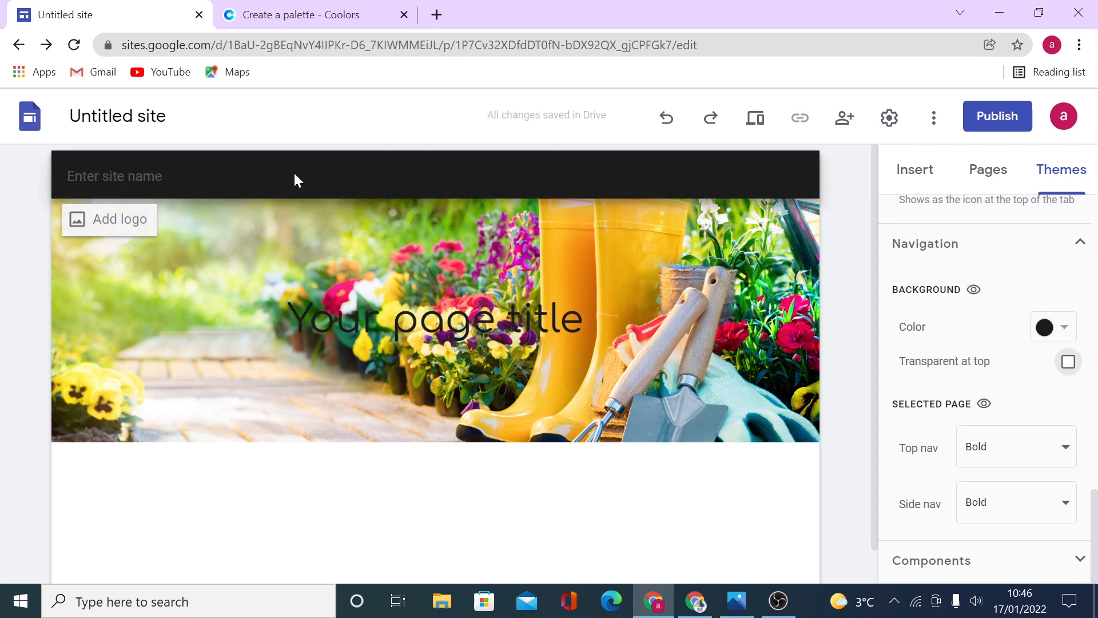
{"action": "left_click", "coordinate": [1068, 362]}
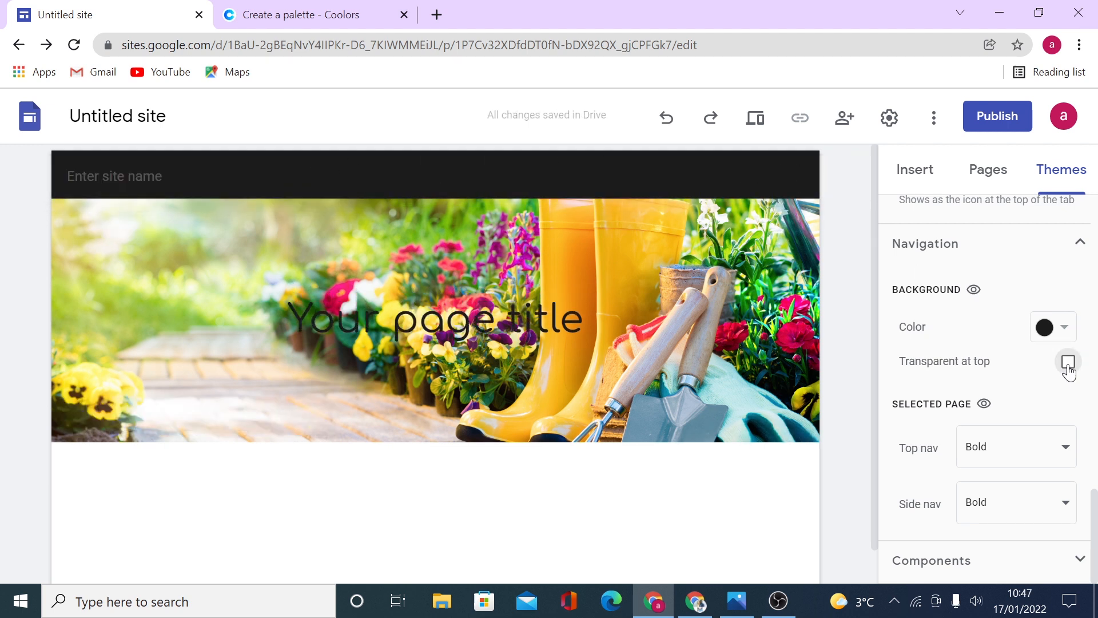
{"action": "left_click", "coordinate": [1068, 362]}
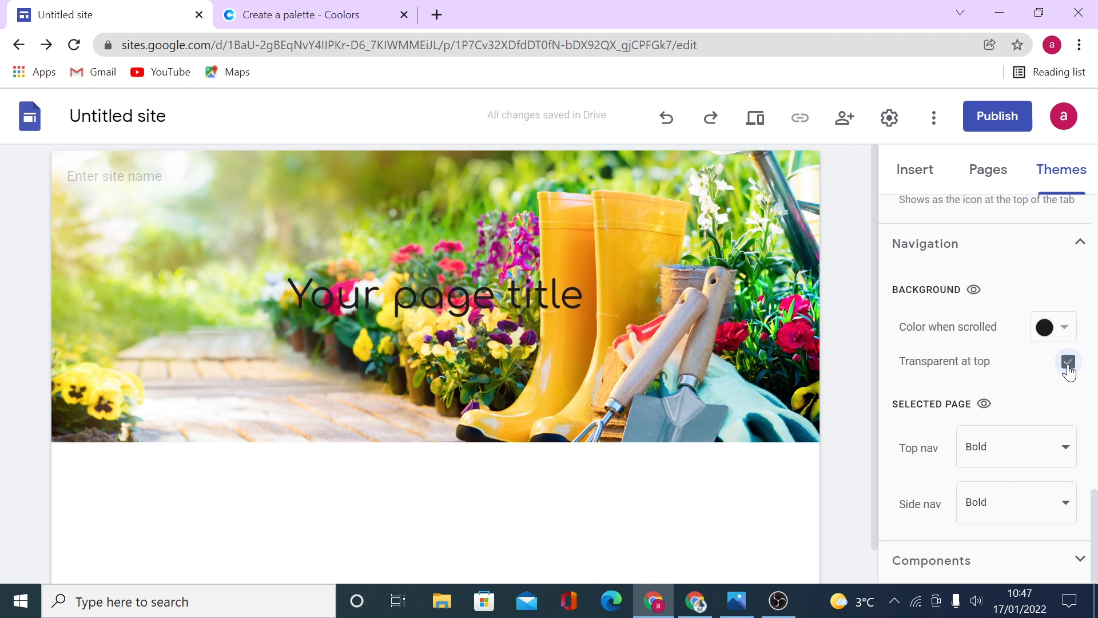
{"action": "left_click", "coordinate": [1068, 361]}
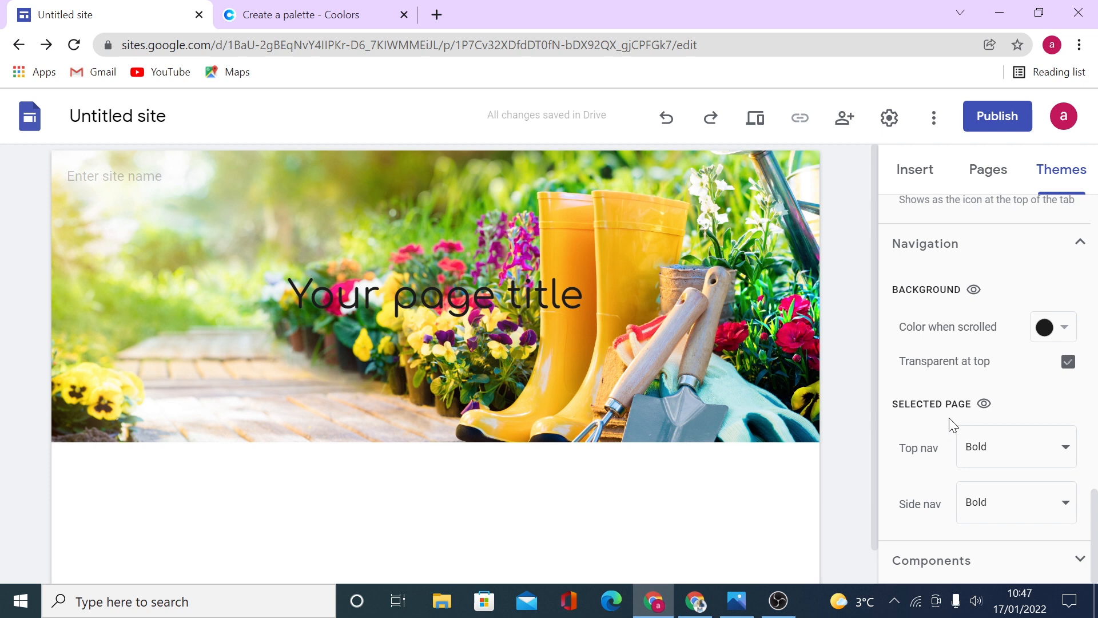
{"action": "mouse_move", "coordinate": [1067, 452]}
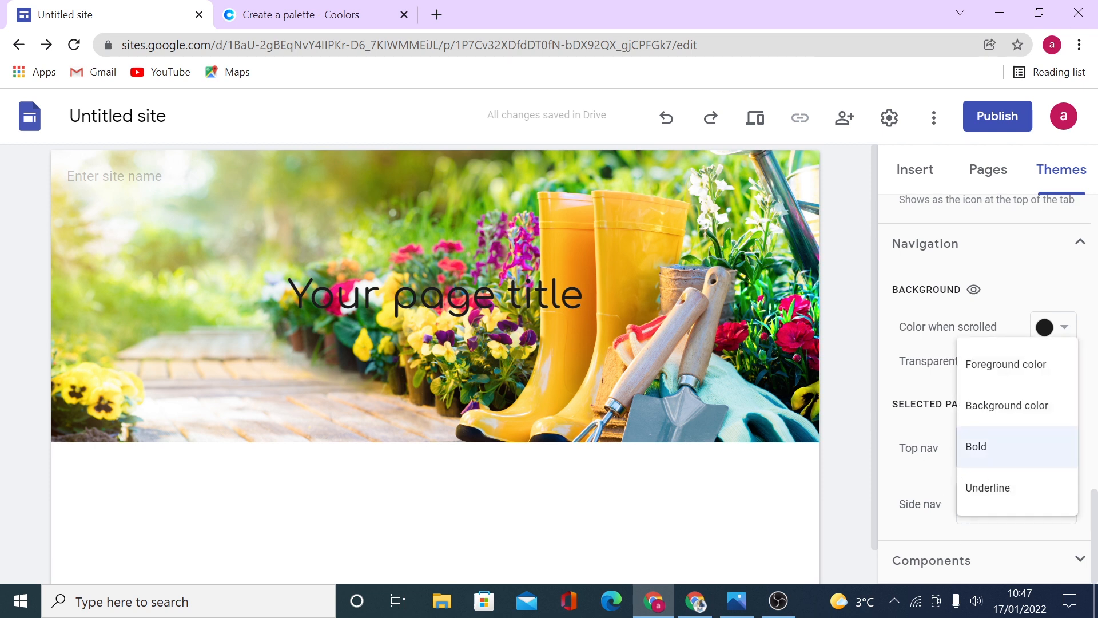
{"action": "mouse_move", "coordinate": [1025, 402]}
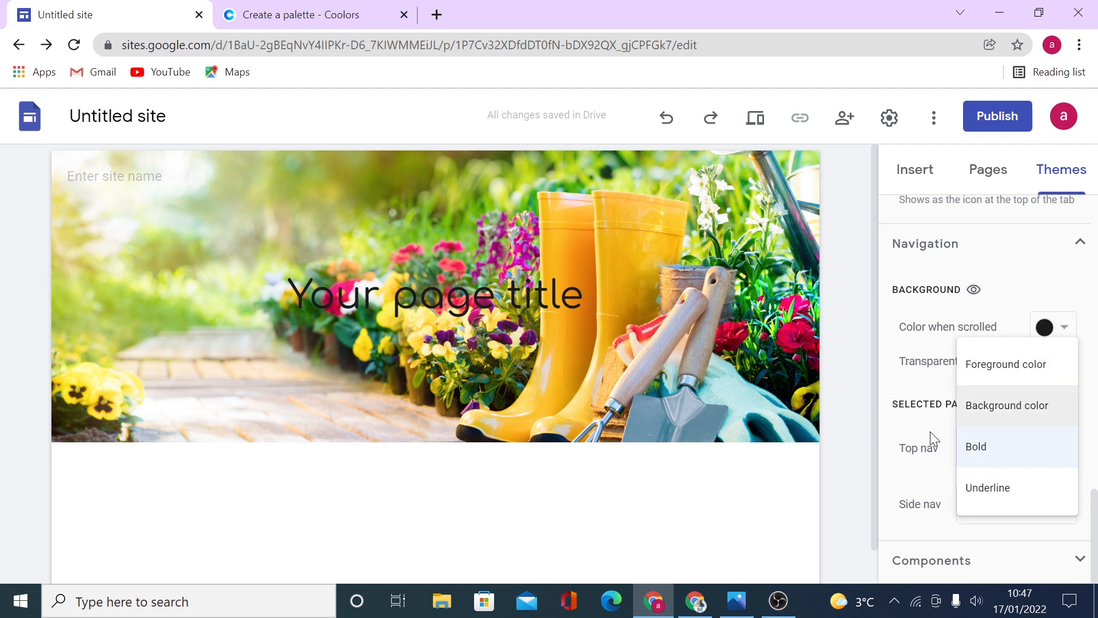
Step: Add a page named 'About US' from the Pages list
{"action": "left_click", "coordinate": [988, 169]}
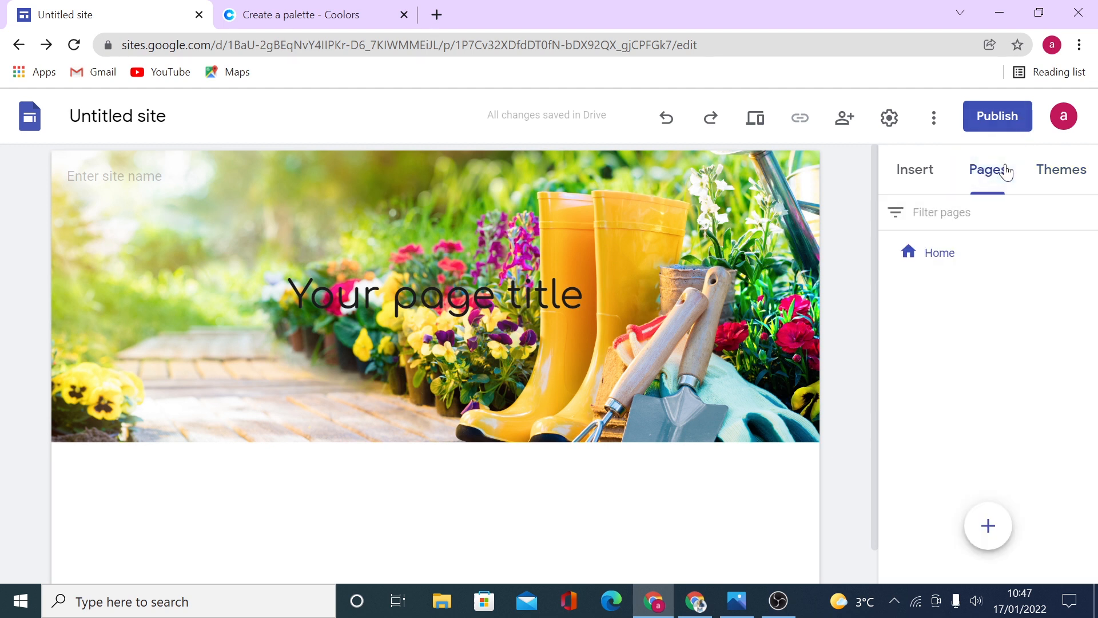
{"action": "left_click", "coordinate": [988, 526]}
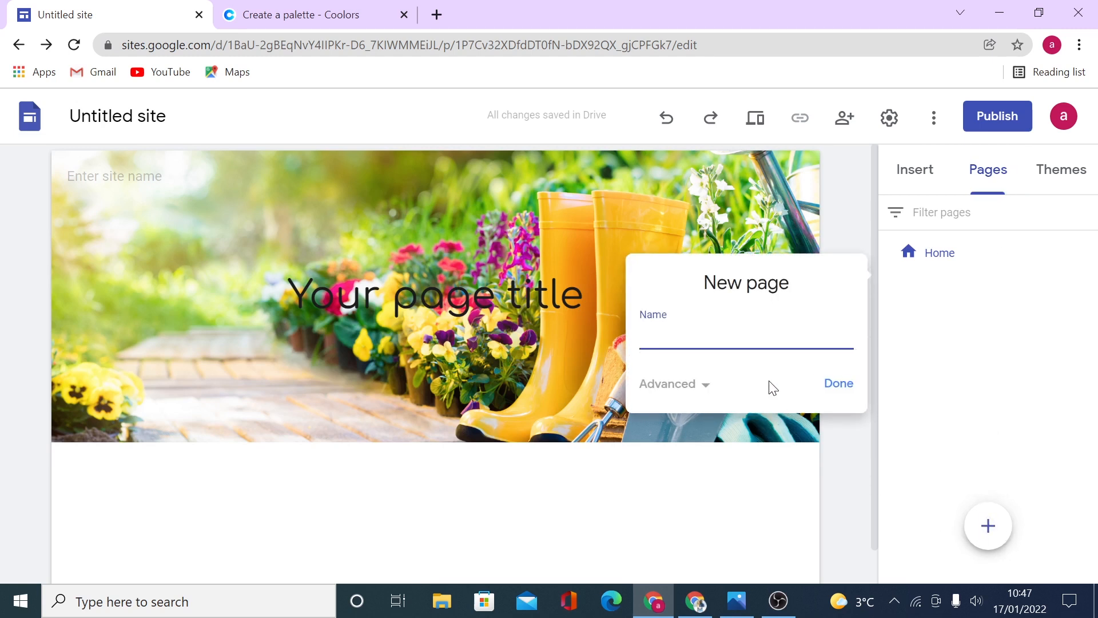
{"action": "type", "text": "About US"}
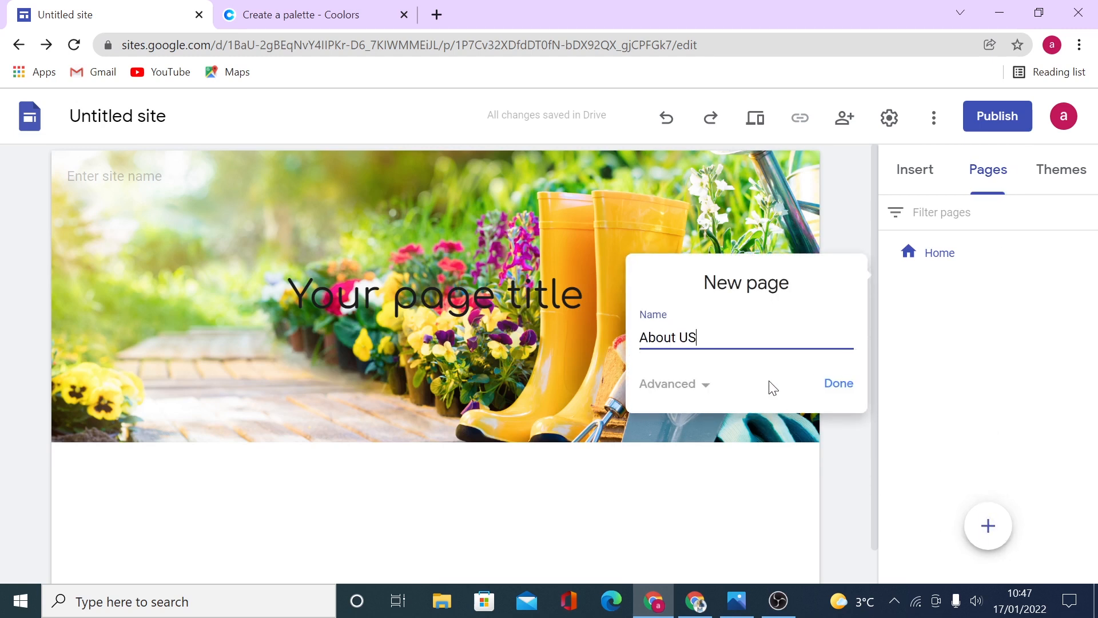
{"action": "left_click", "coordinate": [838, 383]}
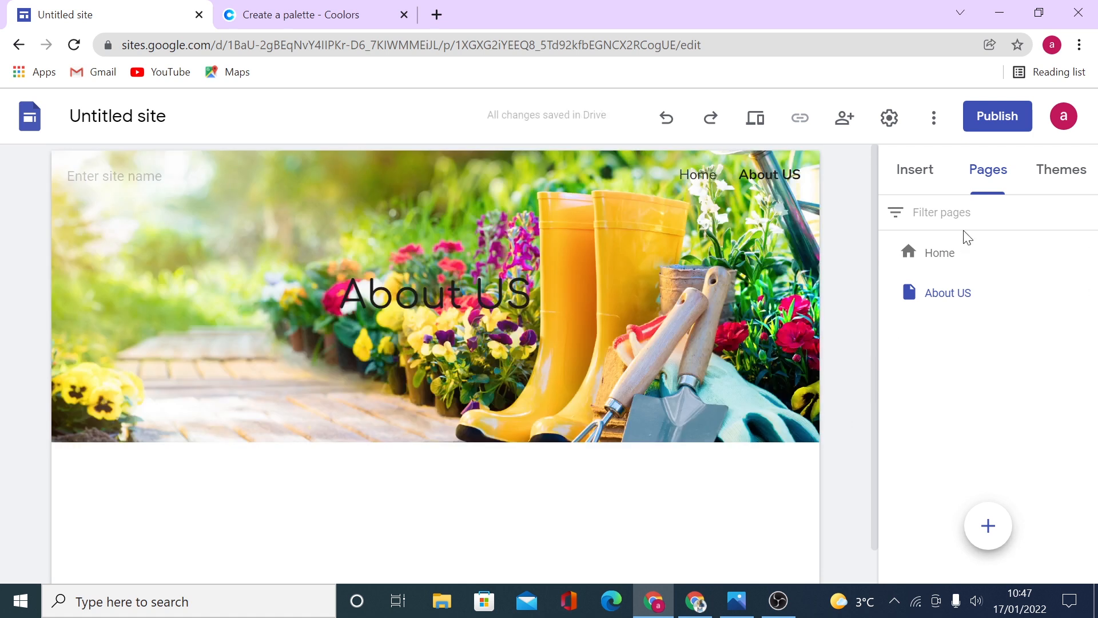
Step: Reopen the Black and White theme for editing from the Themes list
{"action": "left_click", "coordinate": [1061, 169]}
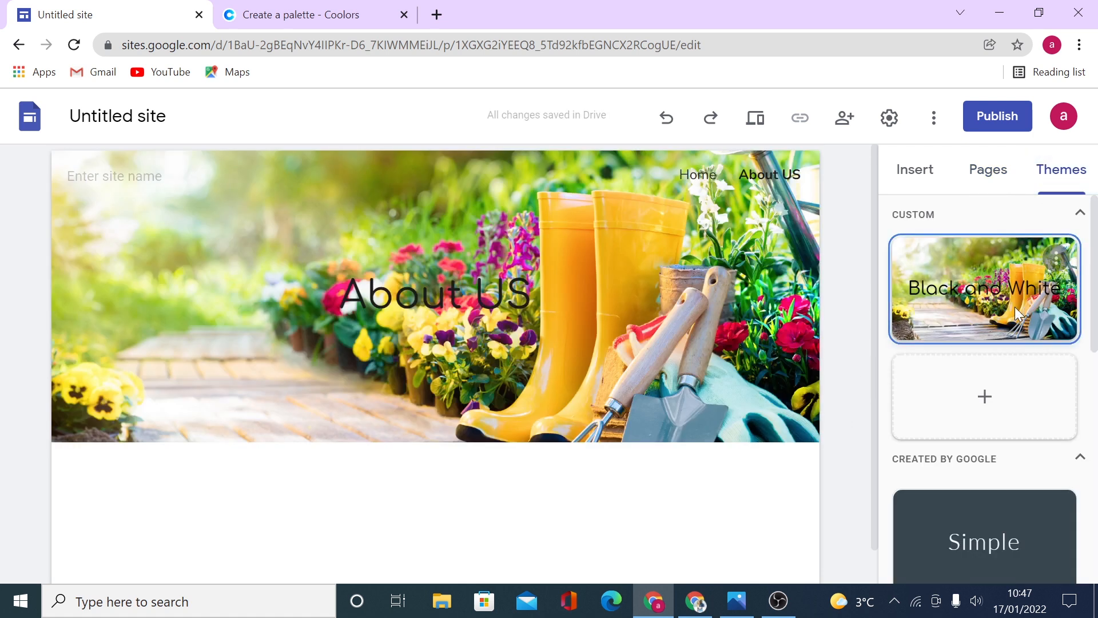
{"action": "left_click", "coordinate": [1059, 261]}
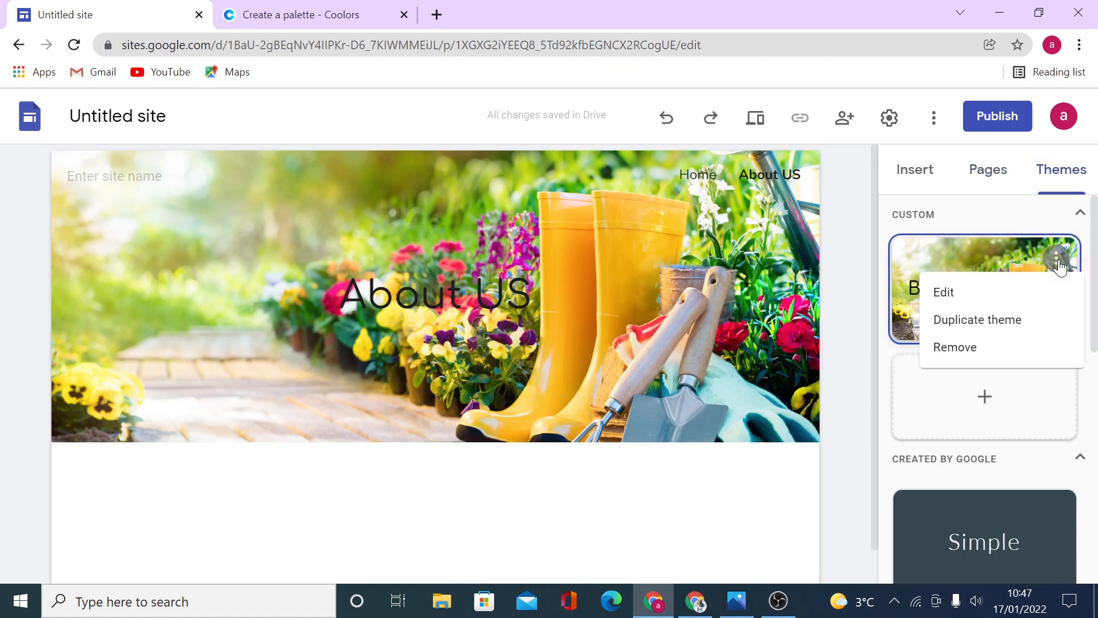
{"action": "left_click", "coordinate": [943, 292]}
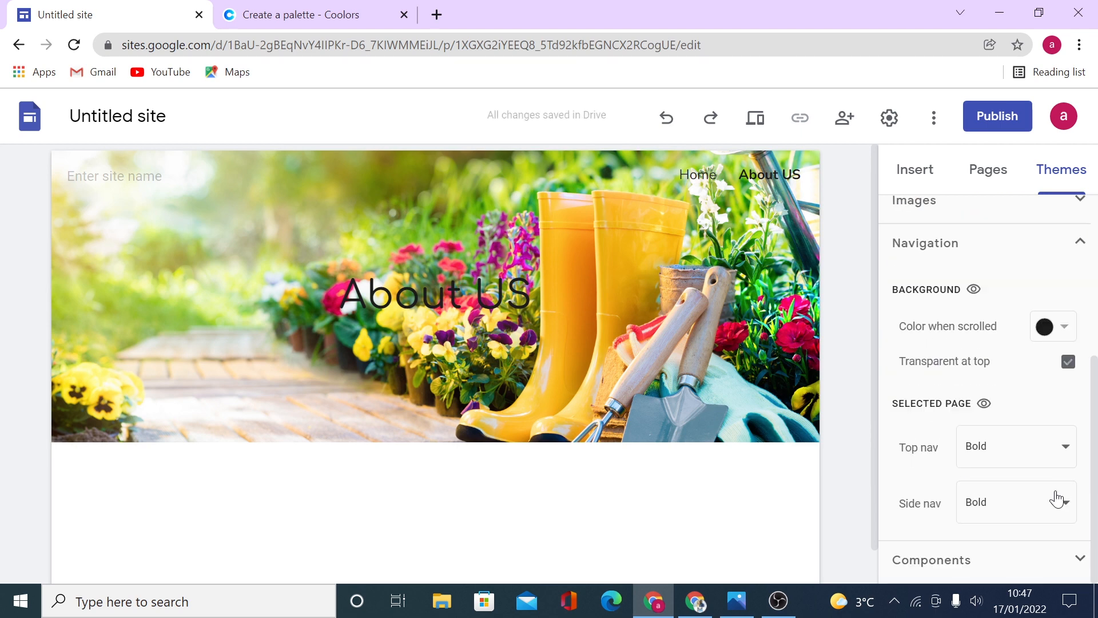
{"action": "mouse_move", "coordinate": [955, 405]}
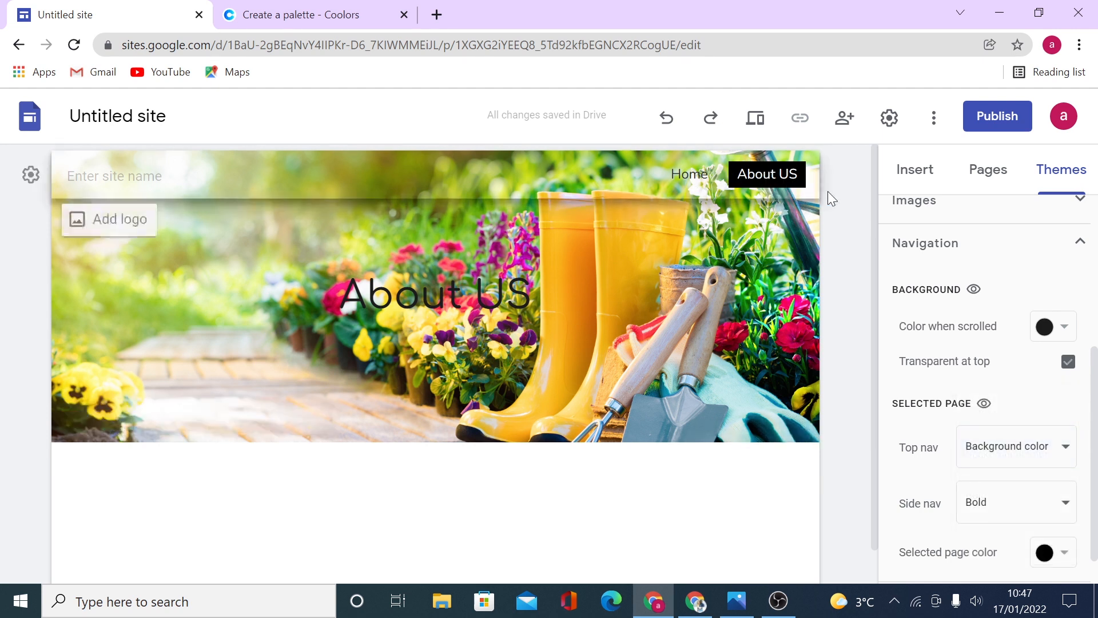
Step: Set side navigation to Shading and keep the selected page highlight black
{"action": "scroll", "scroll_direction": "down", "scroll_amount": 3}
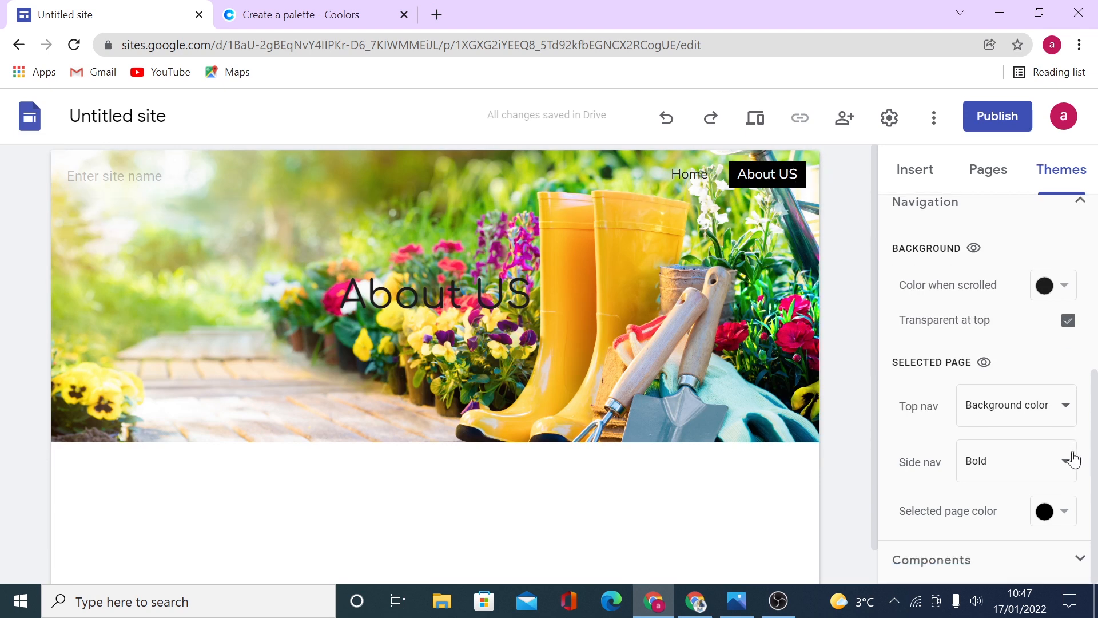
{"action": "left_click", "coordinate": [1016, 461]}
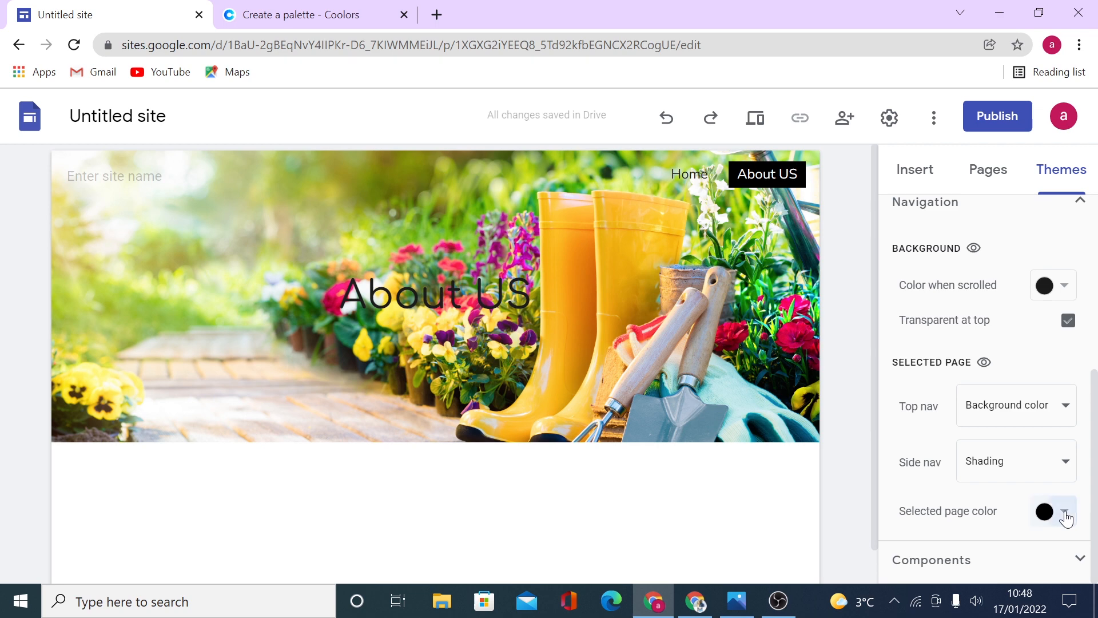
{"action": "left_click", "coordinate": [1067, 516]}
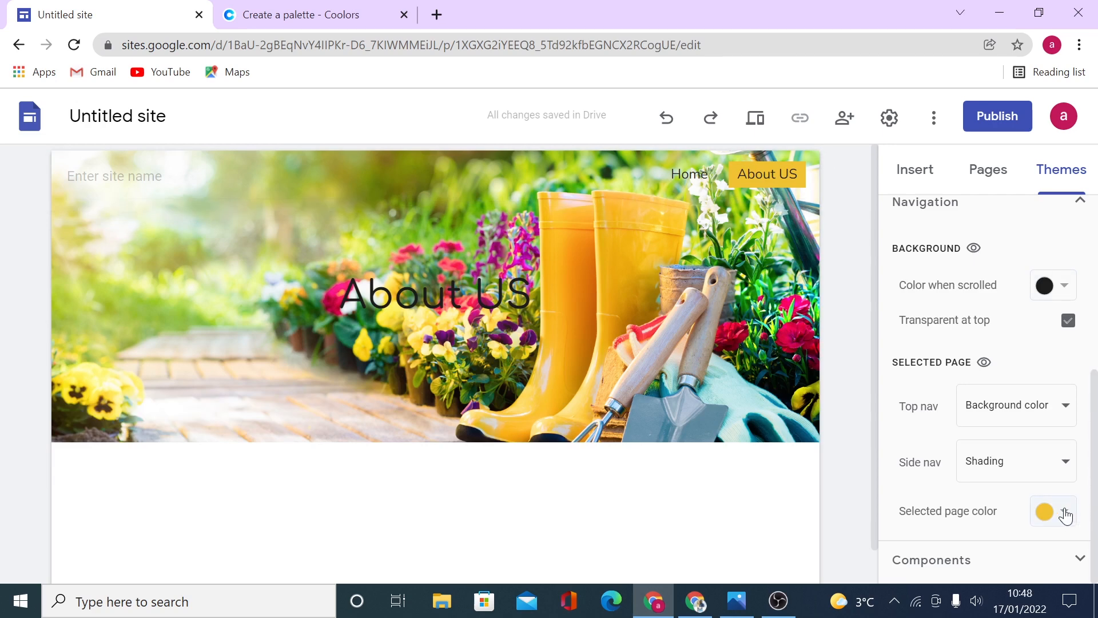
{"action": "left_click", "coordinate": [1053, 512]}
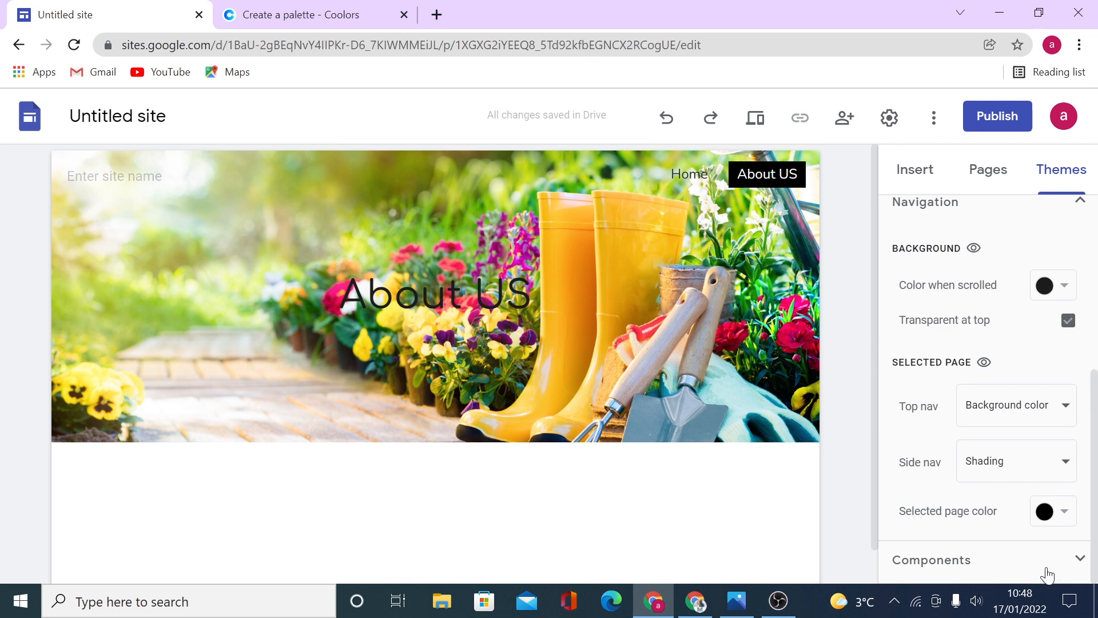
Step: Insert an 'About Us' button linked to the Home page below the banner
{"action": "scroll", "scroll_direction": "down", "scroll_amount": 3}
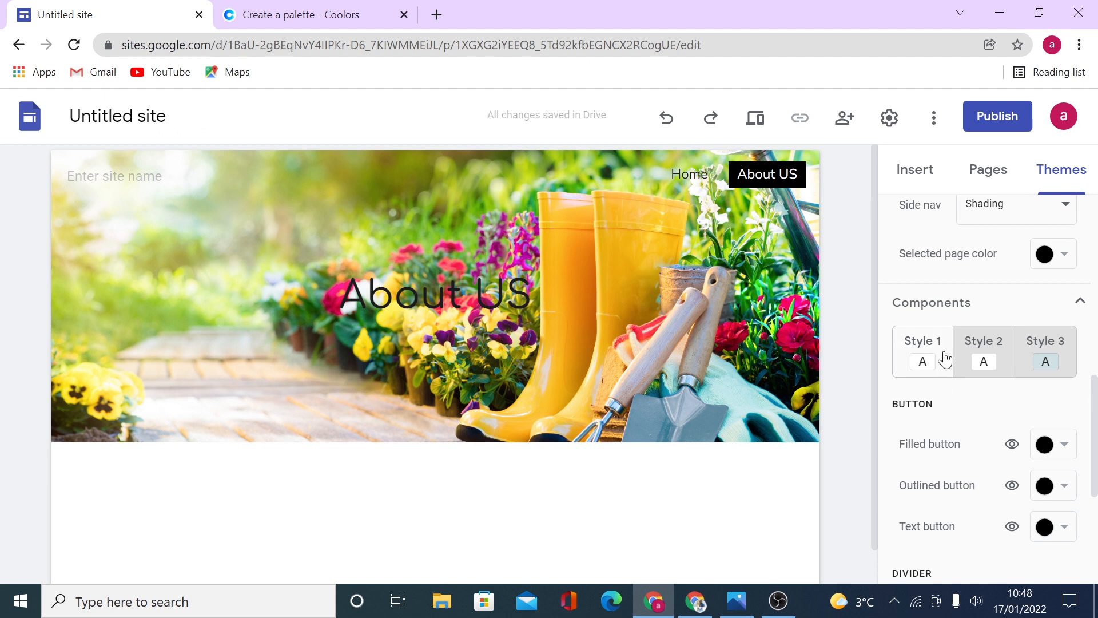
{"action": "scroll", "scroll_direction": "down", "scroll_amount": 3}
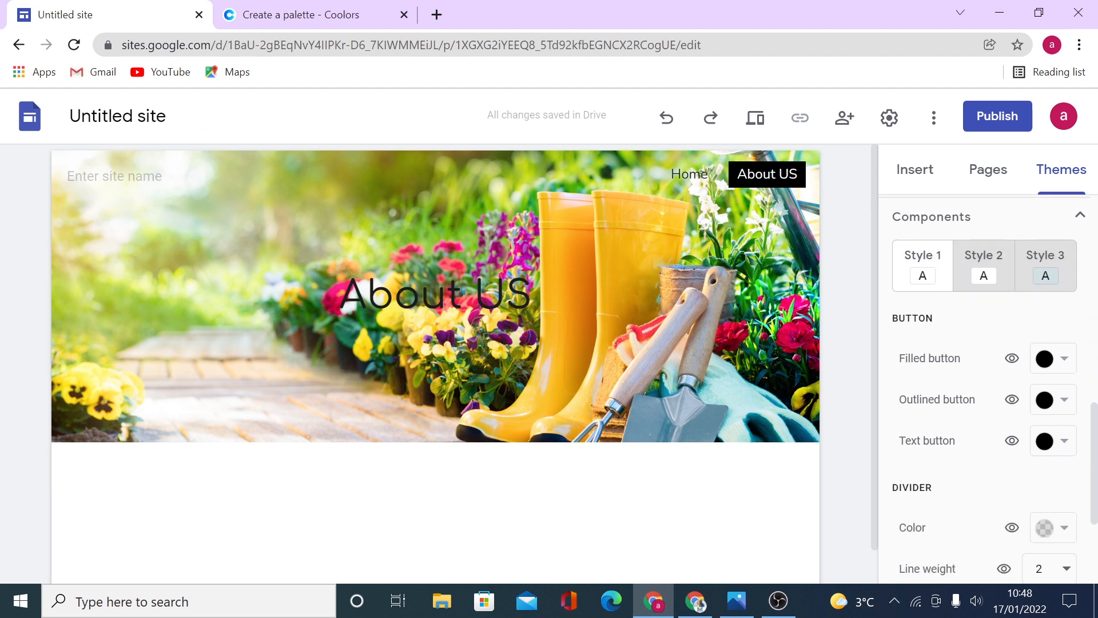
{"action": "mouse_move", "coordinate": [952, 402]}
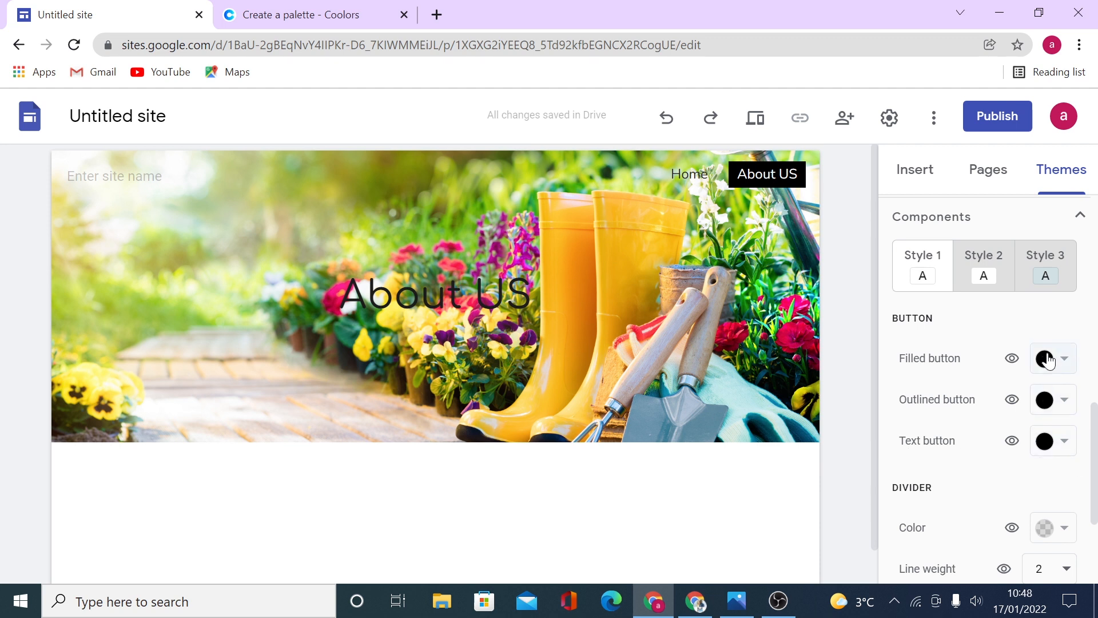
{"action": "left_click", "coordinate": [914, 170]}
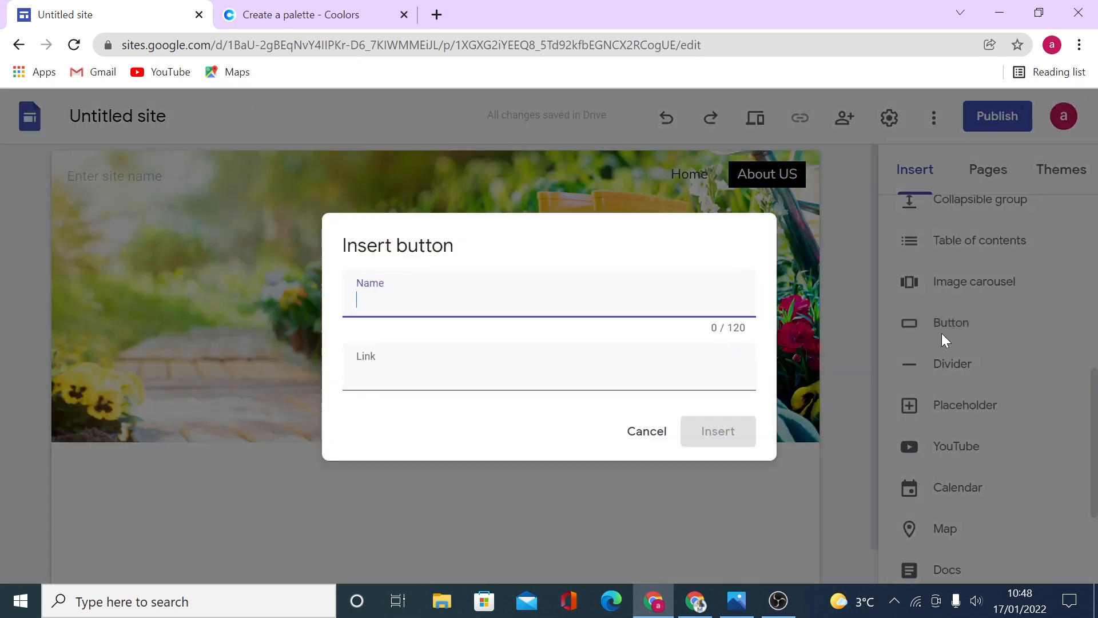
{"action": "type", "text": "A"}
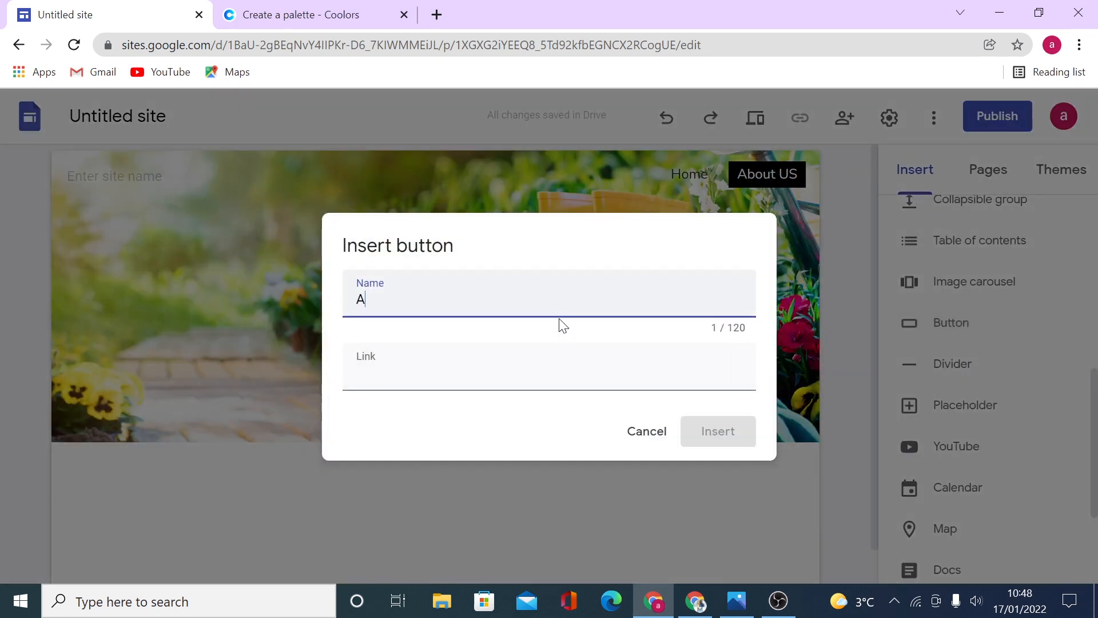
{"action": "type", "text": "bout Us"}
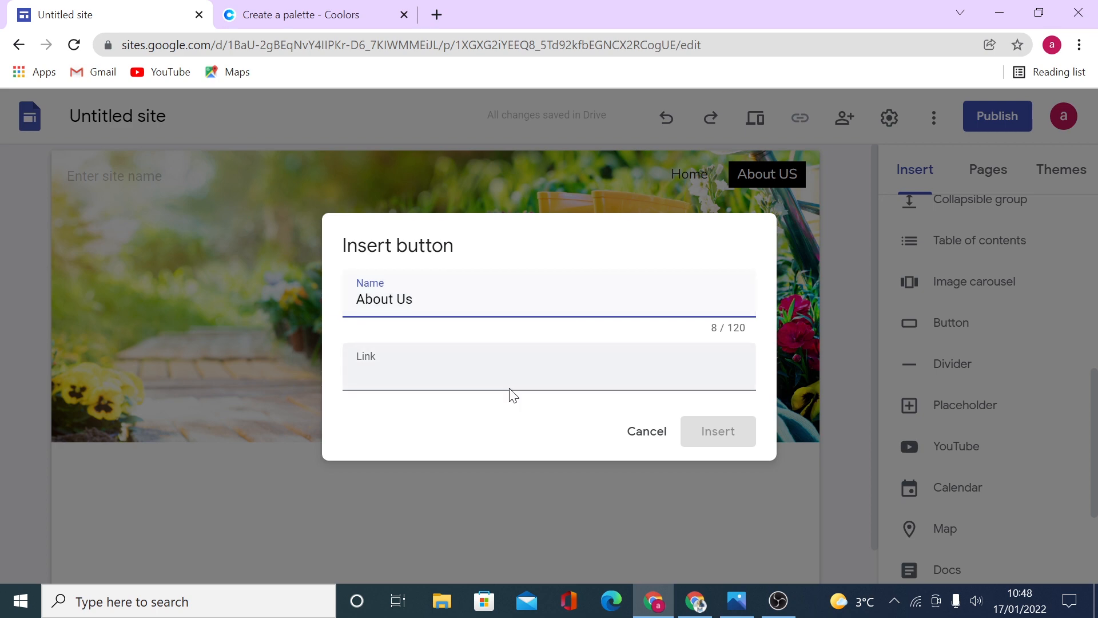
{"action": "left_click", "coordinate": [717, 431]}
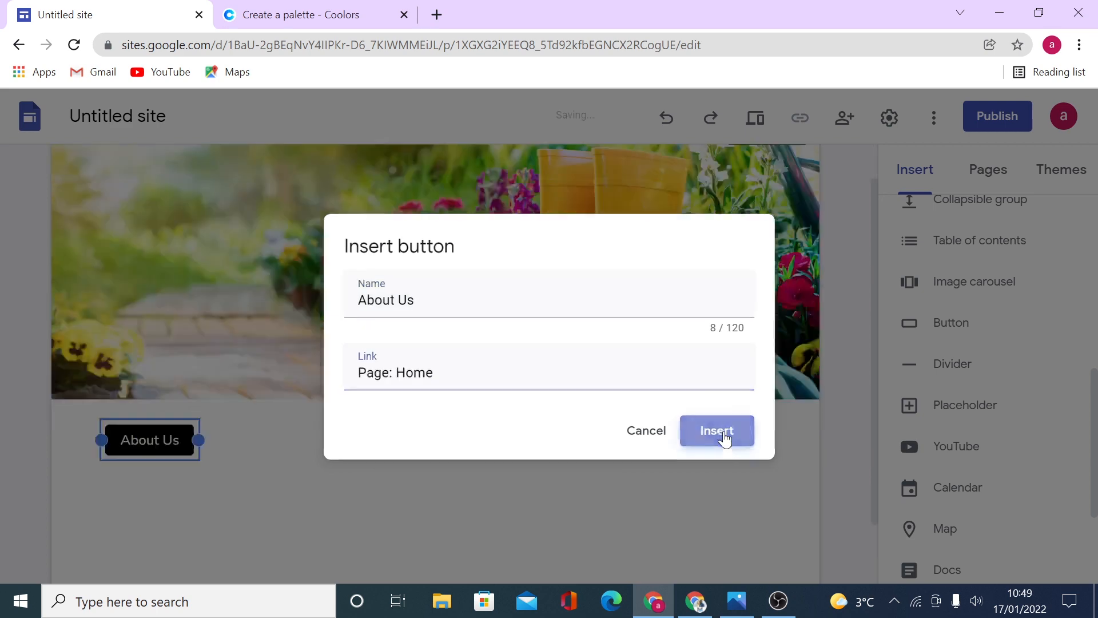
{"action": "left_click", "coordinate": [717, 430]}
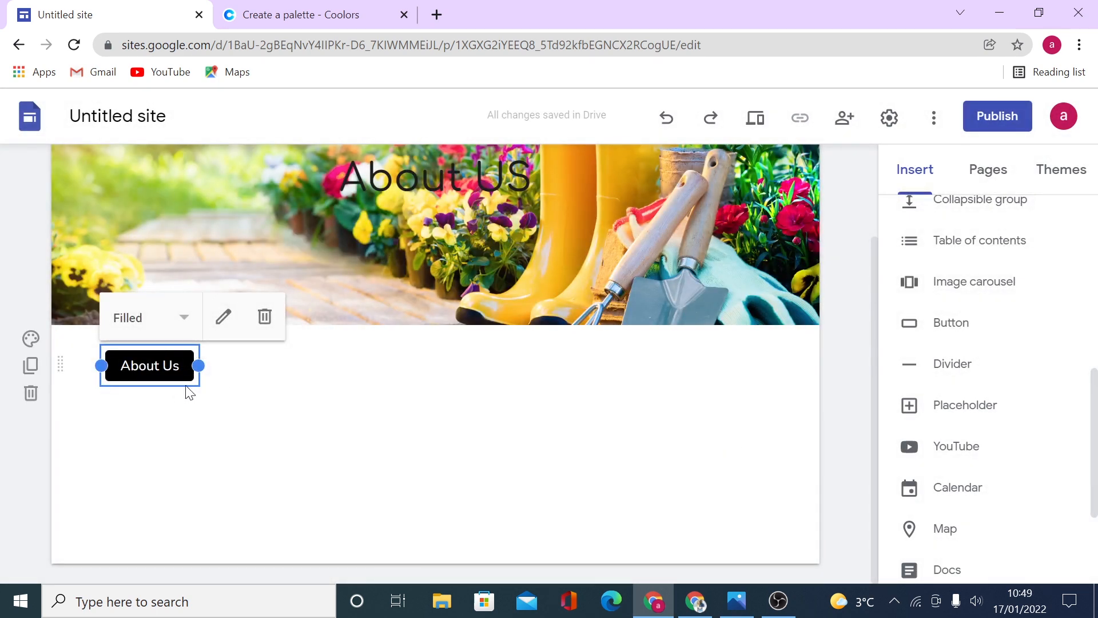
{"action": "mouse_move", "coordinate": [1061, 179]}
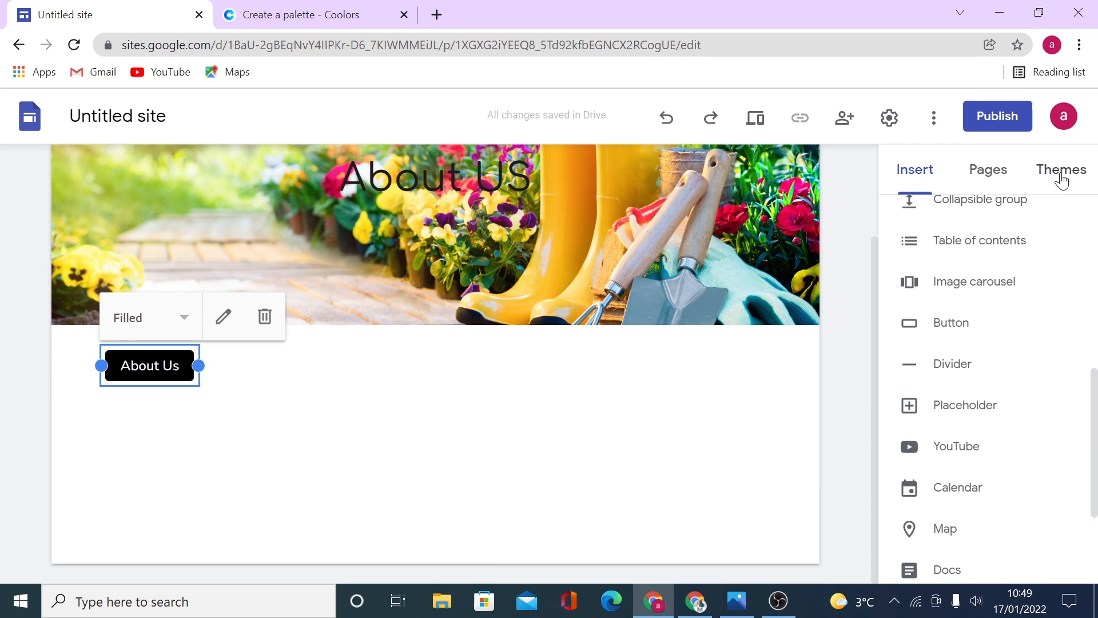
{"action": "left_click", "coordinate": [1061, 169]}
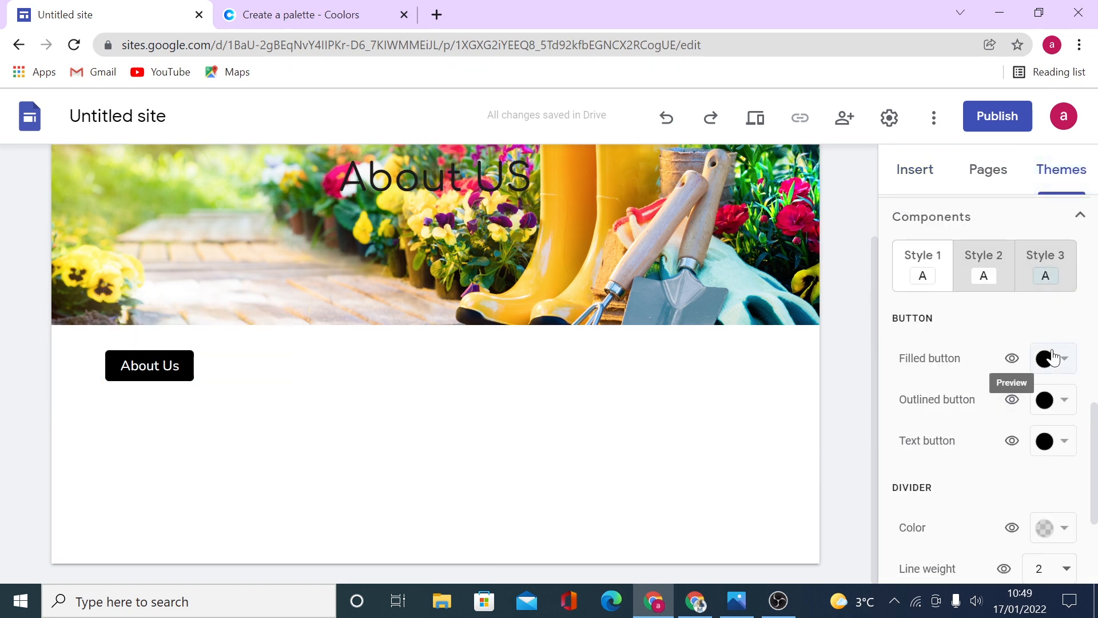
{"action": "left_click", "coordinate": [1053, 358]}
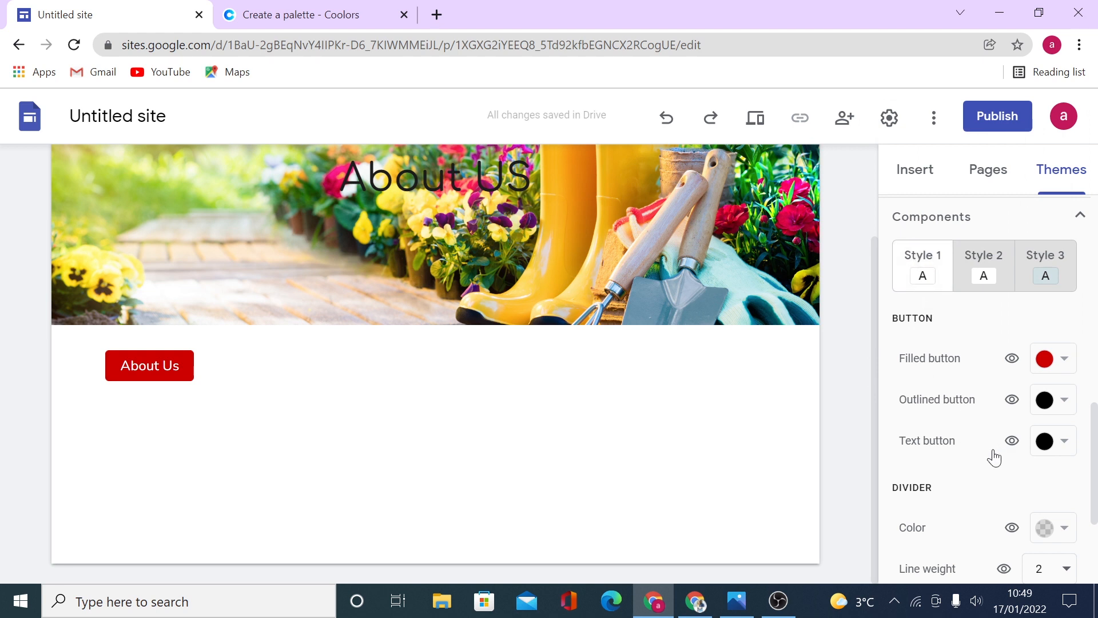
{"action": "scroll", "scroll_direction": "down", "scroll_amount": 3}
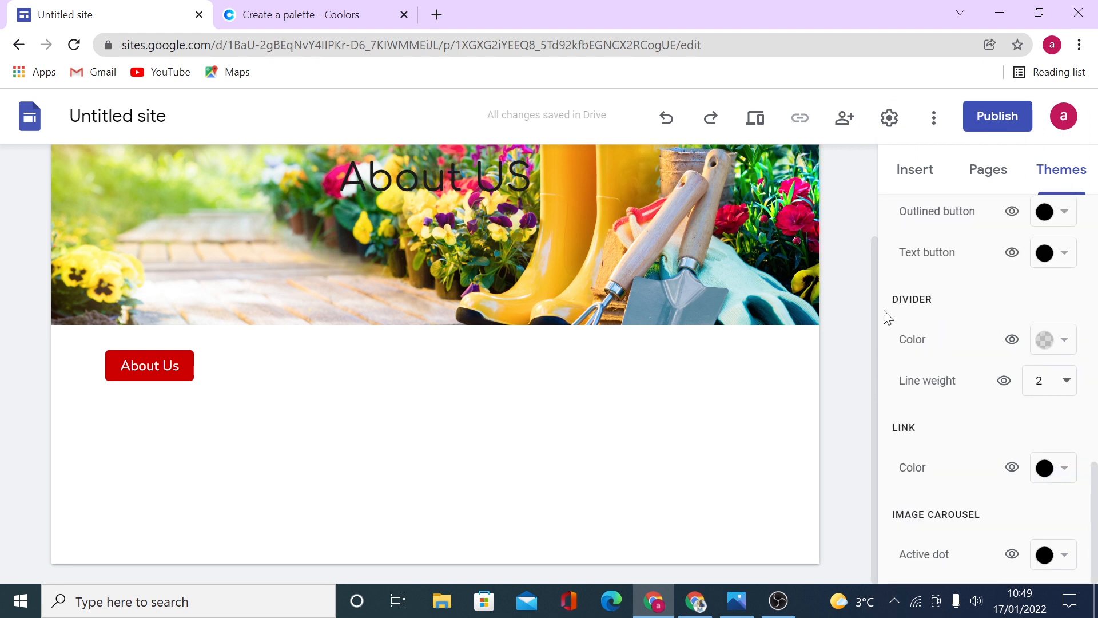
{"action": "mouse_move", "coordinate": [942, 313]}
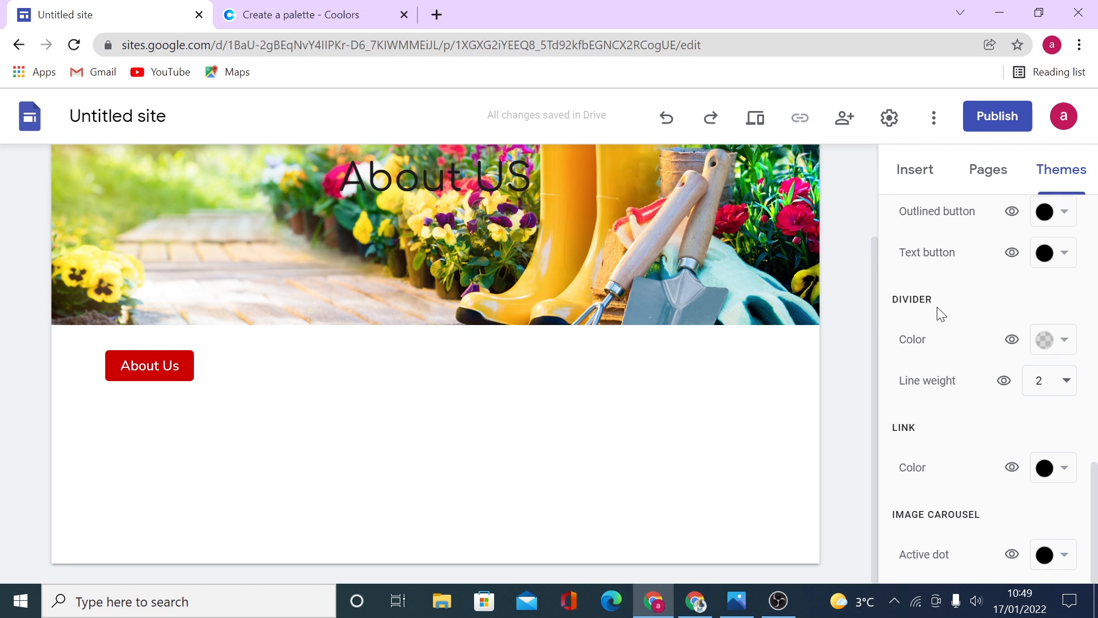
{"action": "mouse_move", "coordinate": [920, 321]}
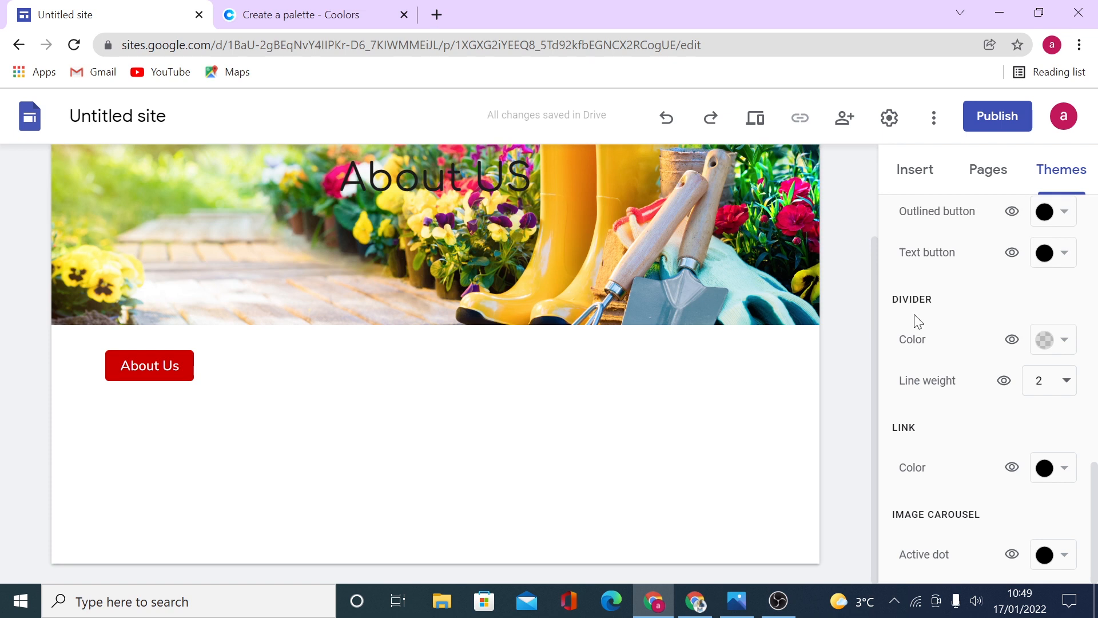
{"action": "mouse_move", "coordinate": [1053, 352]}
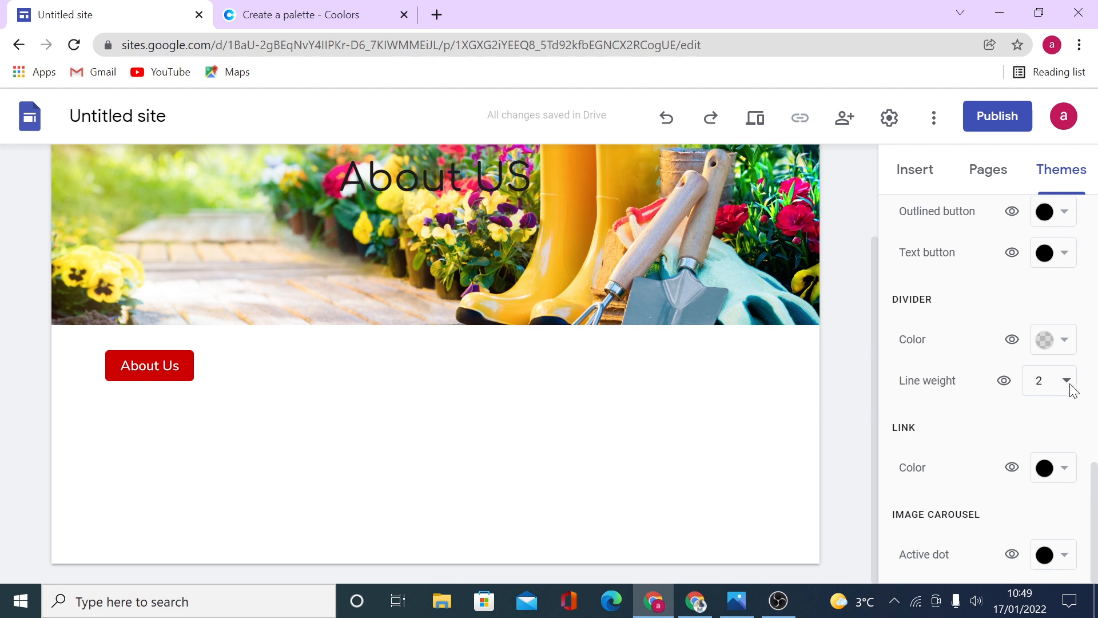
Step: Set theme divider weight to 5 and insert a divider below the About Us button
{"action": "left_click", "coordinate": [1065, 381]}
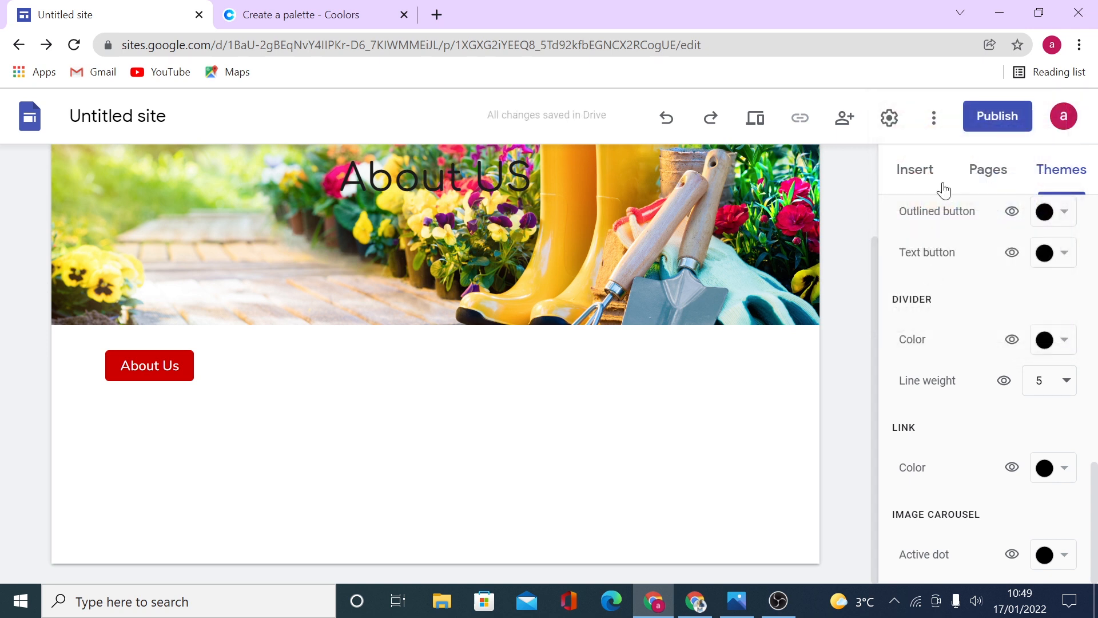
{"action": "left_click", "coordinate": [953, 363]}
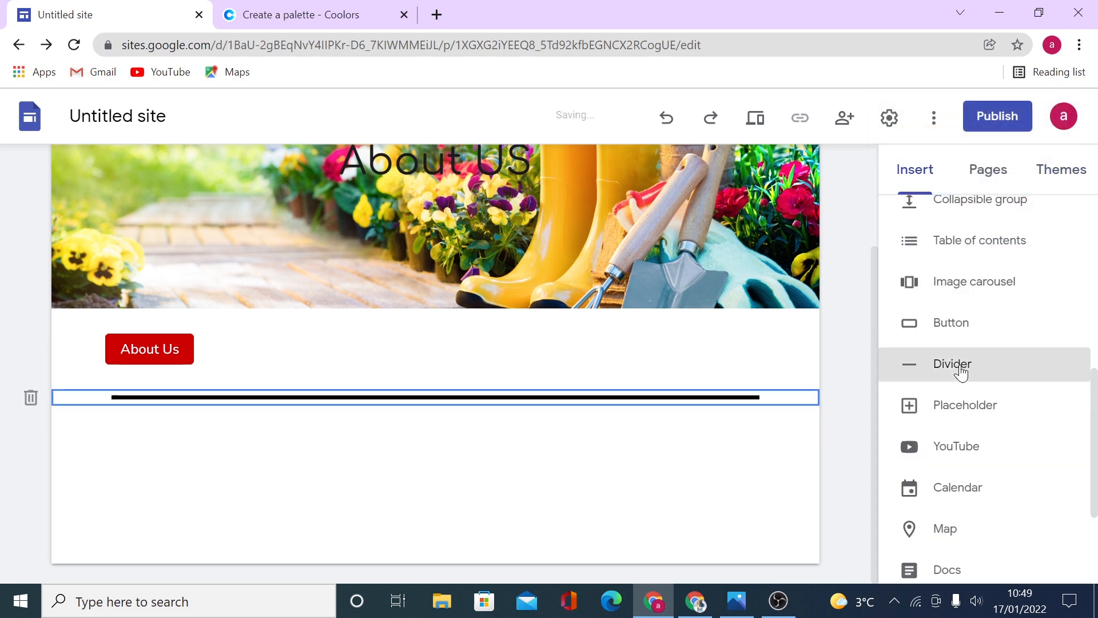
{"action": "left_click", "coordinate": [1061, 169]}
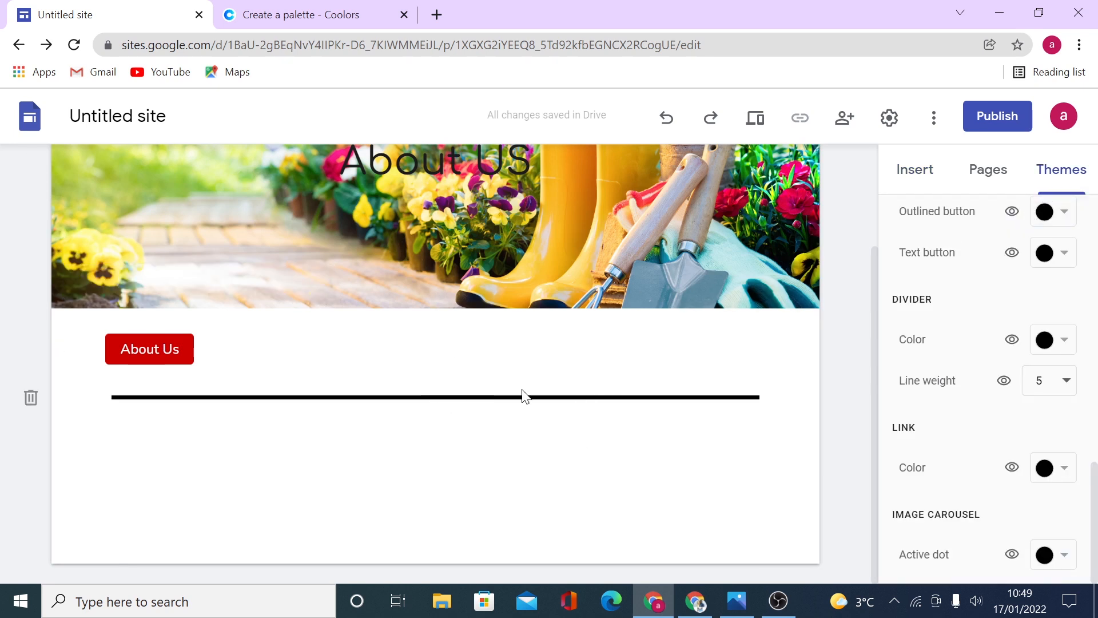
{"action": "mouse_move", "coordinate": [743, 422]}
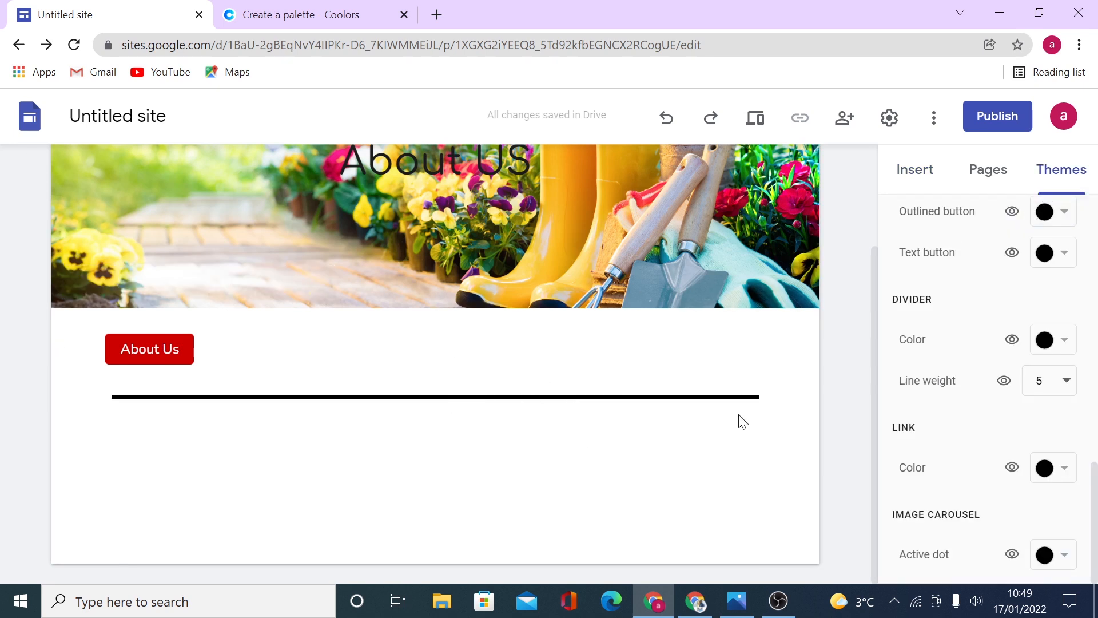
{"action": "mouse_move", "coordinate": [1019, 420]}
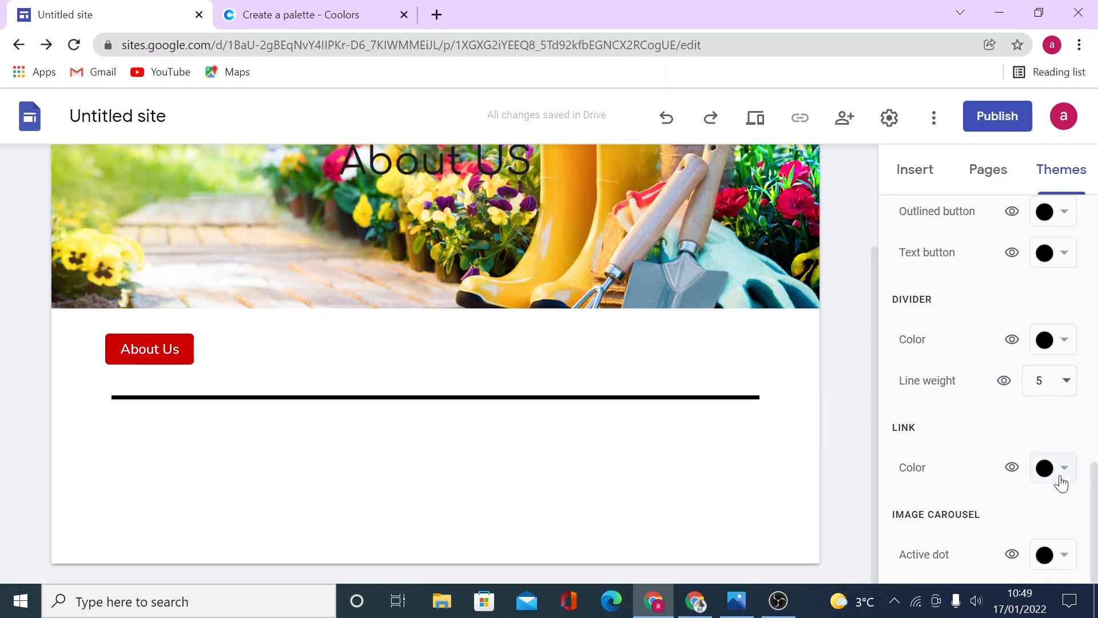
{"action": "mouse_move", "coordinate": [939, 586]}
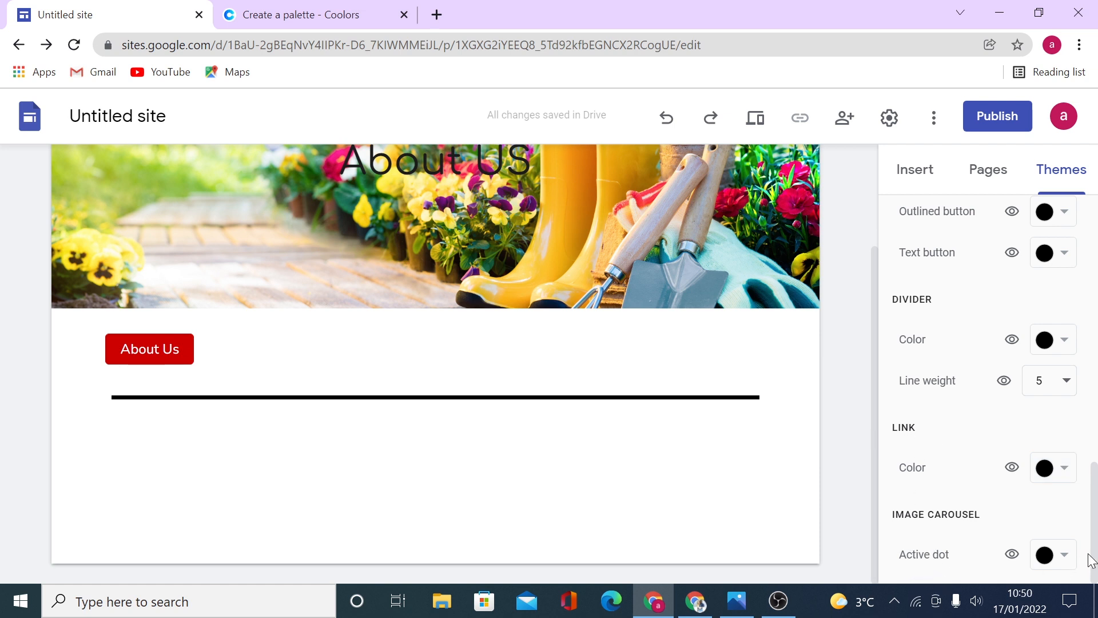
{"action": "mouse_move", "coordinate": [973, 319]}
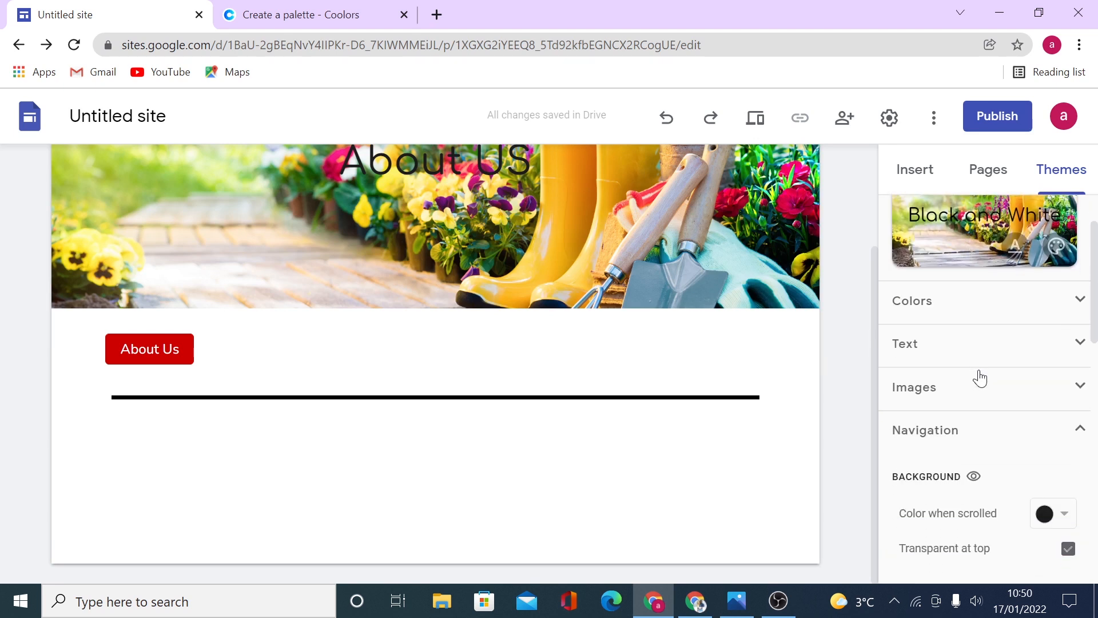
Step: Go back to the theme list, browse it, and open Black and White's options
{"action": "left_click", "coordinate": [912, 301]}
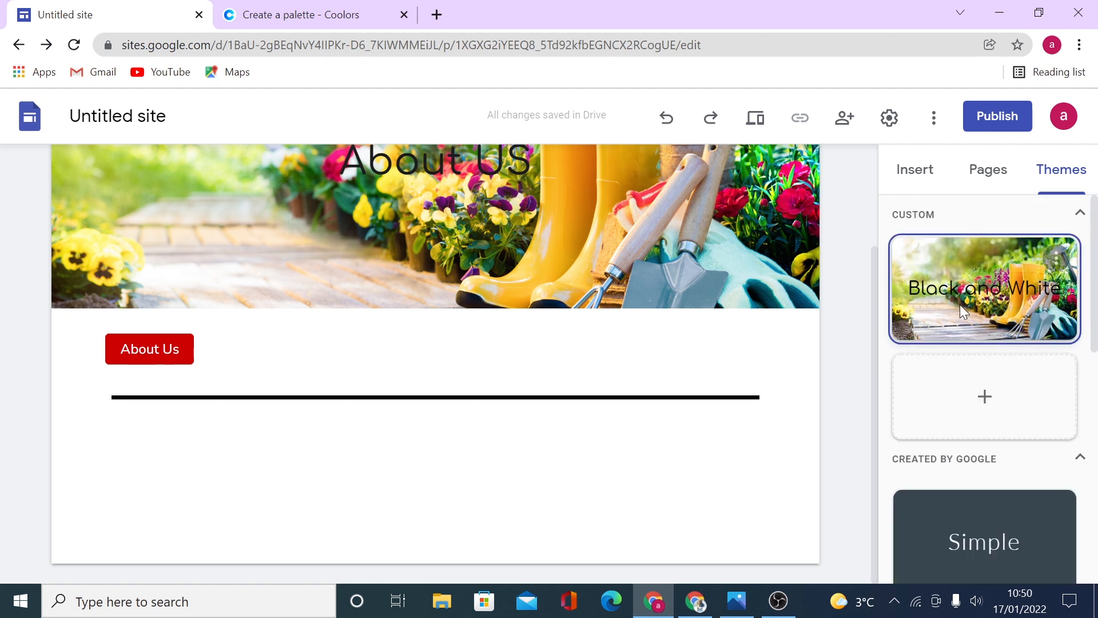
{"action": "mouse_move", "coordinate": [1022, 308]}
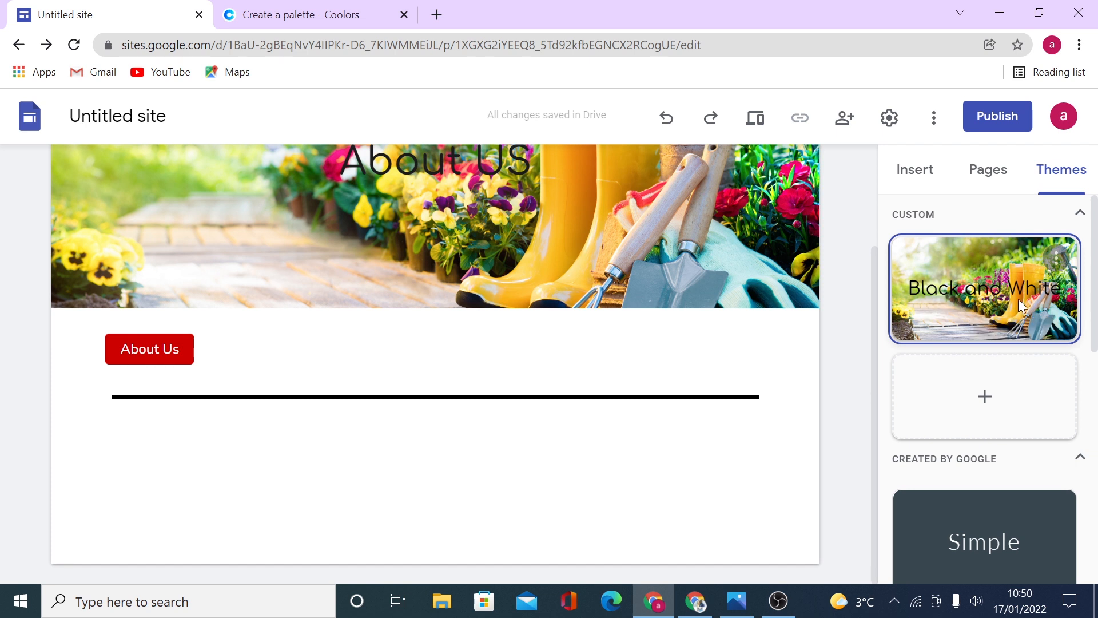
{"action": "mouse_move", "coordinate": [984, 404]}
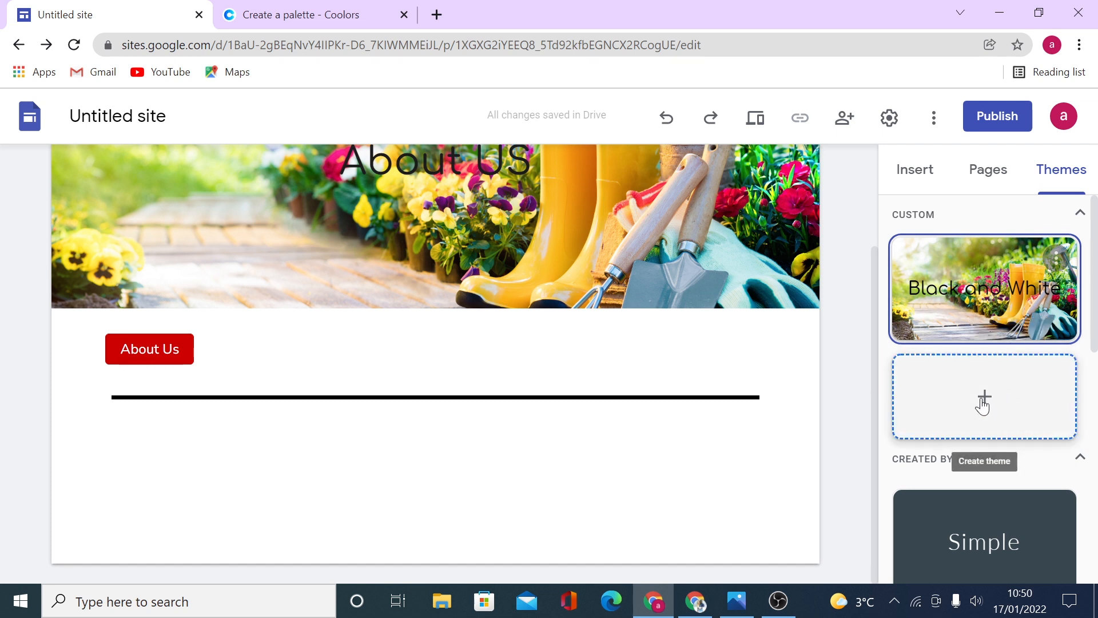
{"action": "mouse_move", "coordinate": [1005, 390]}
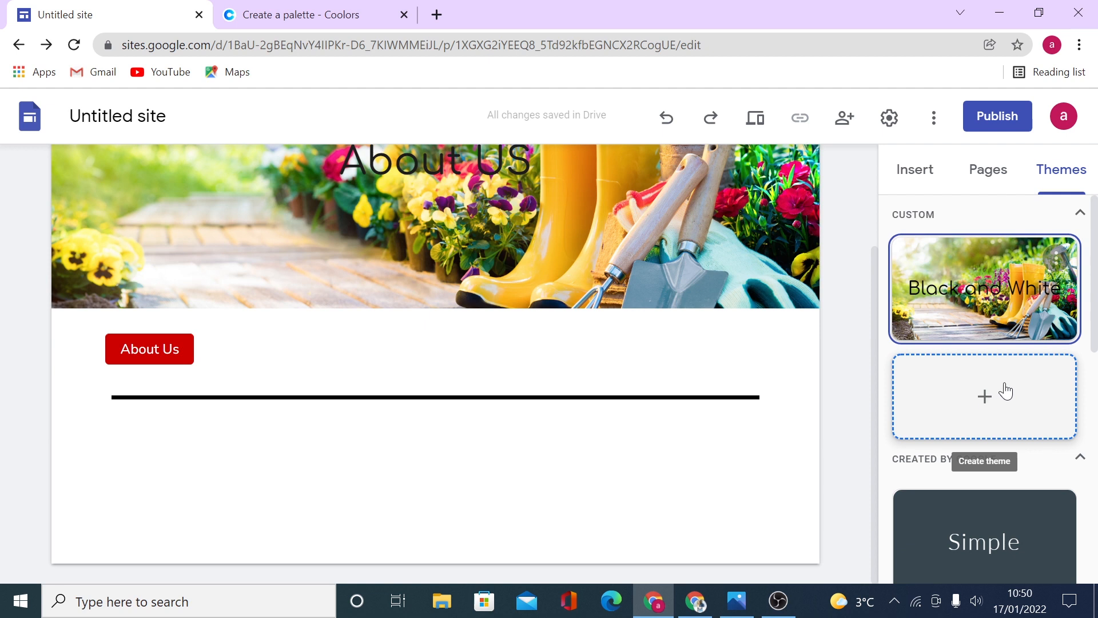
{"action": "mouse_move", "coordinate": [983, 423]}
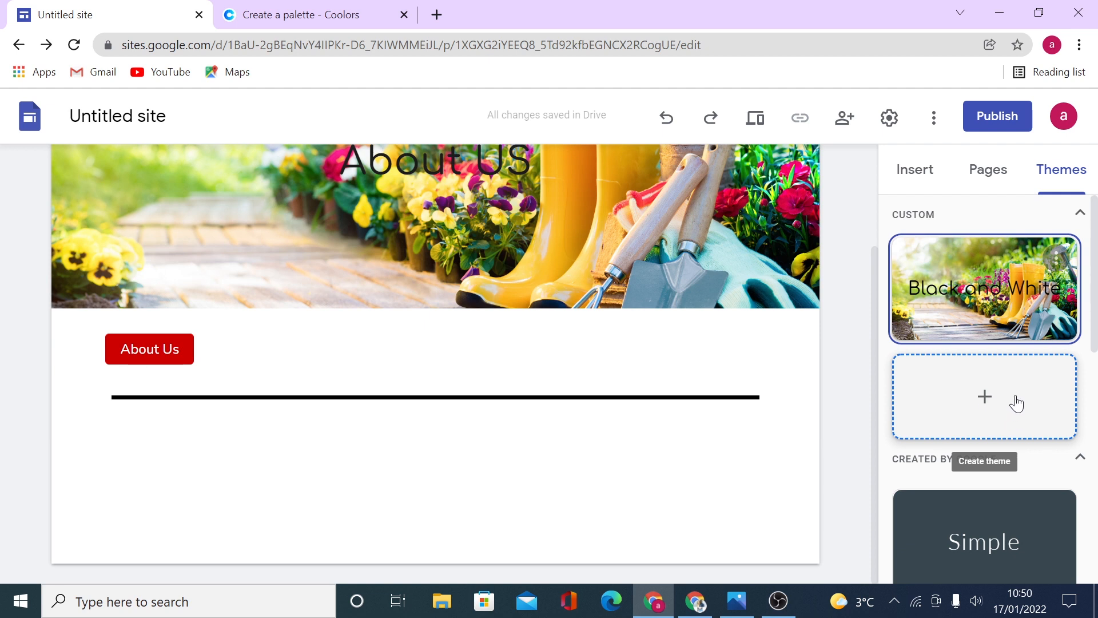
{"action": "scroll", "scroll_direction": "down", "scroll_amount": 3}
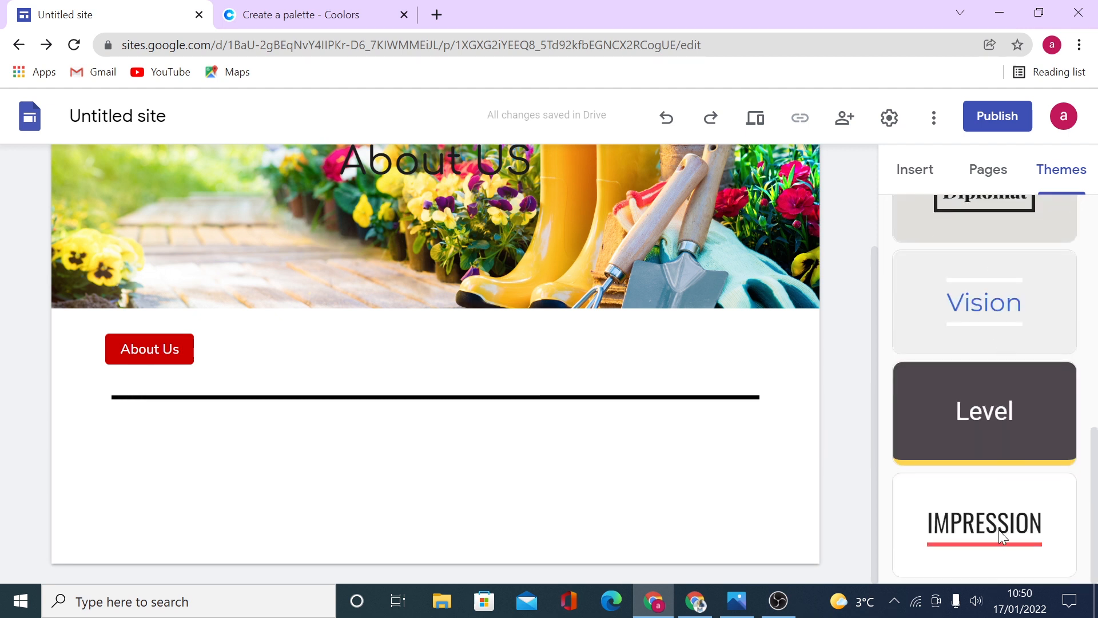
{"action": "mouse_move", "coordinate": [967, 255]}
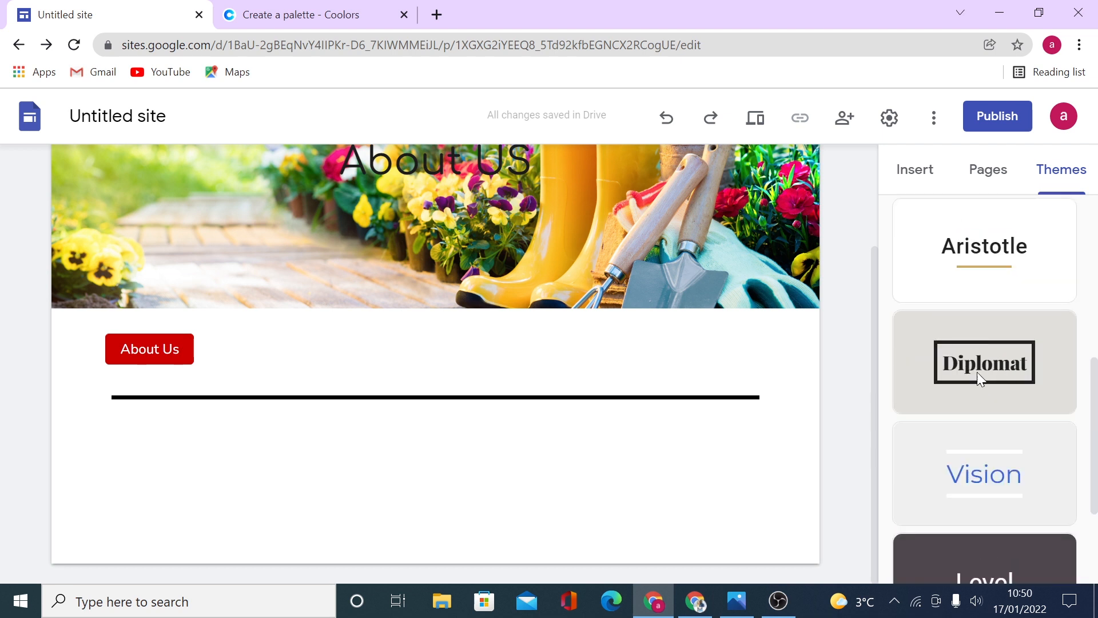
{"action": "mouse_move", "coordinate": [966, 363]}
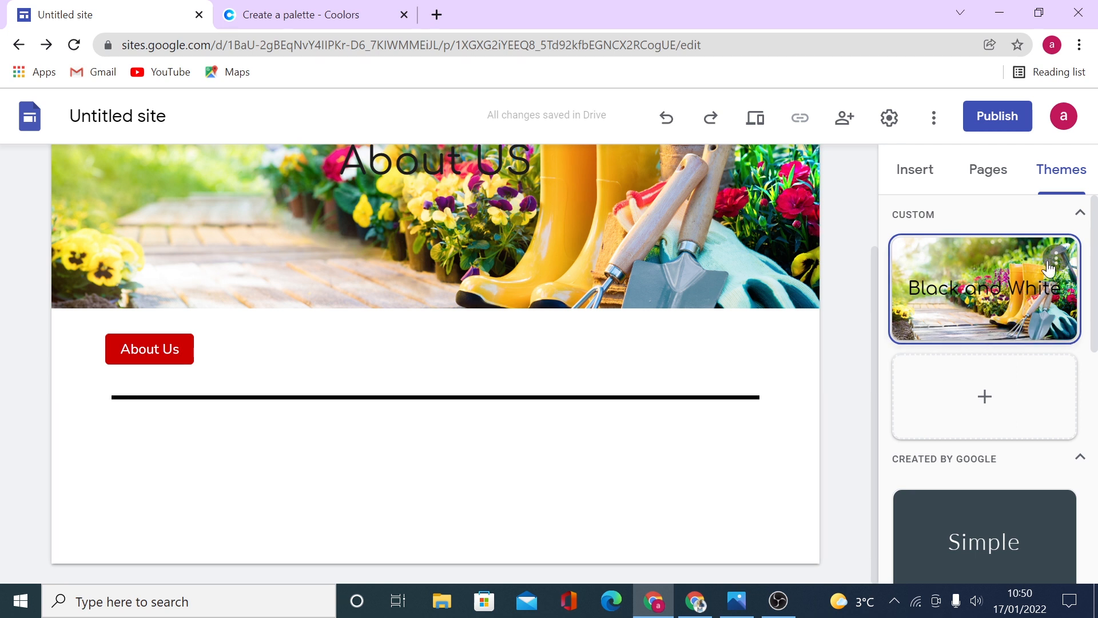
{"action": "left_click", "coordinate": [1057, 255]}
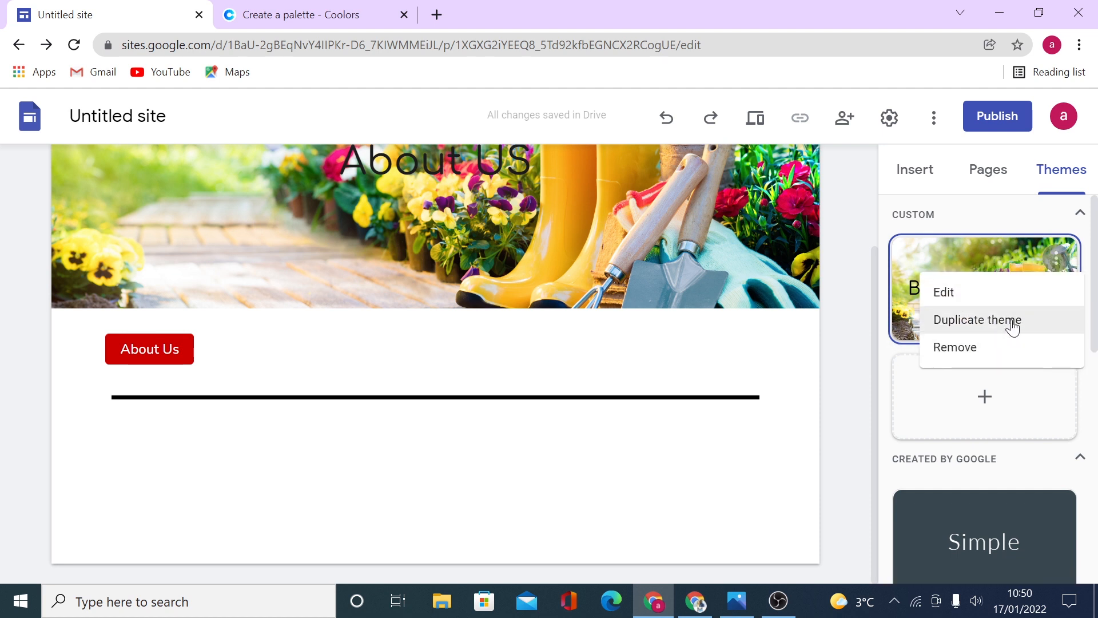
{"action": "mouse_move", "coordinate": [986, 358]}
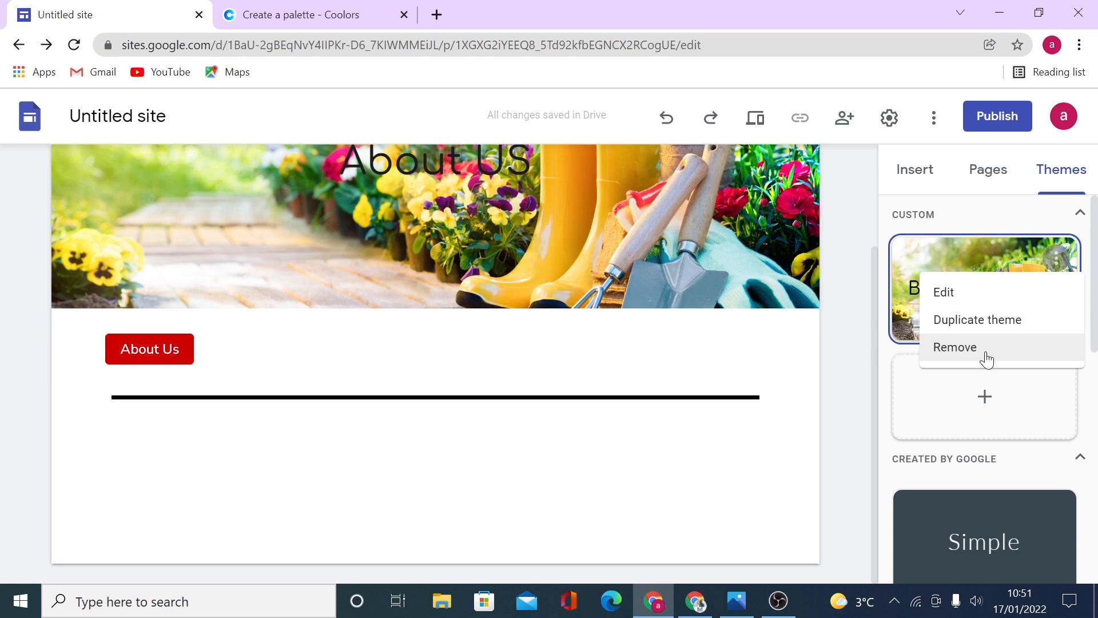
{"action": "mouse_move", "coordinate": [973, 329]}
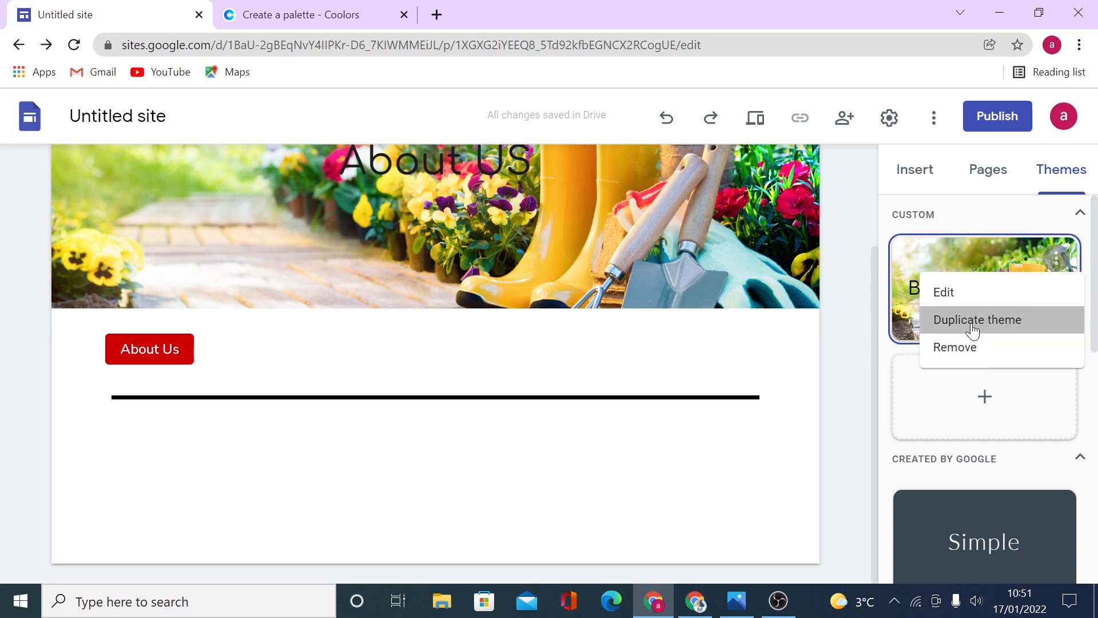
Step: Duplicate the Black and White theme to create 'Copy of Black and White'
{"action": "left_click", "coordinate": [977, 319]}
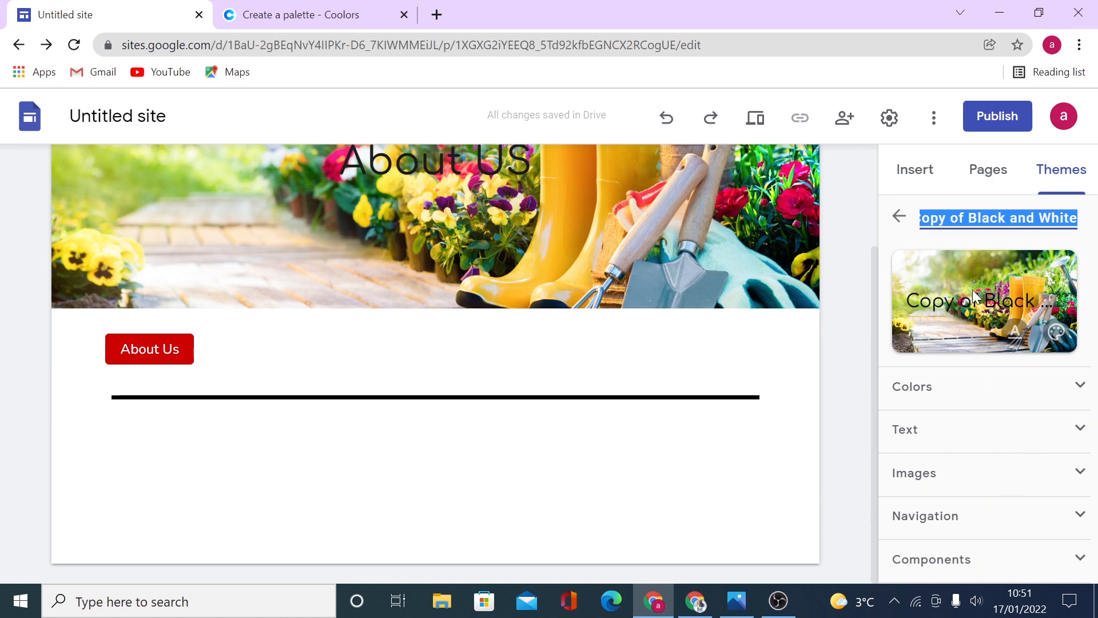
{"action": "left_click", "coordinate": [987, 170]}
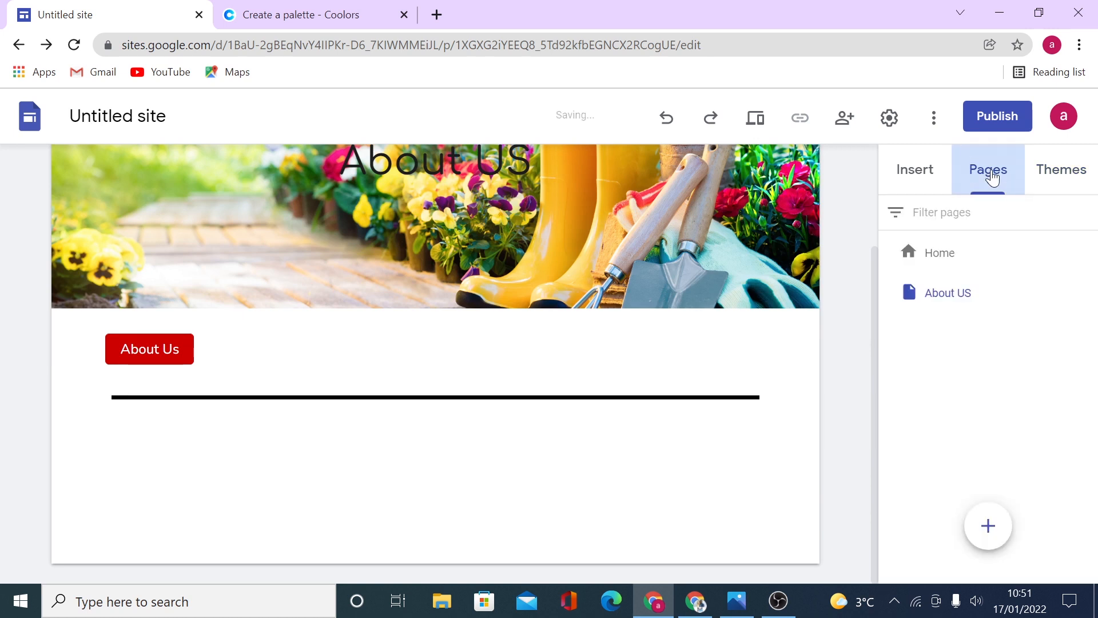
{"action": "left_click", "coordinate": [1061, 170]}
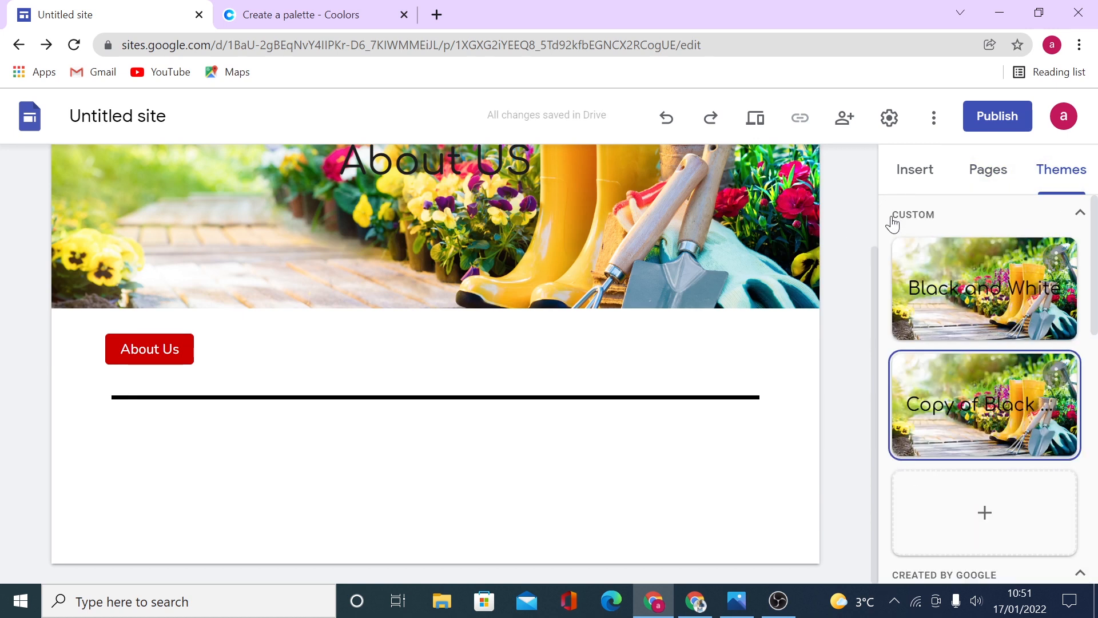
{"action": "mouse_move", "coordinate": [923, 312]}
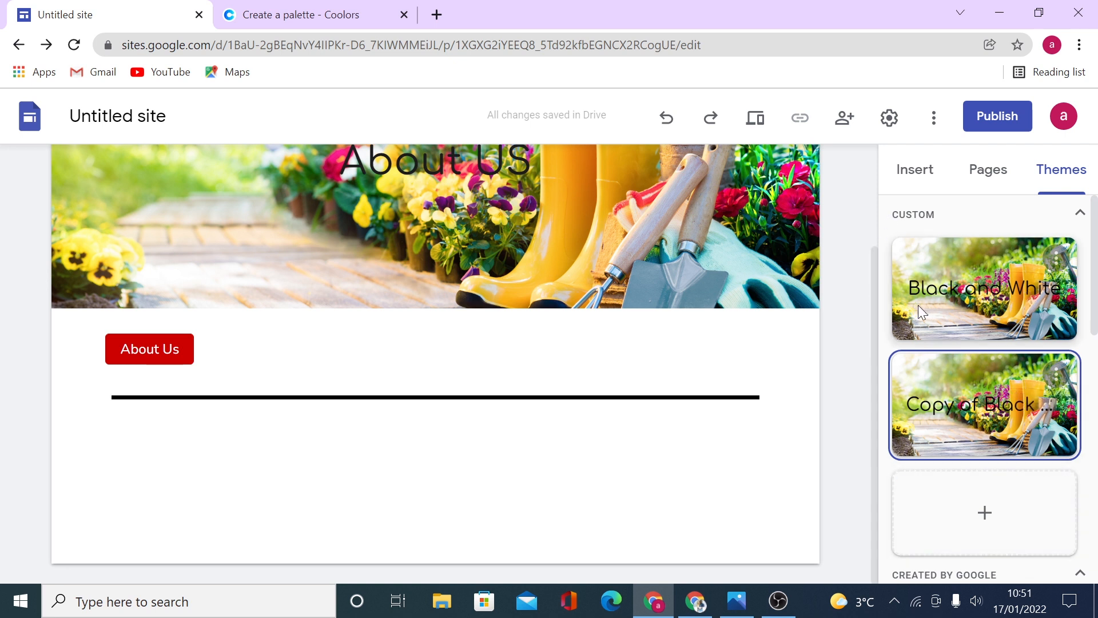
{"action": "mouse_move", "coordinate": [954, 436]}
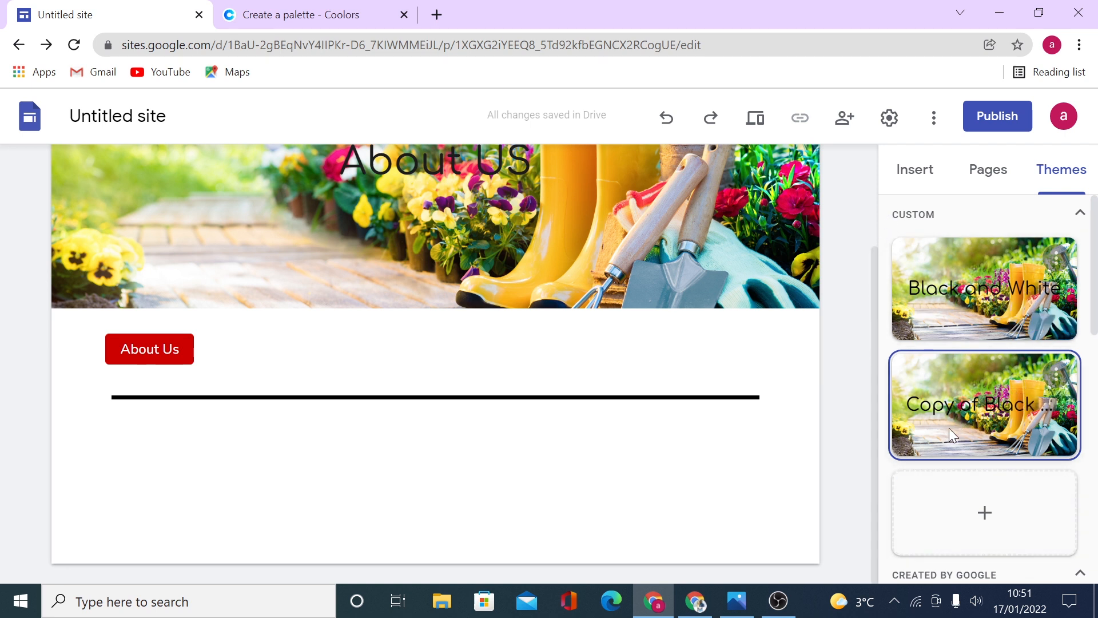
{"action": "left_click", "coordinate": [915, 169]}
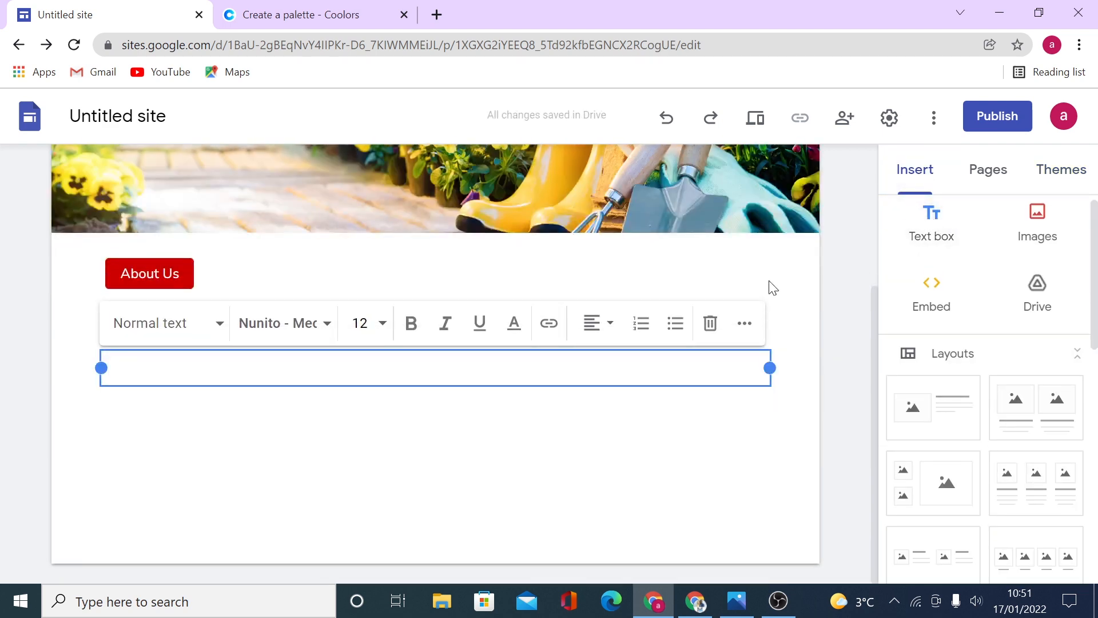
{"action": "right_click", "coordinate": [156, 376]}
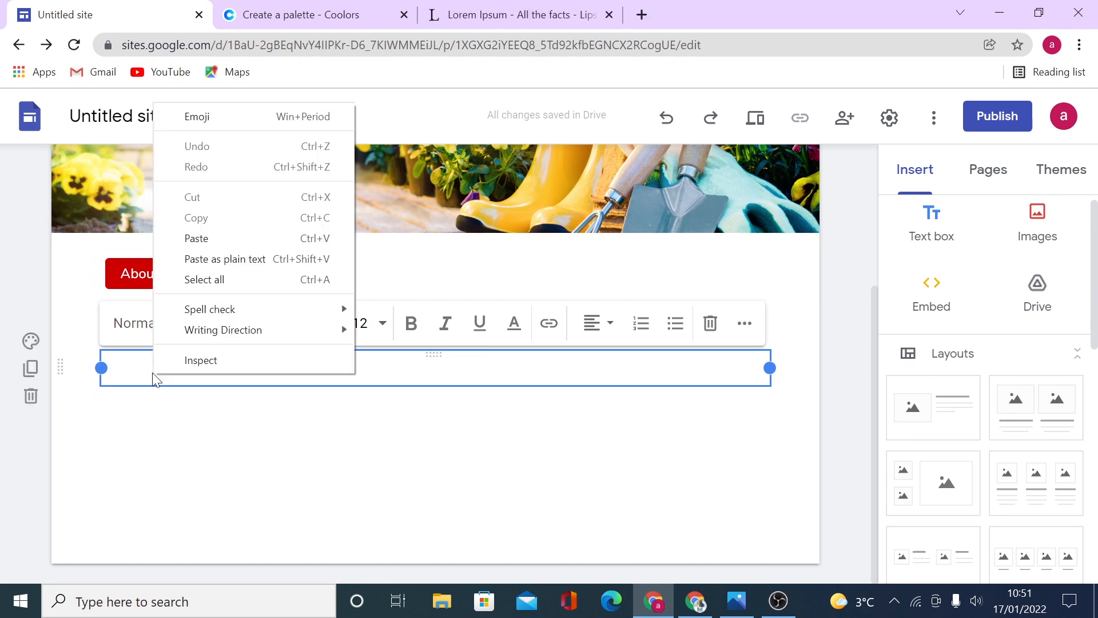
{"action": "left_click", "coordinate": [196, 238]}
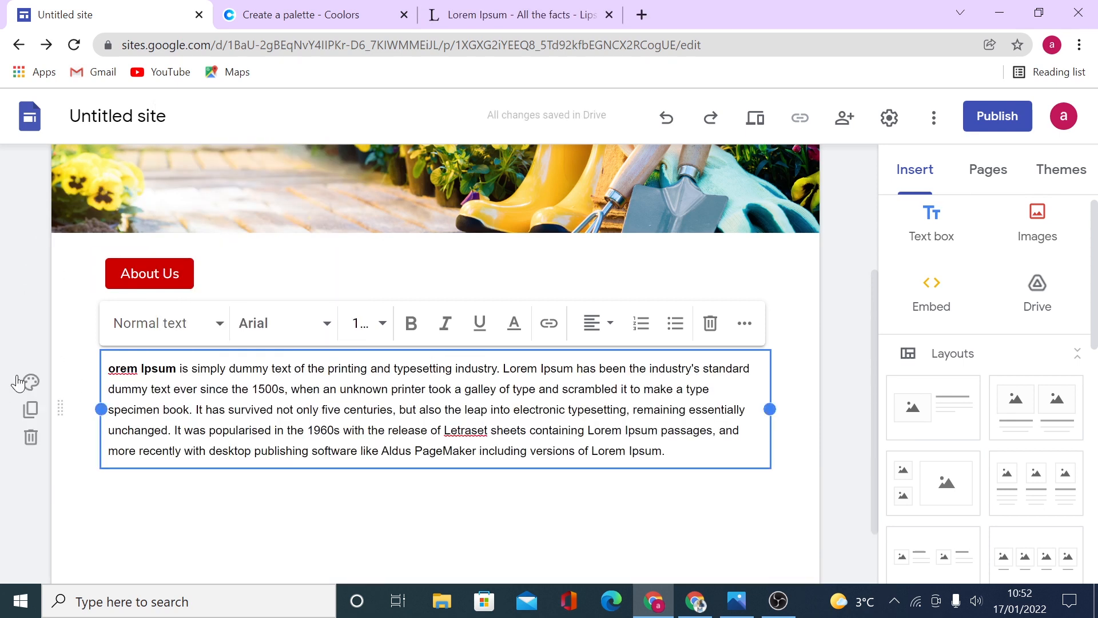
{"action": "left_click", "coordinate": [31, 382]}
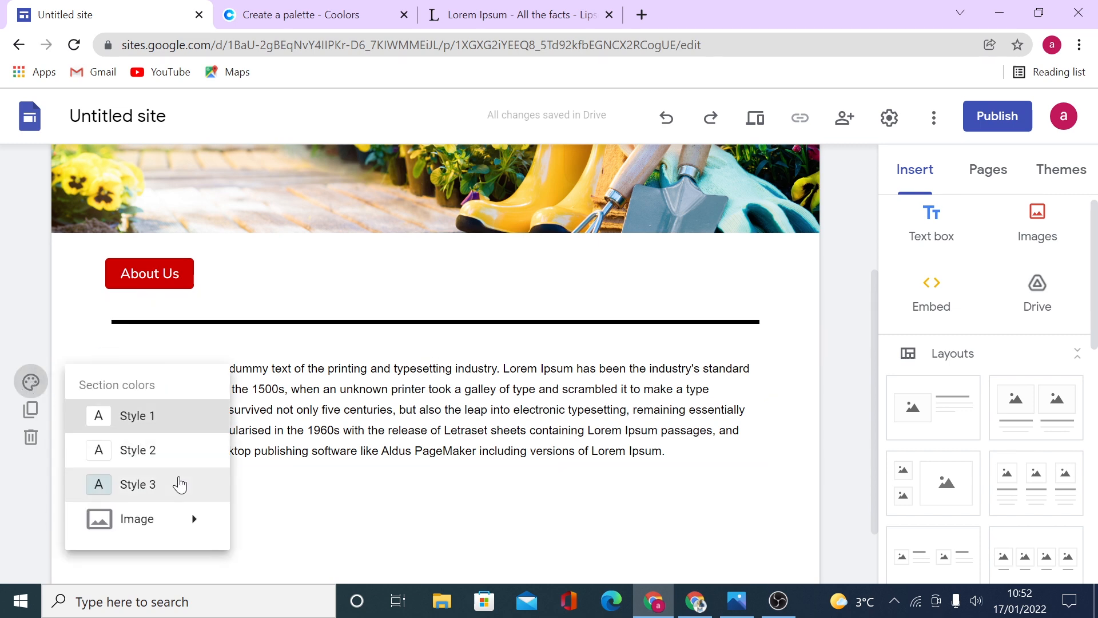
{"action": "left_click", "coordinate": [138, 484]}
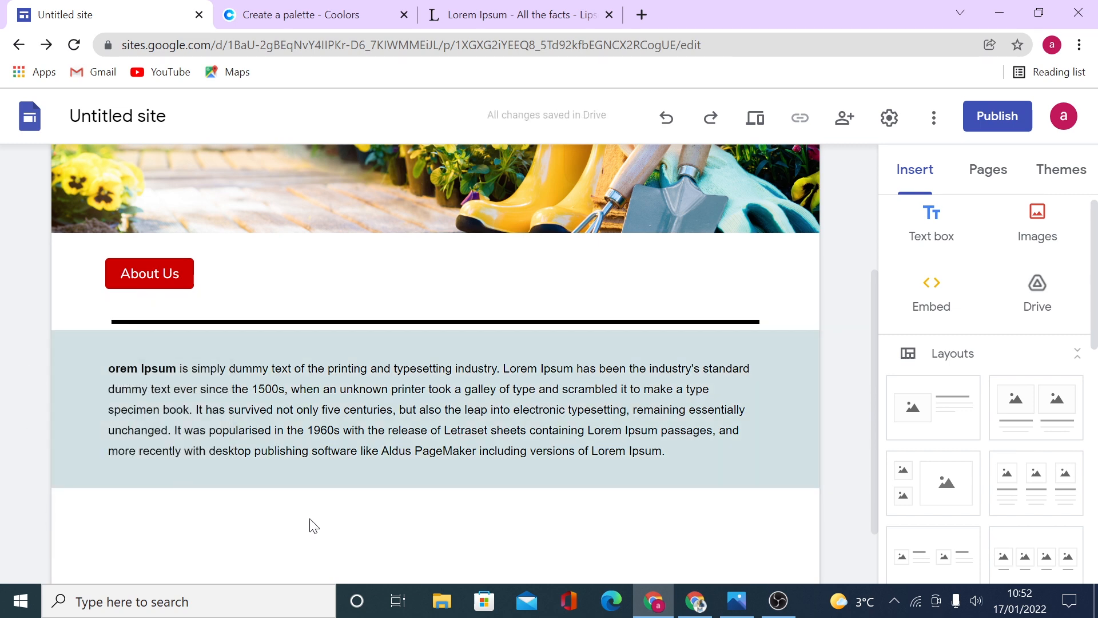
{"action": "scroll", "scroll_direction": "down", "scroll_amount": 3}
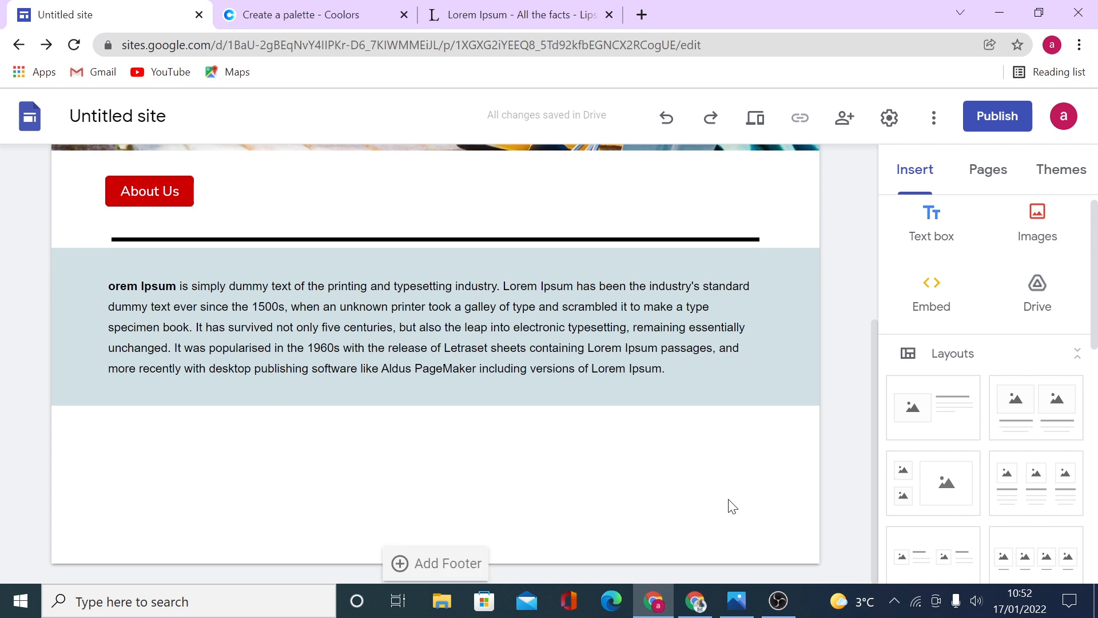
{"action": "mouse_move", "coordinate": [743, 504]}
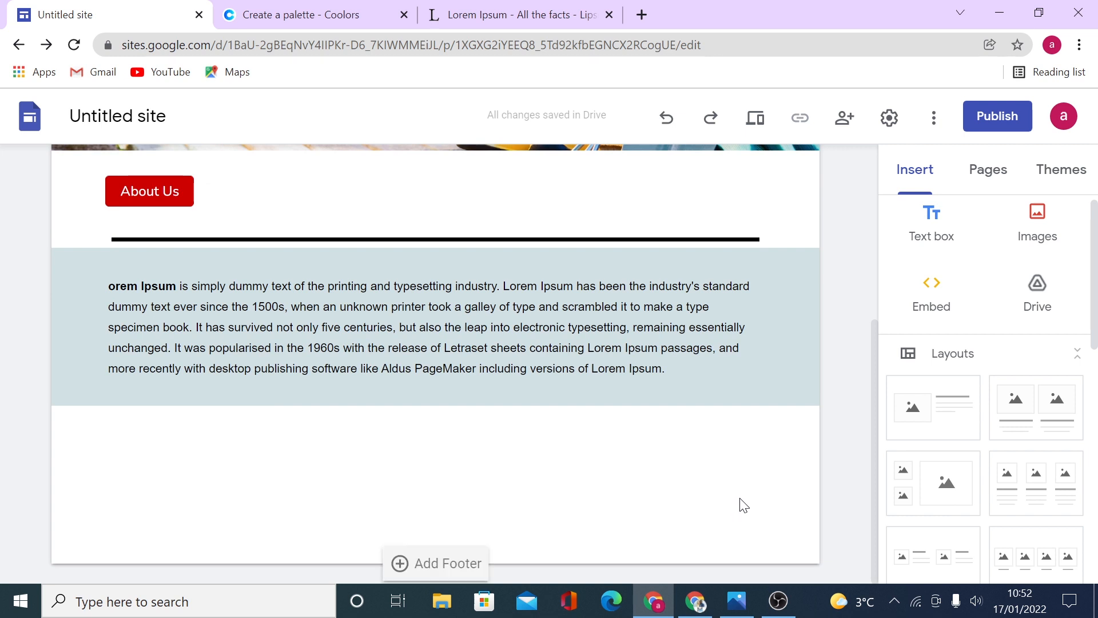
Step: Open the Embed dialog and choose the Embed code option
{"action": "left_click", "coordinate": [932, 290]}
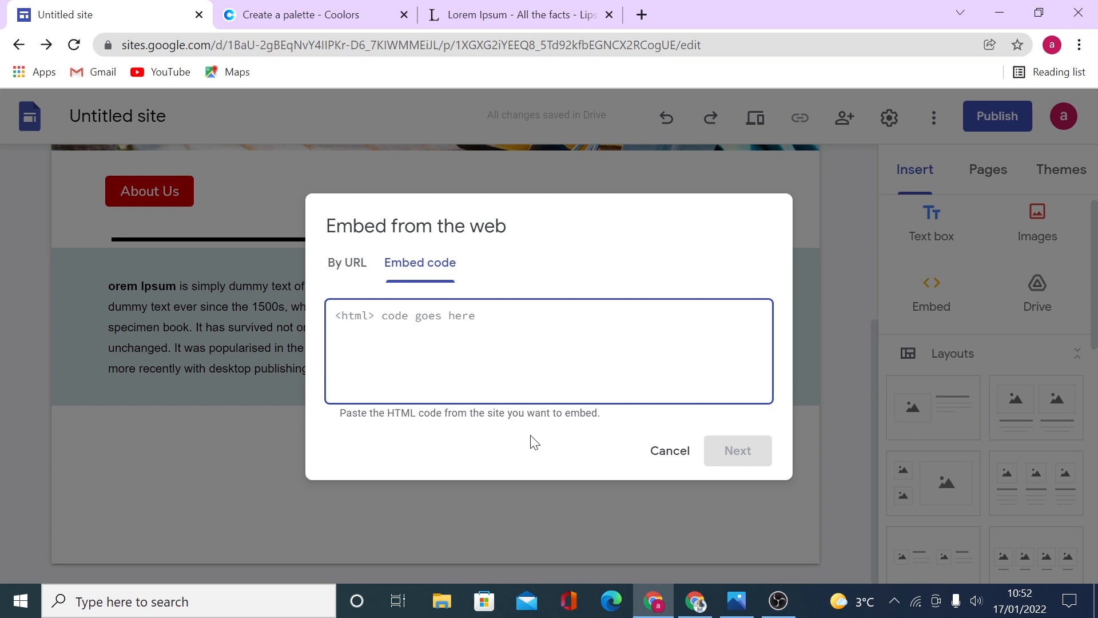
{"action": "left_click", "coordinate": [669, 451]}
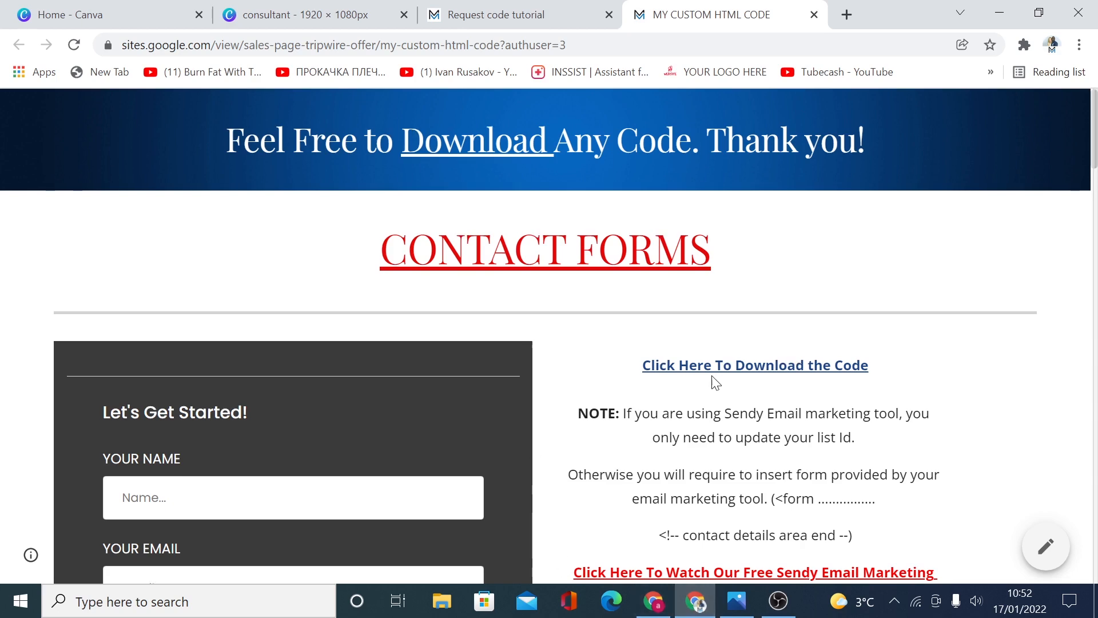
Step: Scroll through the HTML code samples: forms, buttons, product images and social icons
{"action": "scroll", "scroll_direction": "down", "scroll_amount": 3}
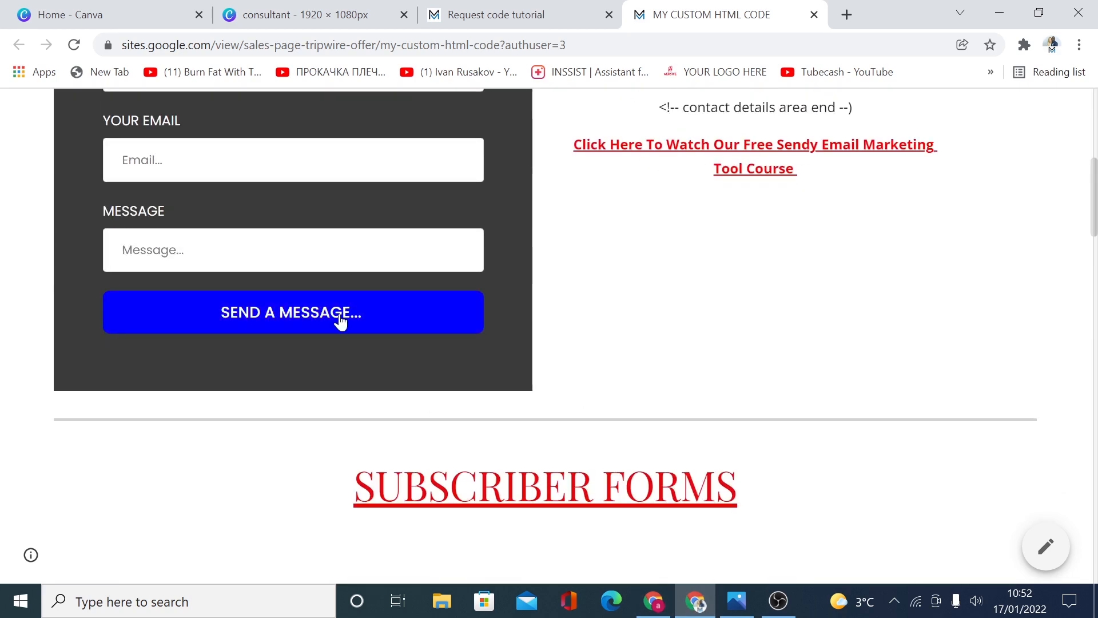
{"action": "scroll", "scroll_direction": "down", "scroll_amount": 3}
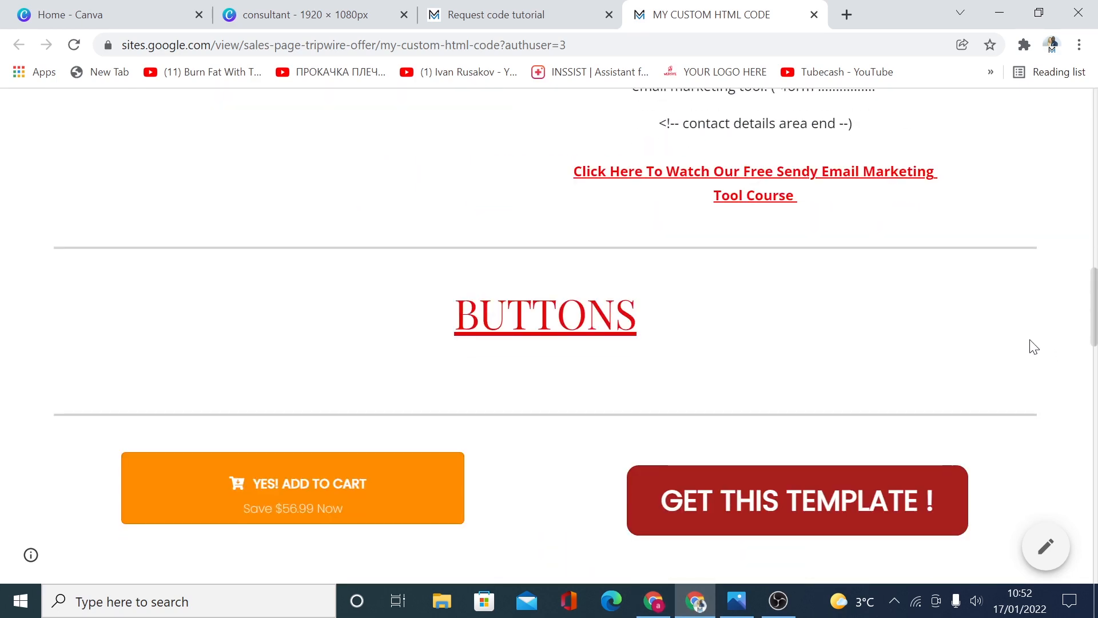
{"action": "scroll", "scroll_direction": "down", "scroll_amount": 3}
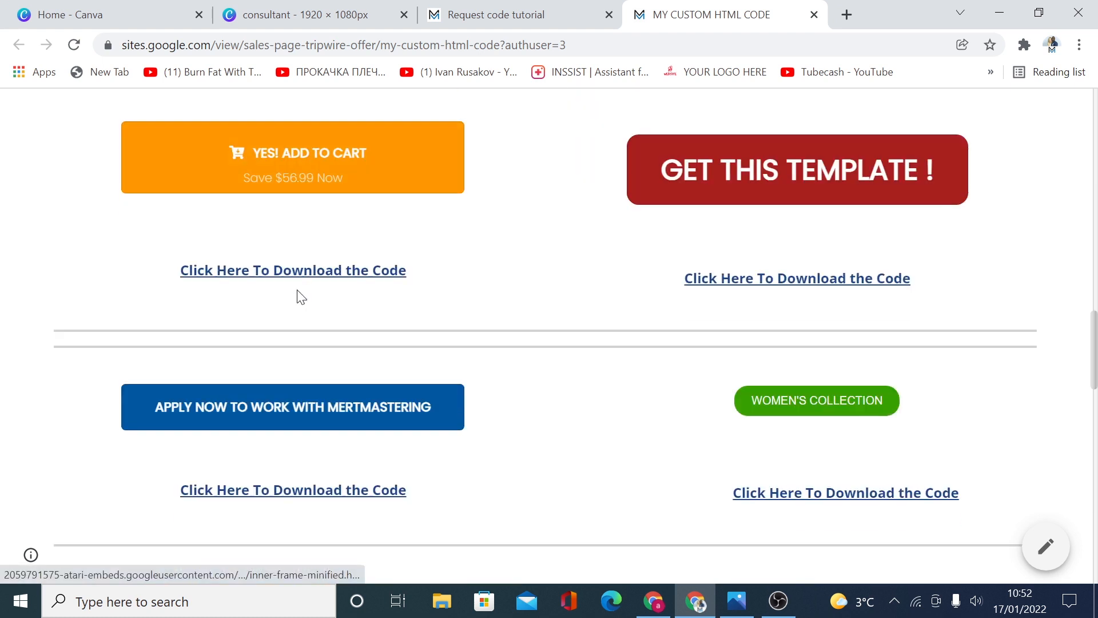
{"action": "scroll", "scroll_direction": "down", "scroll_amount": 3}
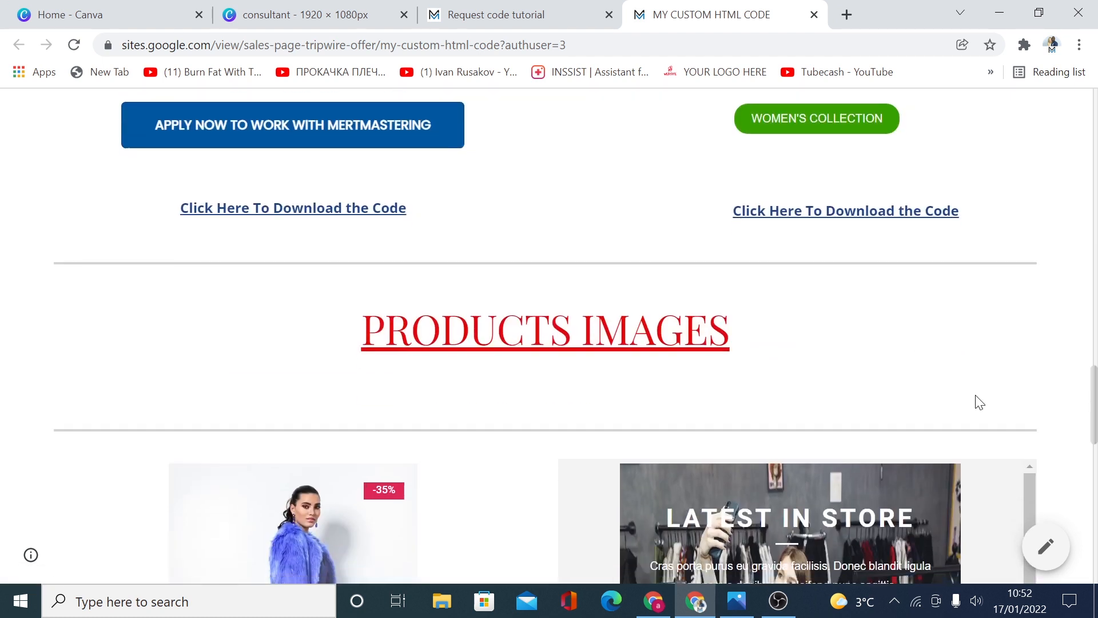
{"action": "scroll", "scroll_direction": "down", "scroll_amount": 3}
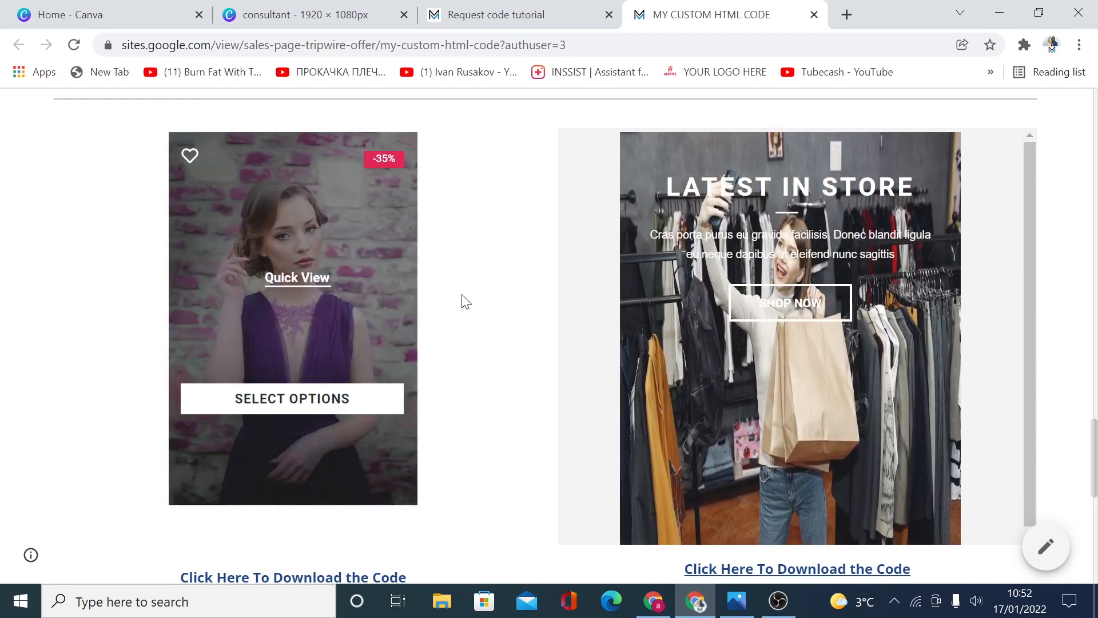
{"action": "scroll", "scroll_direction": "down", "scroll_amount": 3}
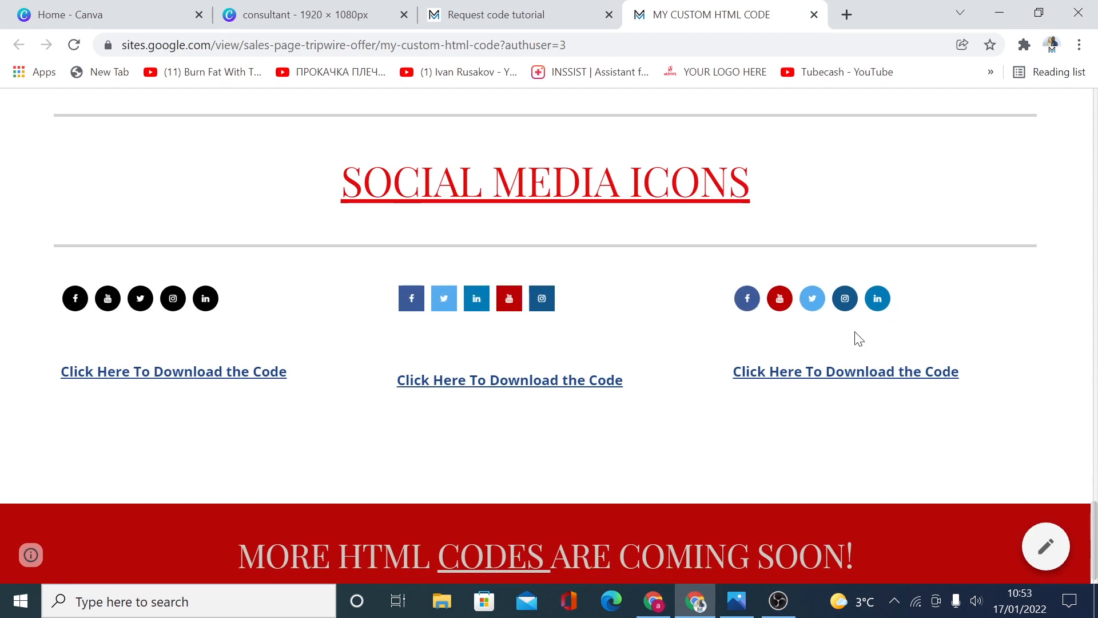
{"action": "scroll", "scroll_direction": "down", "scroll_amount": 3}
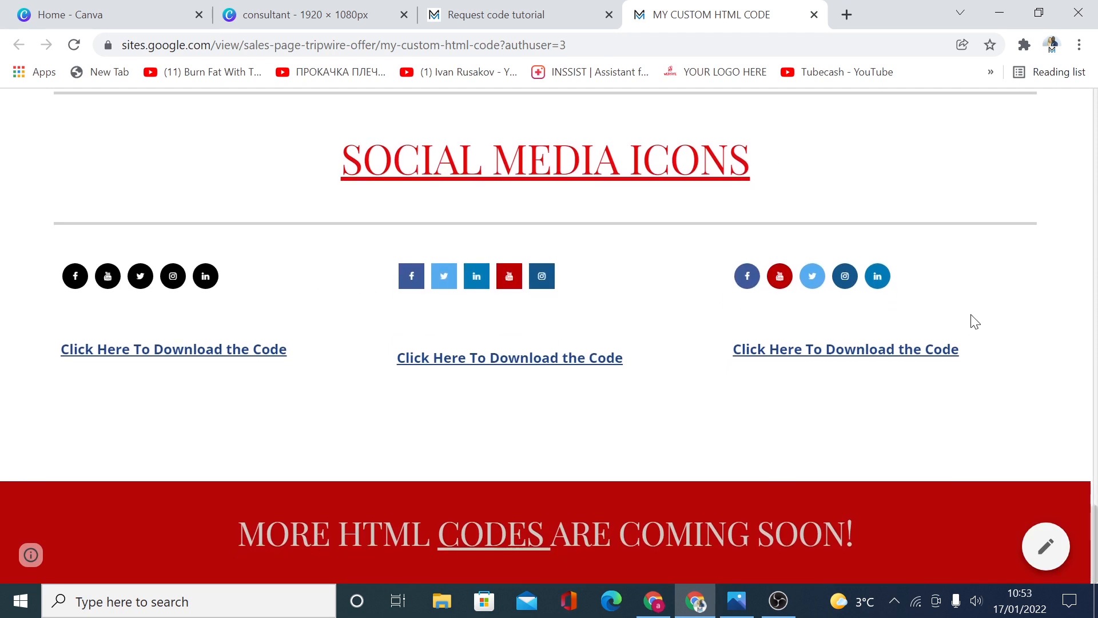
{"action": "left_click", "coordinate": [501, 15]}
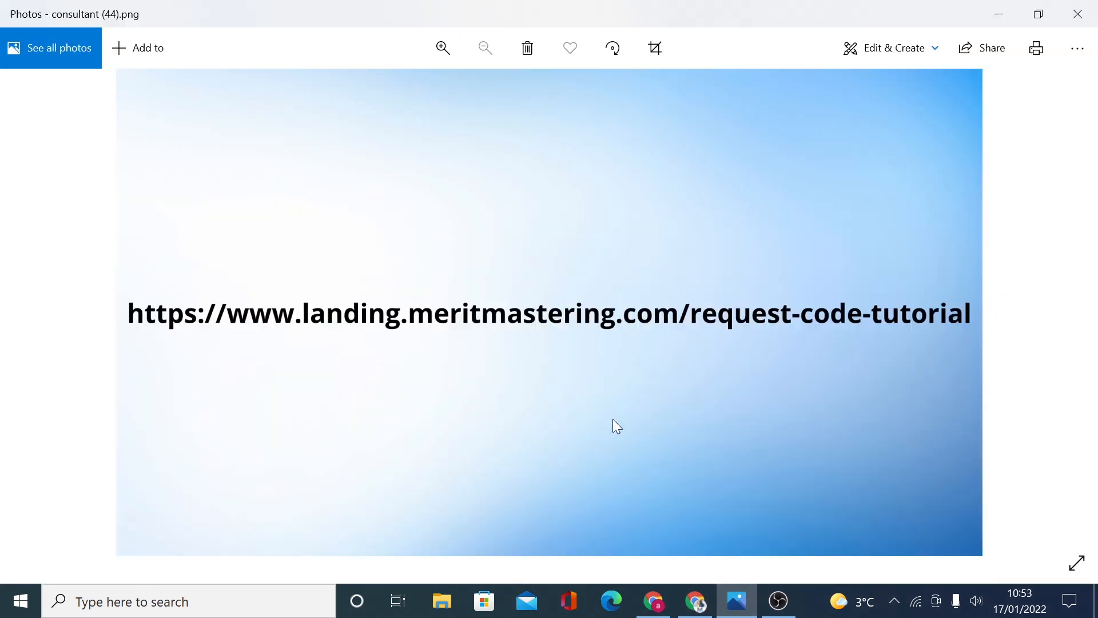
{"action": "mouse_move", "coordinate": [659, 576]}
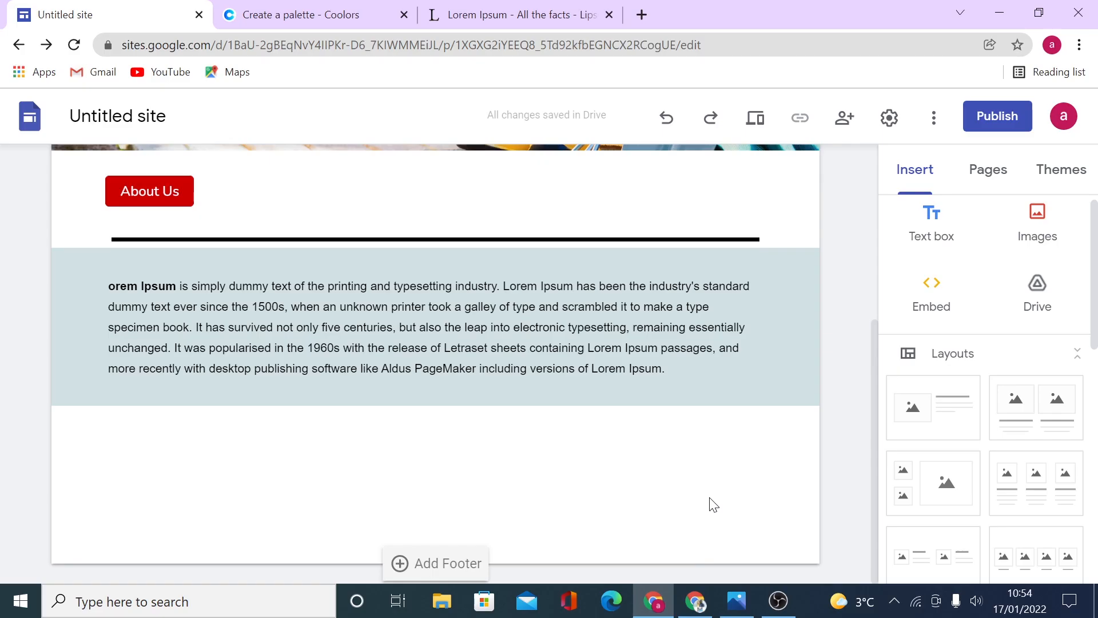
Step: Scroll the About US page in the Google Sites editor
{"action": "scroll", "scroll_direction": "up", "scroll_amount": 3}
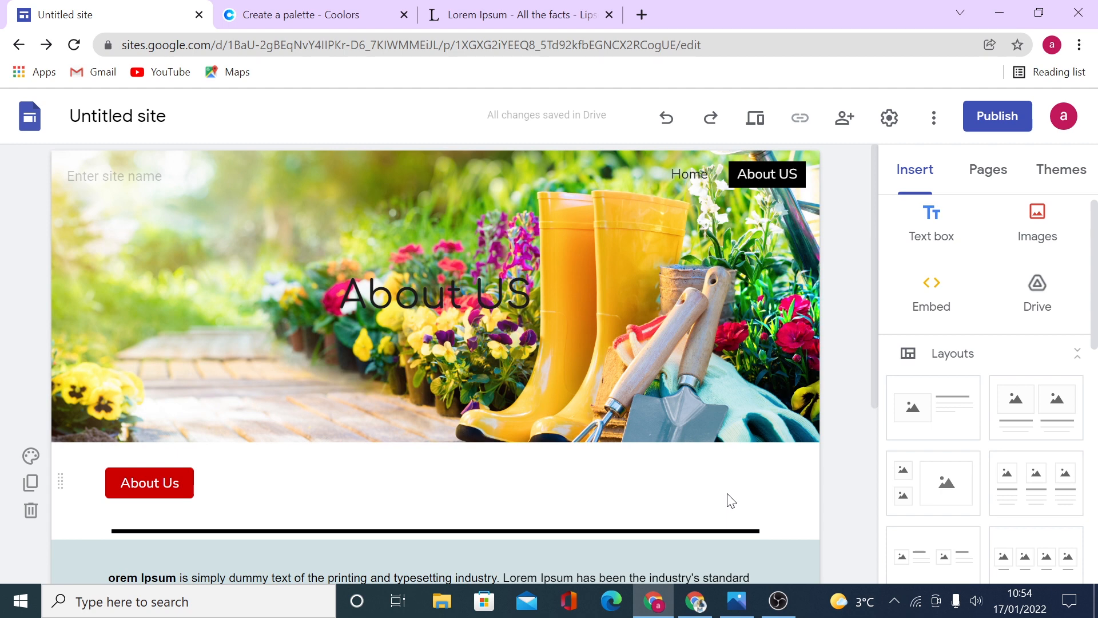
{"action": "scroll", "scroll_direction": "down", "scroll_amount": 3}
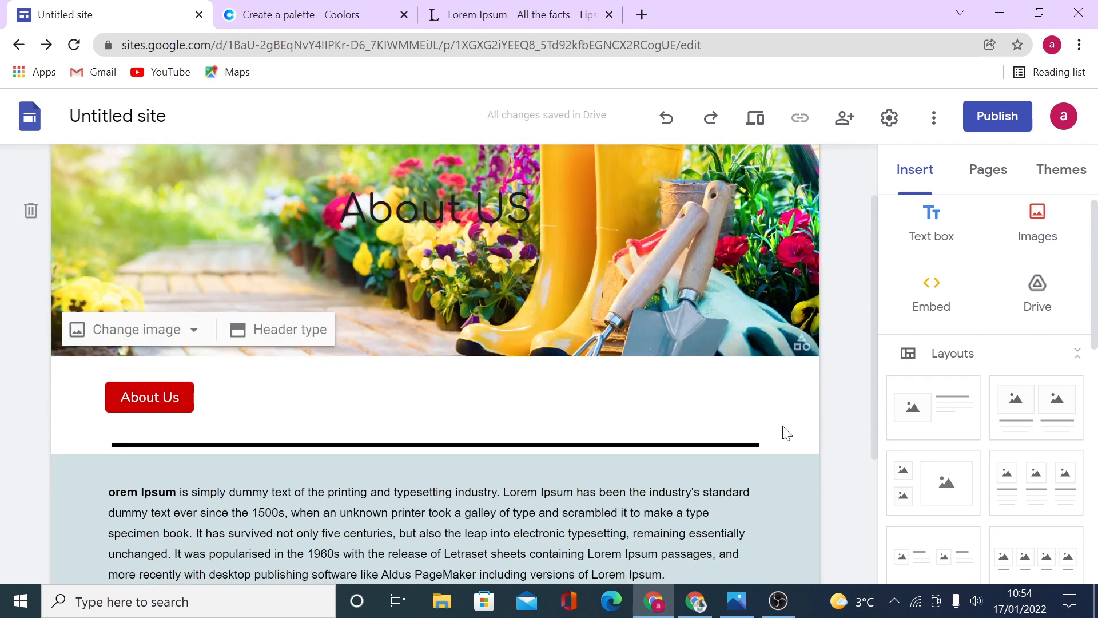
{"action": "scroll", "scroll_direction": "down", "scroll_amount": 3}
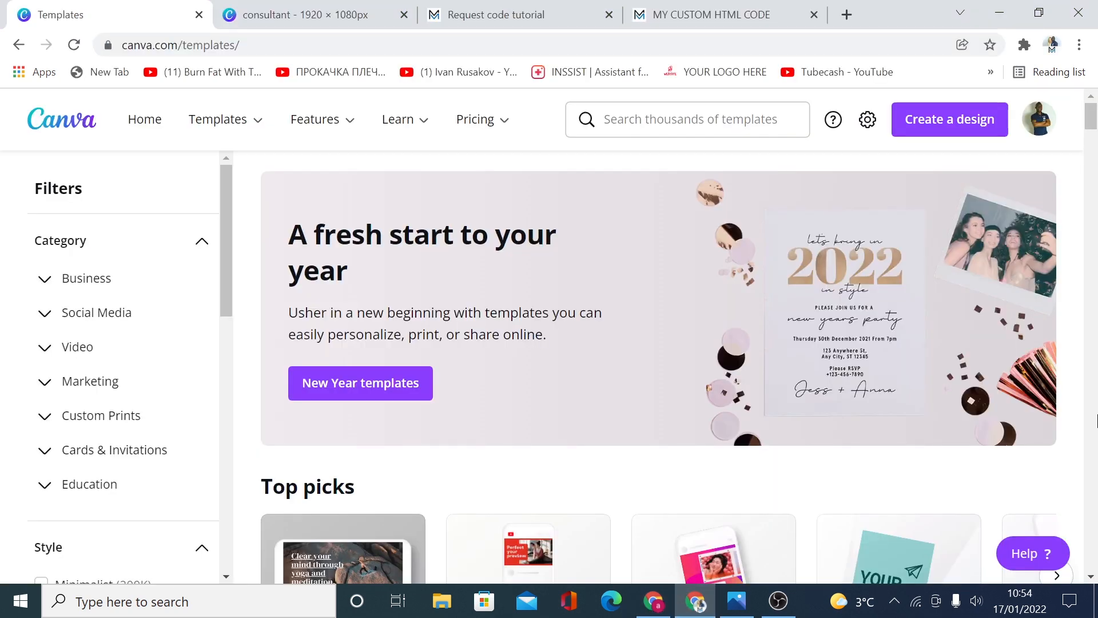
Step: Scroll through Canva's Templates page to find the consultant design
{"action": "scroll", "scroll_direction": "down", "scroll_amount": 3}
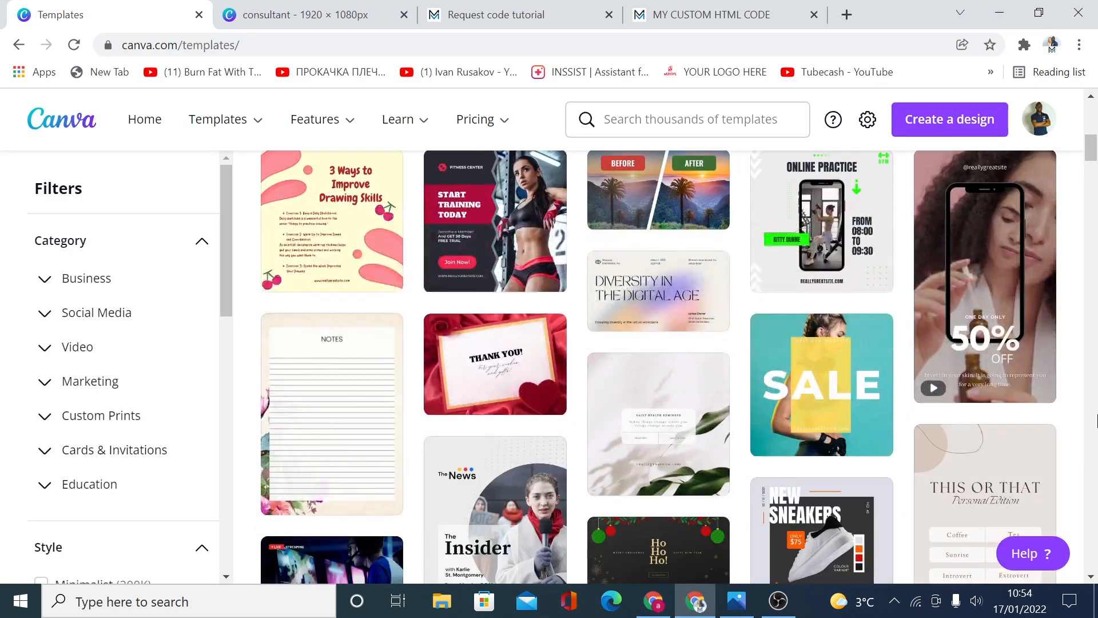
{"action": "scroll", "scroll_direction": "down", "scroll_amount": 3}
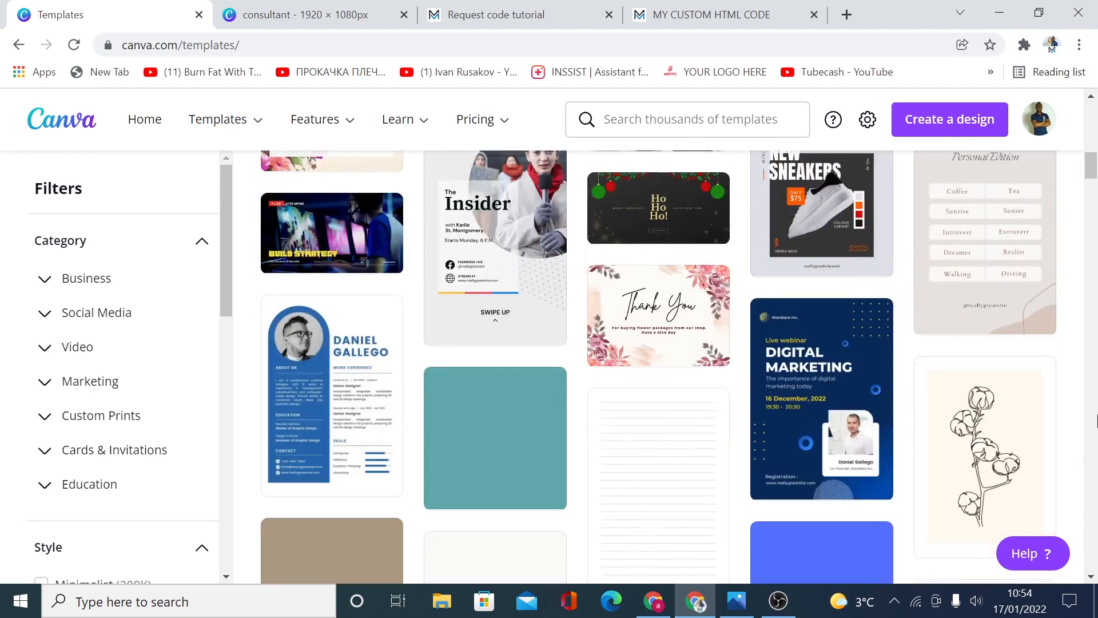
{"action": "scroll", "scroll_direction": "down", "scroll_amount": 3}
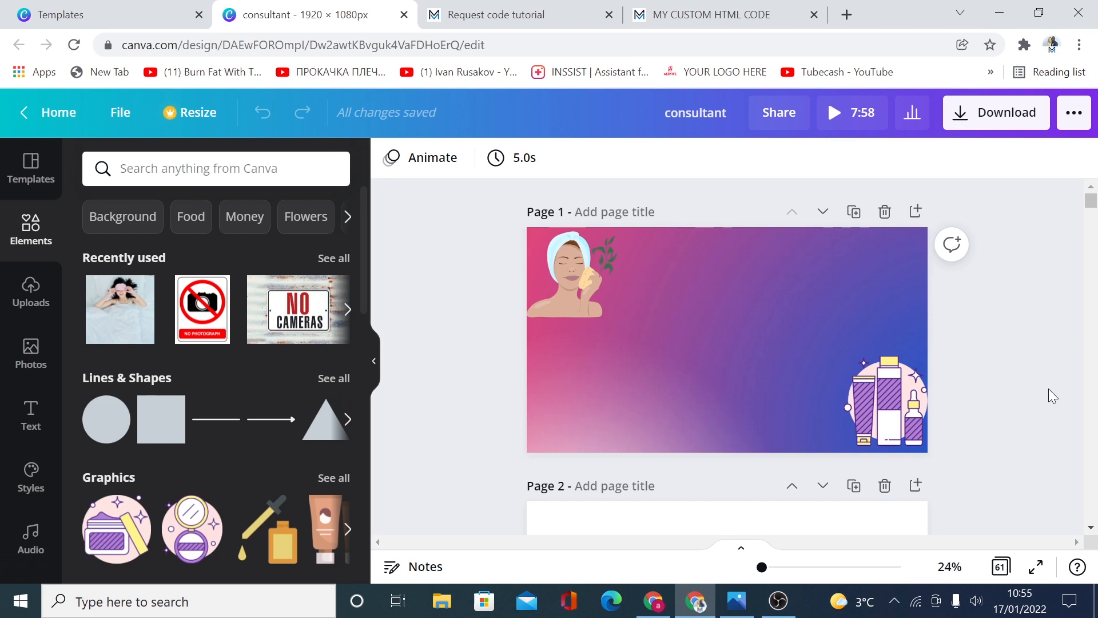
{"action": "mouse_move", "coordinate": [314, 341]}
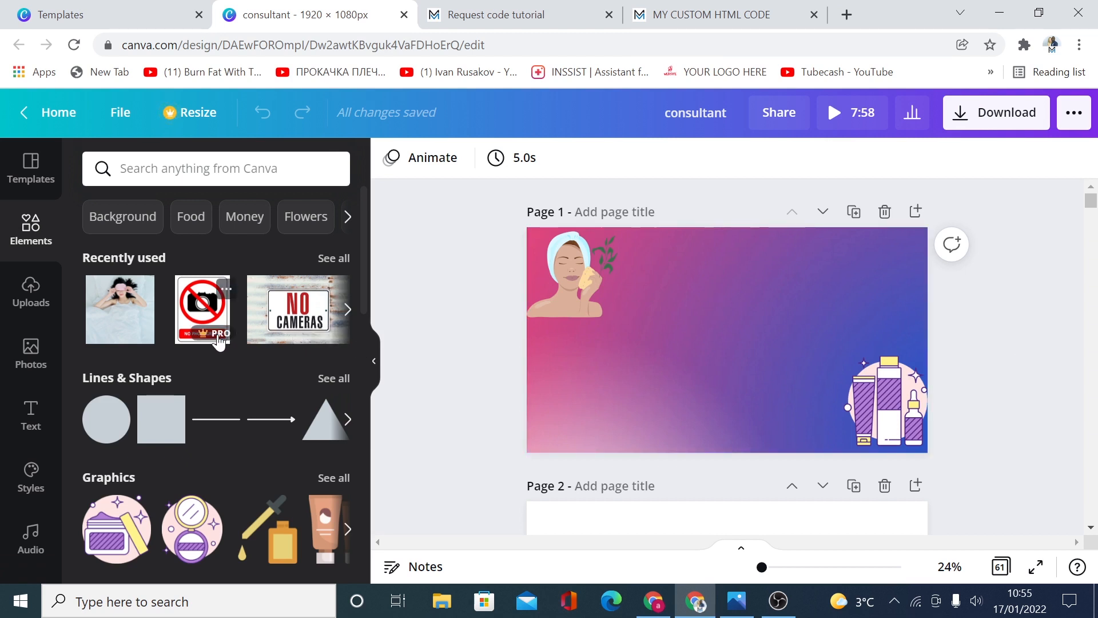
{"action": "mouse_move", "coordinate": [228, 354]}
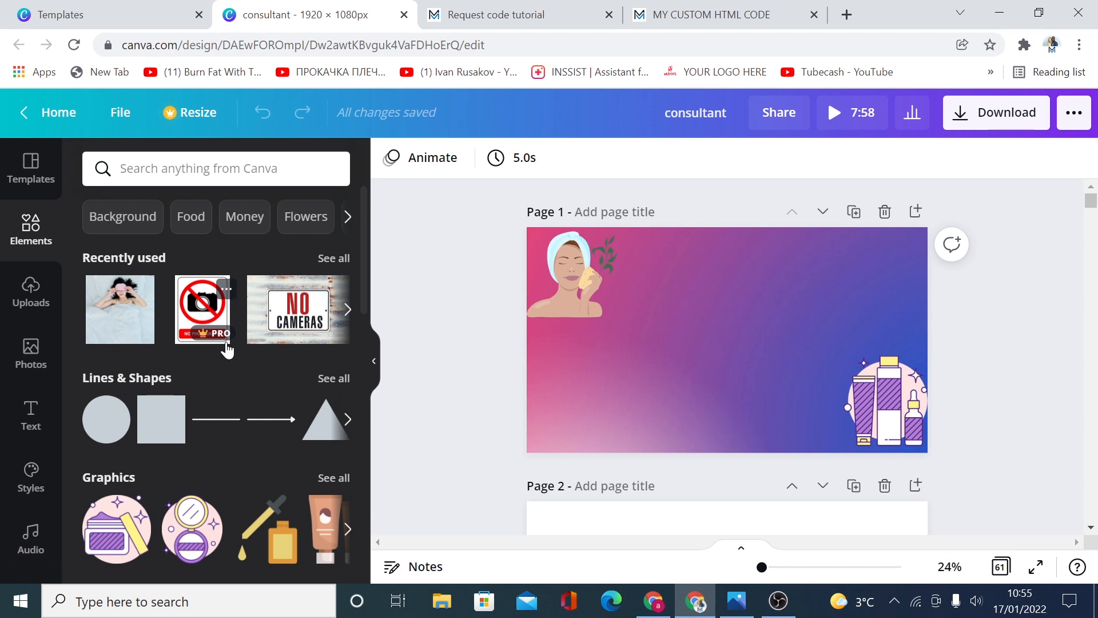
{"action": "mouse_move", "coordinate": [1063, 366]}
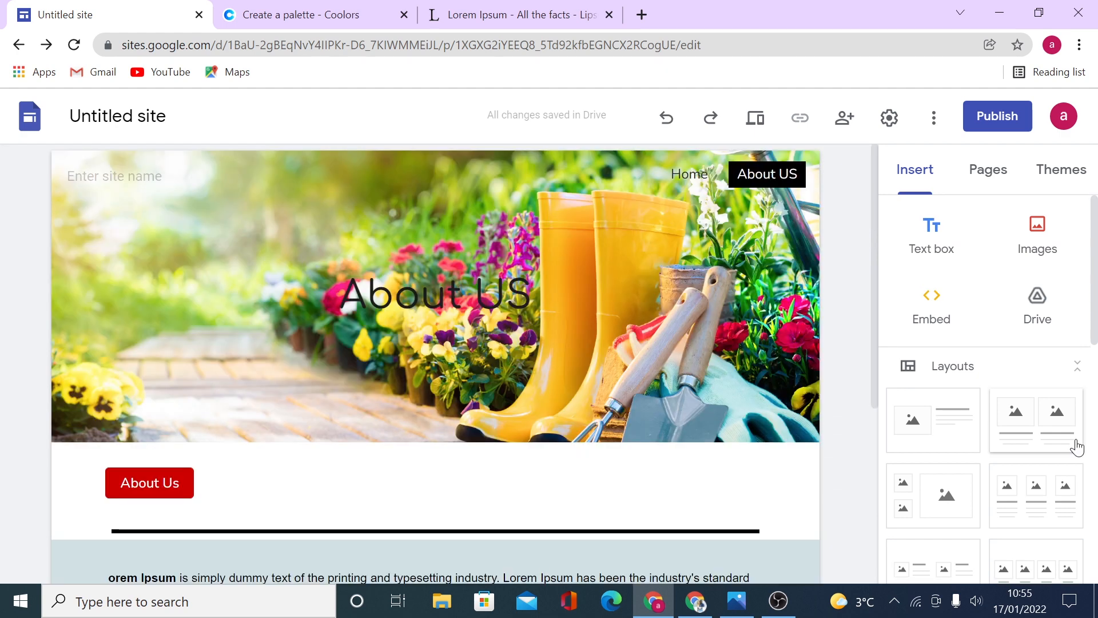
{"action": "mouse_move", "coordinate": [922, 220]}
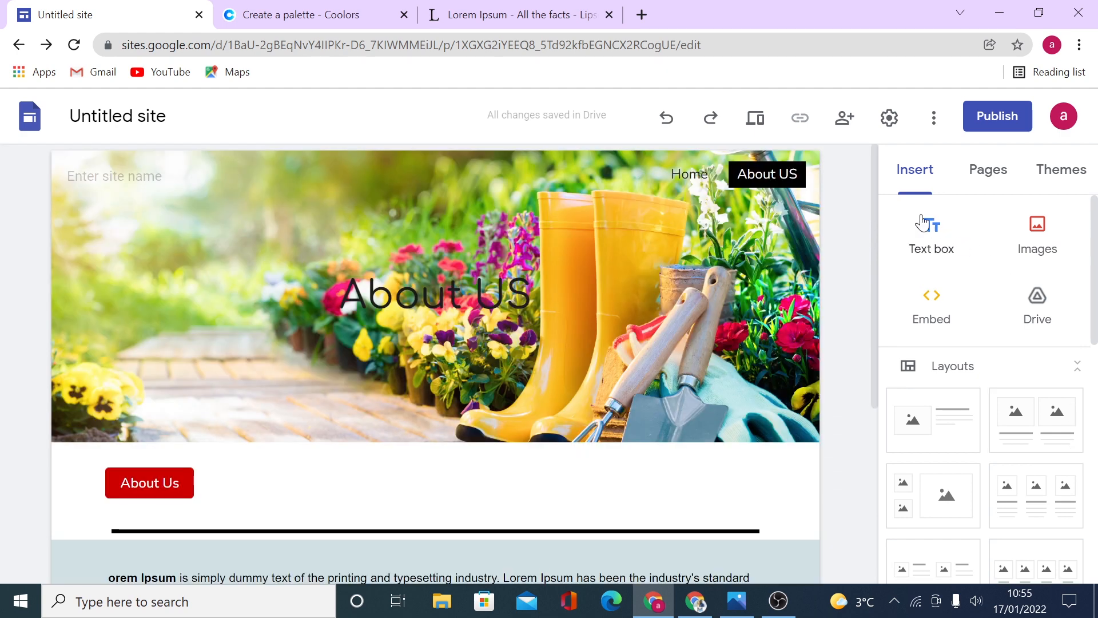
Step: Show the Pages panel listing Home and About US
{"action": "scroll", "scroll_direction": "down", "scroll_amount": 3}
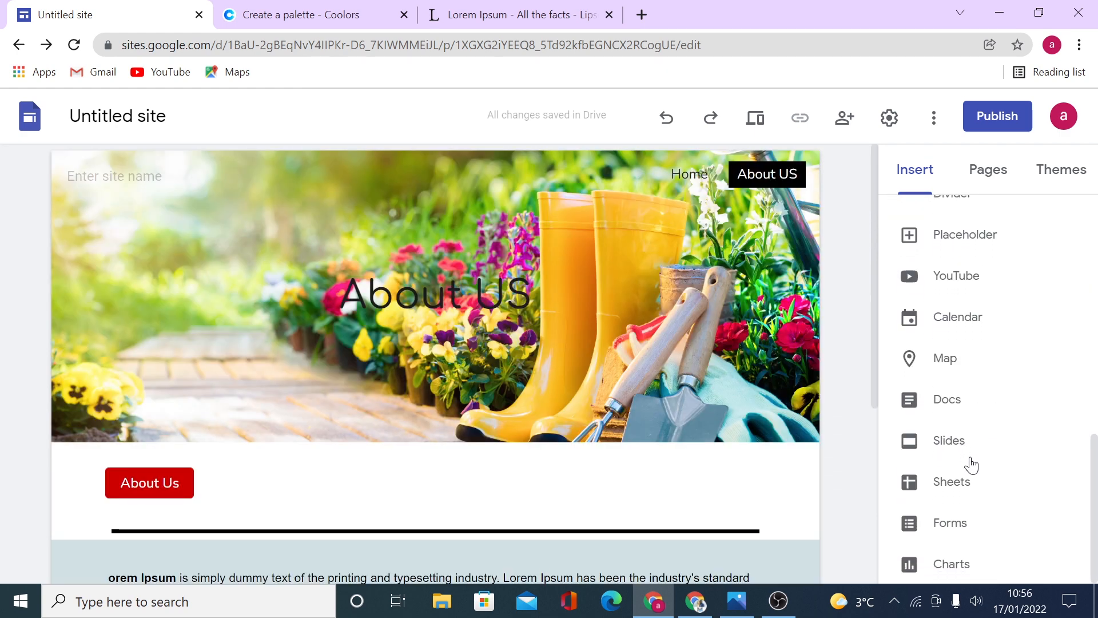
{"action": "left_click", "coordinate": [987, 169]}
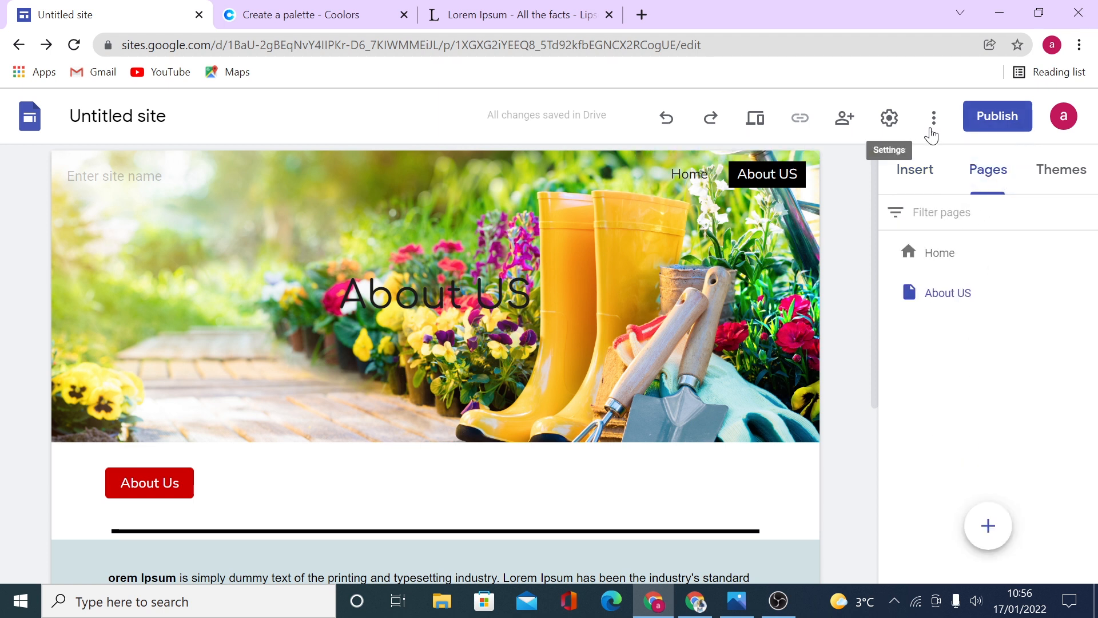
{"action": "mouse_move", "coordinate": [844, 120]}
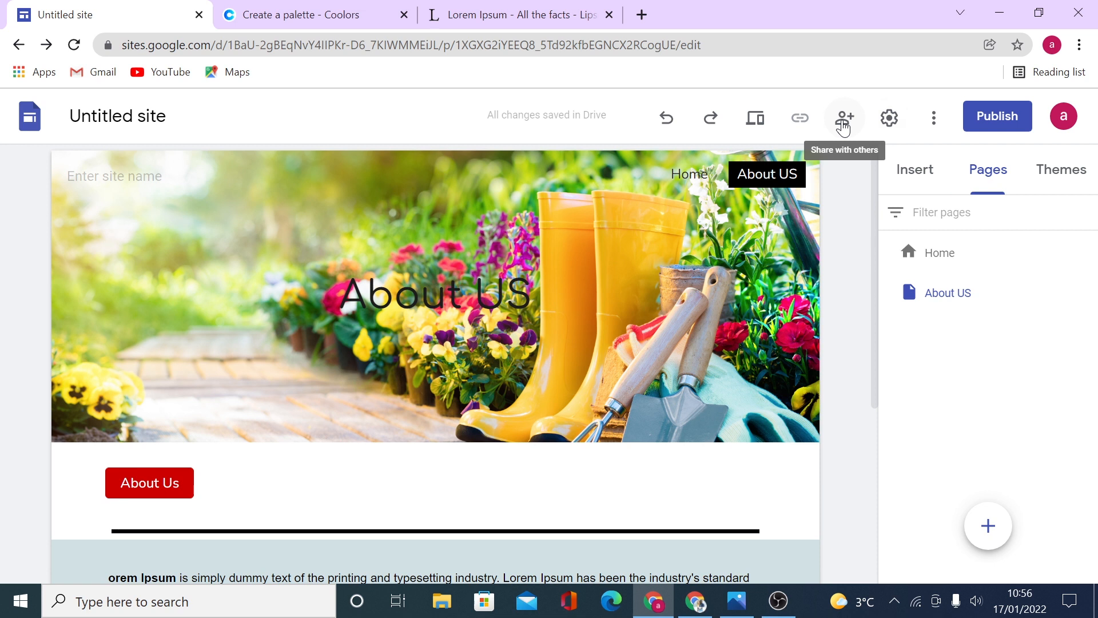
{"action": "mouse_move", "coordinate": [834, 207]}
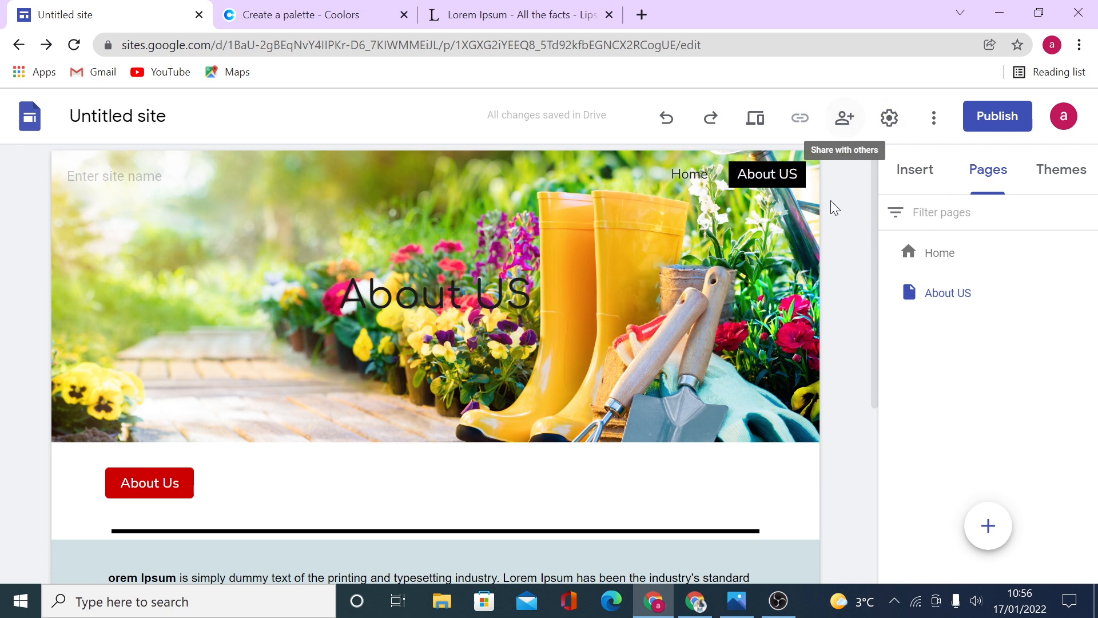
{"action": "mouse_move", "coordinate": [962, 459]}
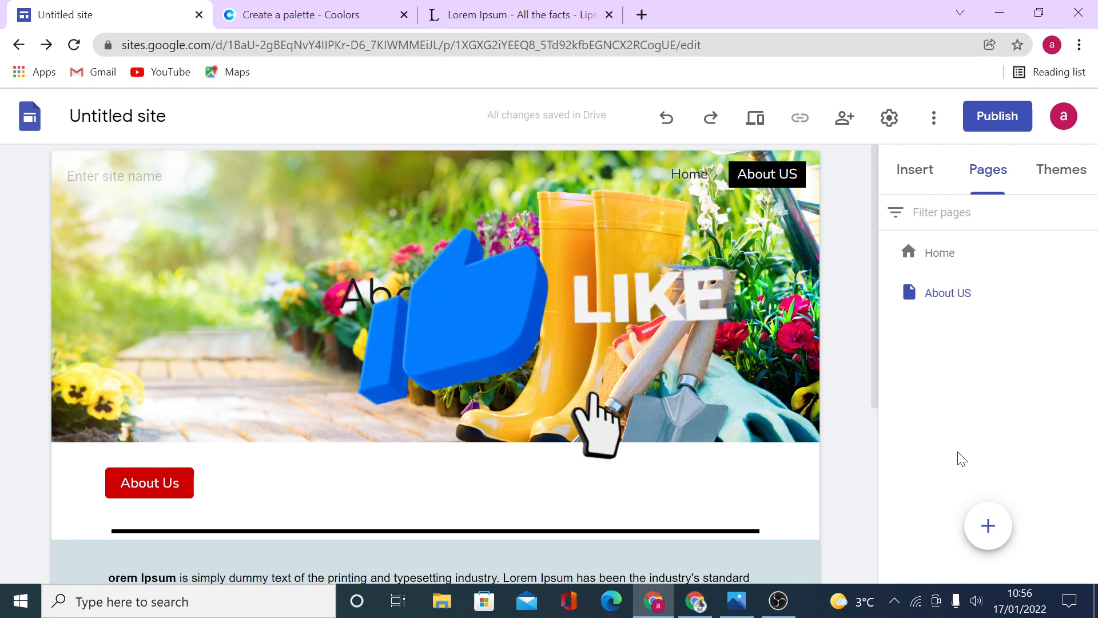
{"action": "left_click", "coordinate": [595, 425]}
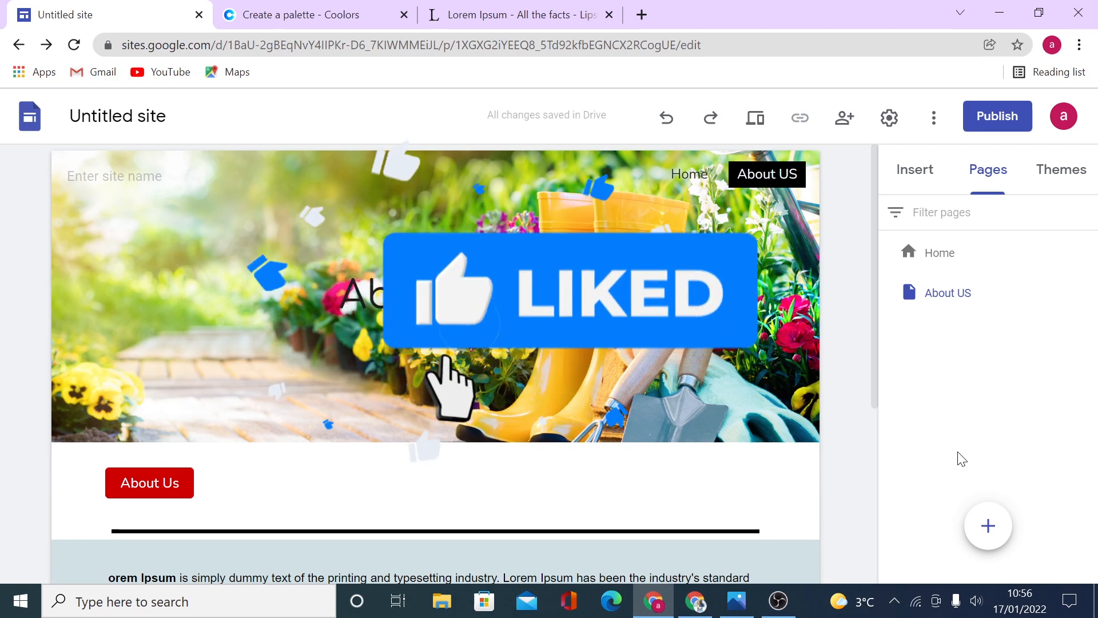